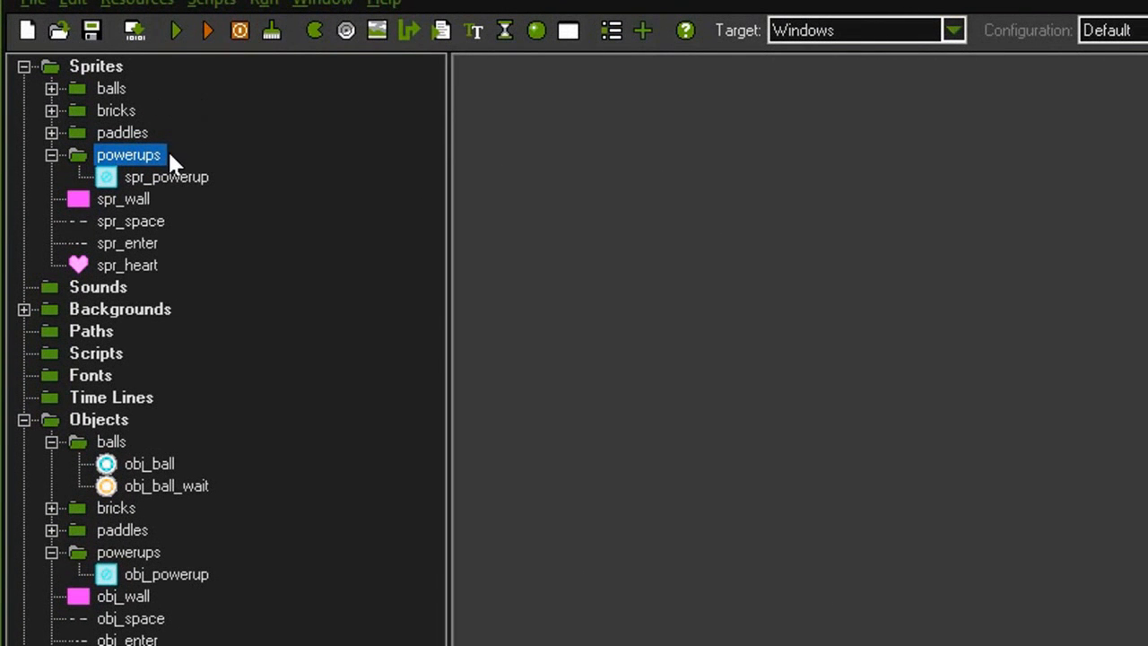
mouse_move(172, 201)
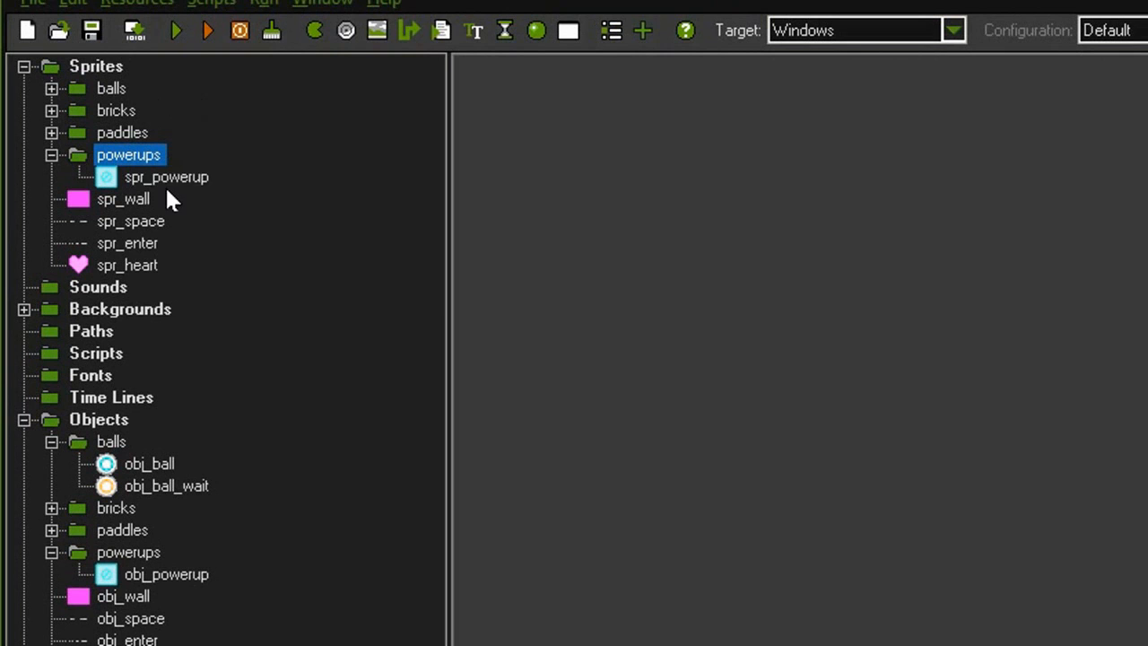
- Open the spr_powerup sprite's properties from the powerups folder
double_click(165, 177)
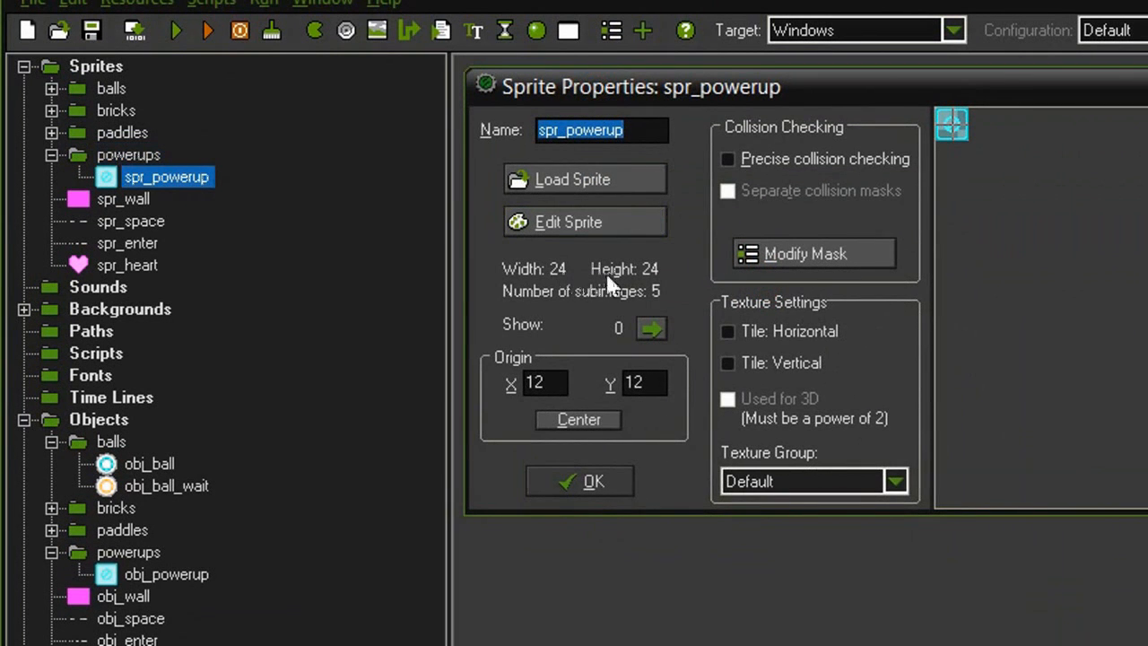
mouse_move(601, 391)
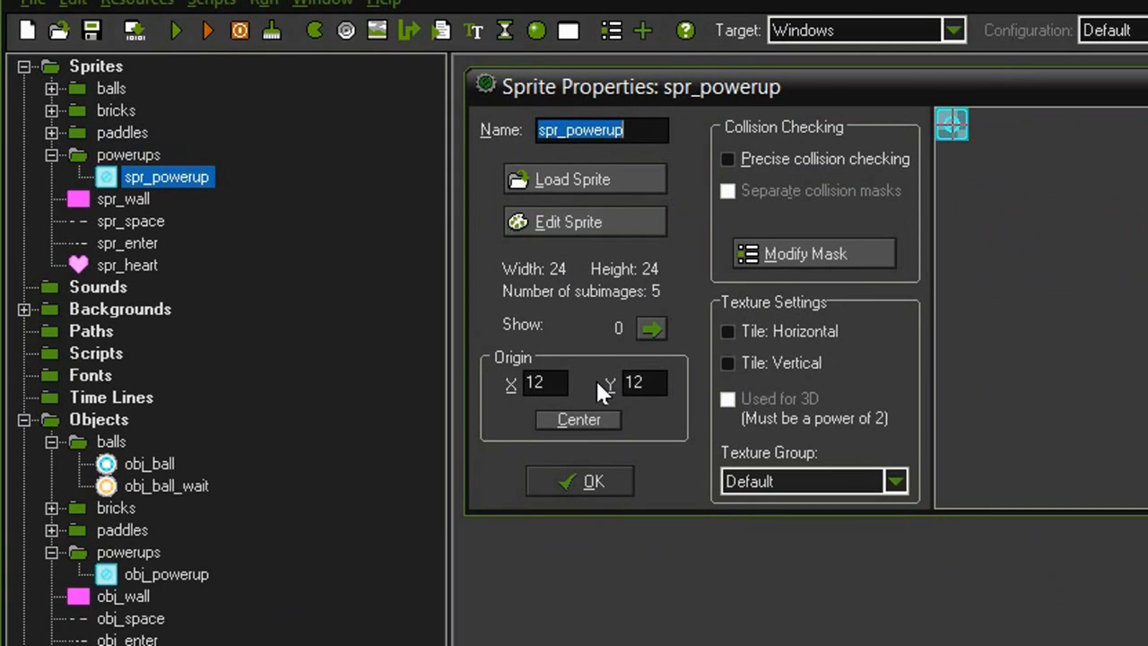
mouse_move(574, 337)
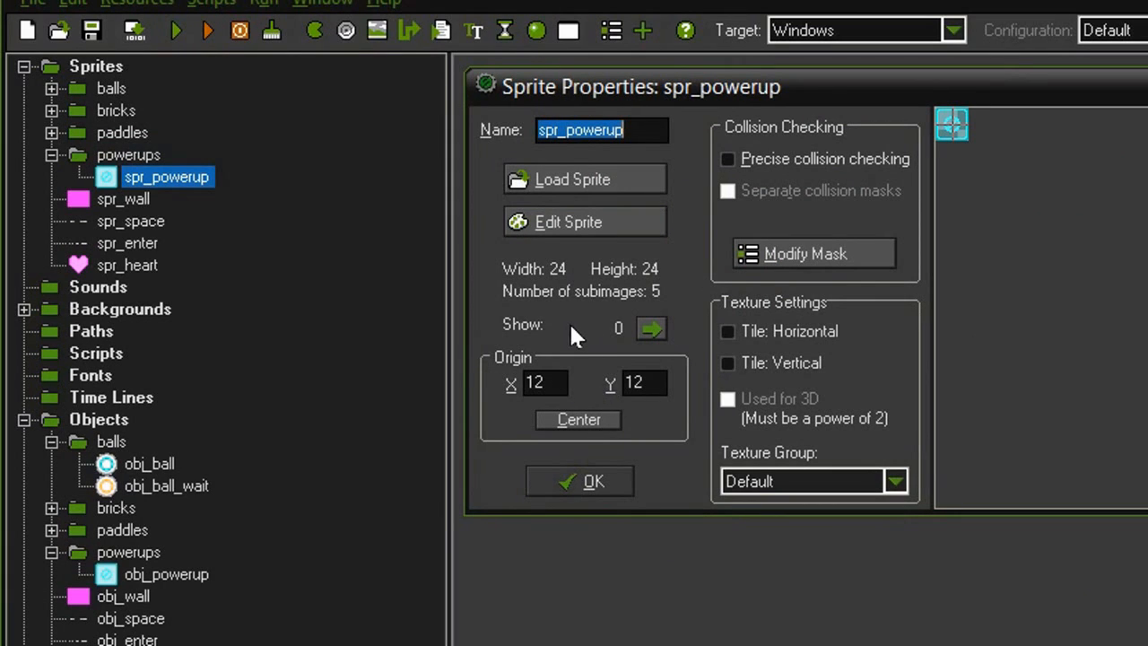
mouse_move(624, 308)
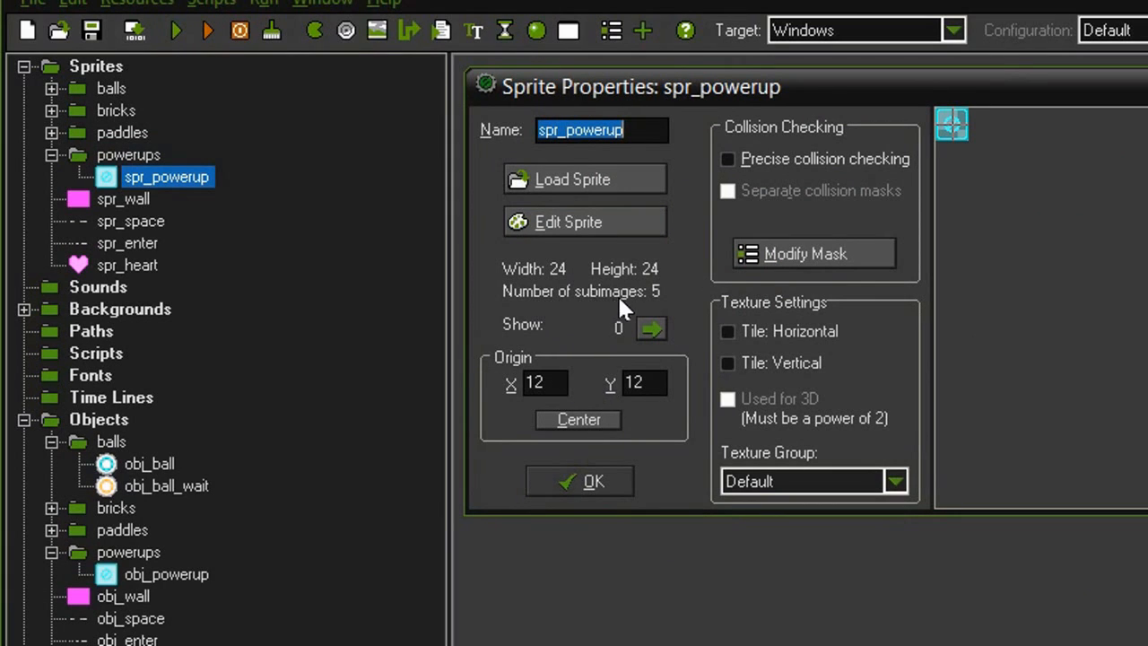
mouse_move(624, 344)
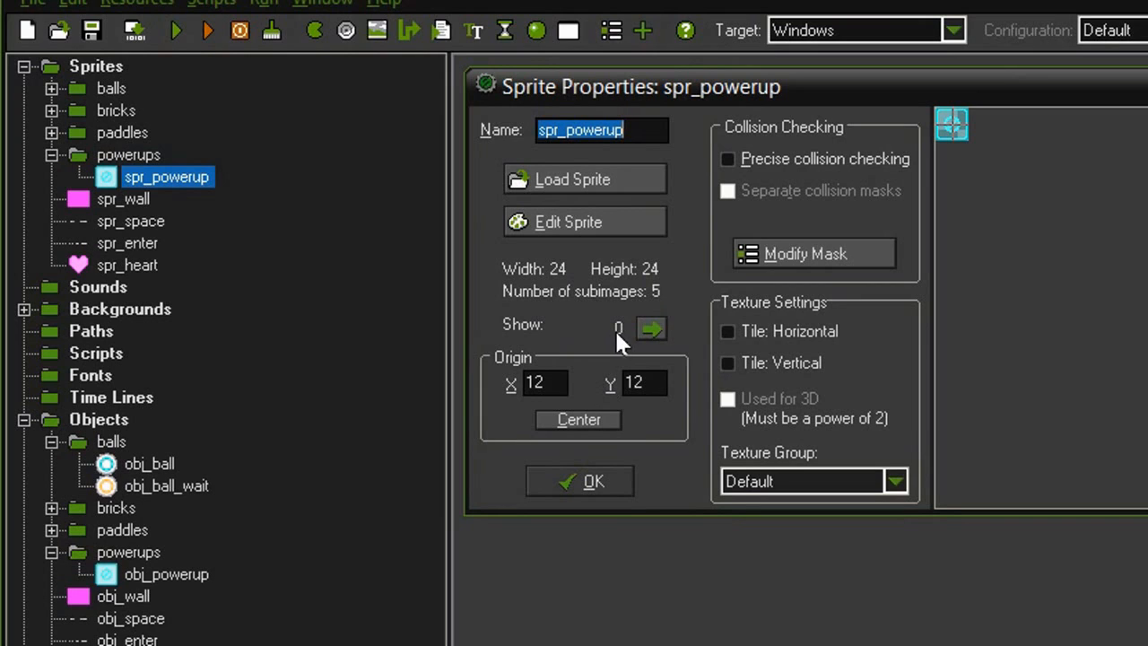
mouse_move(592, 339)
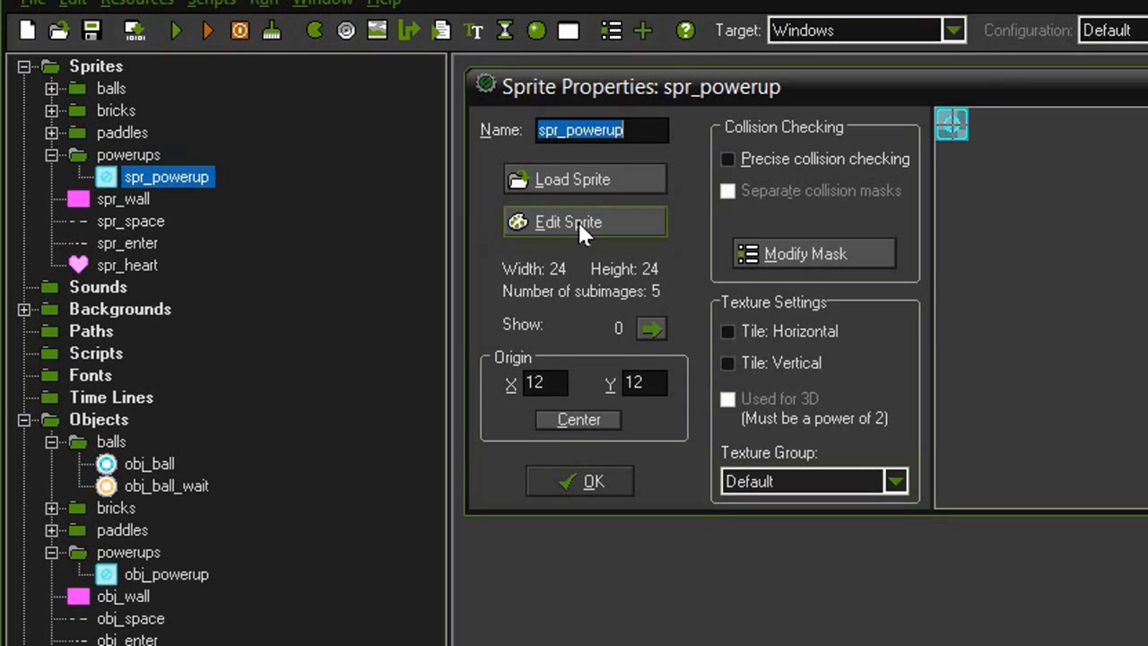
- Edit spr_powerup's frames, add a frame, and preview the animation briefly
left_click(567, 223)
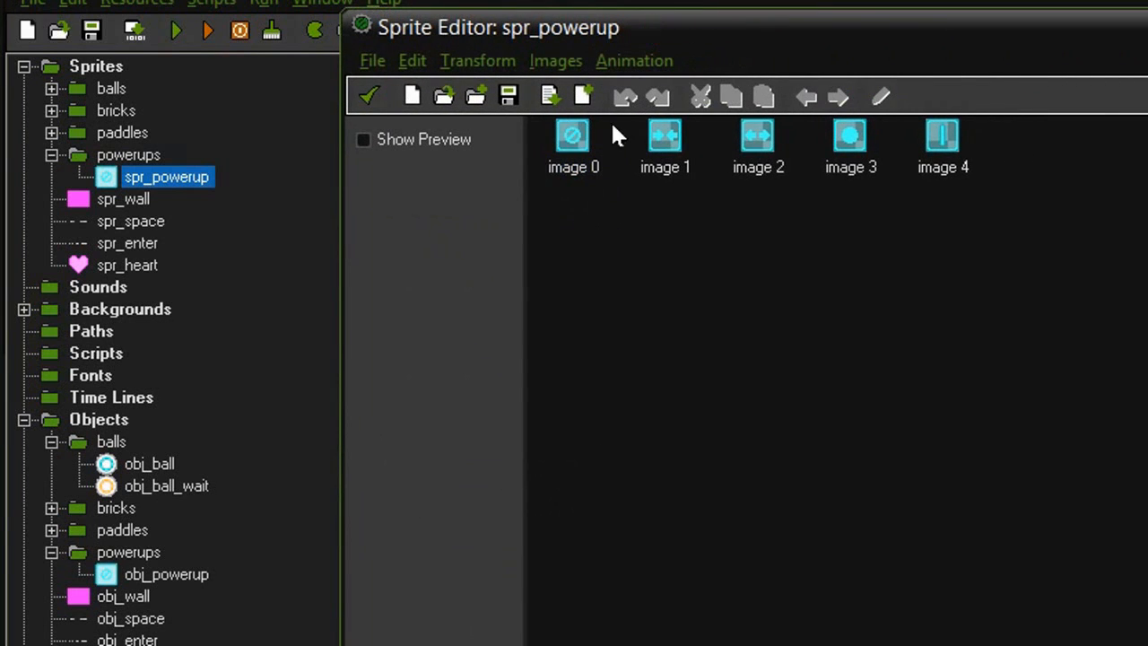
mouse_move(958, 190)
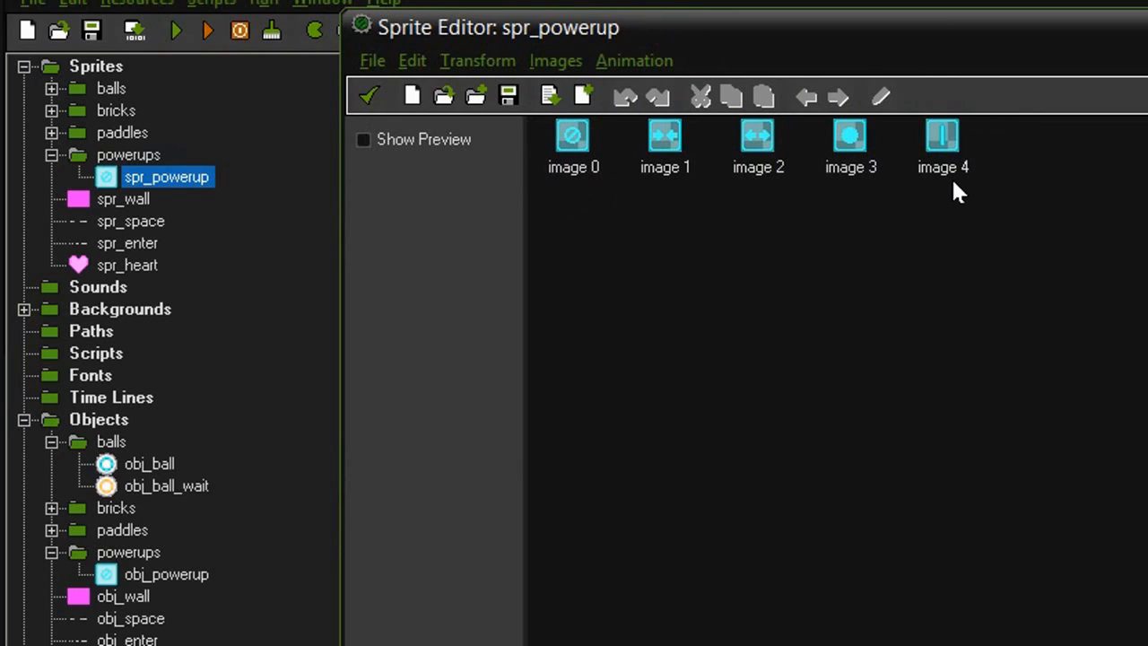
mouse_move(649, 258)
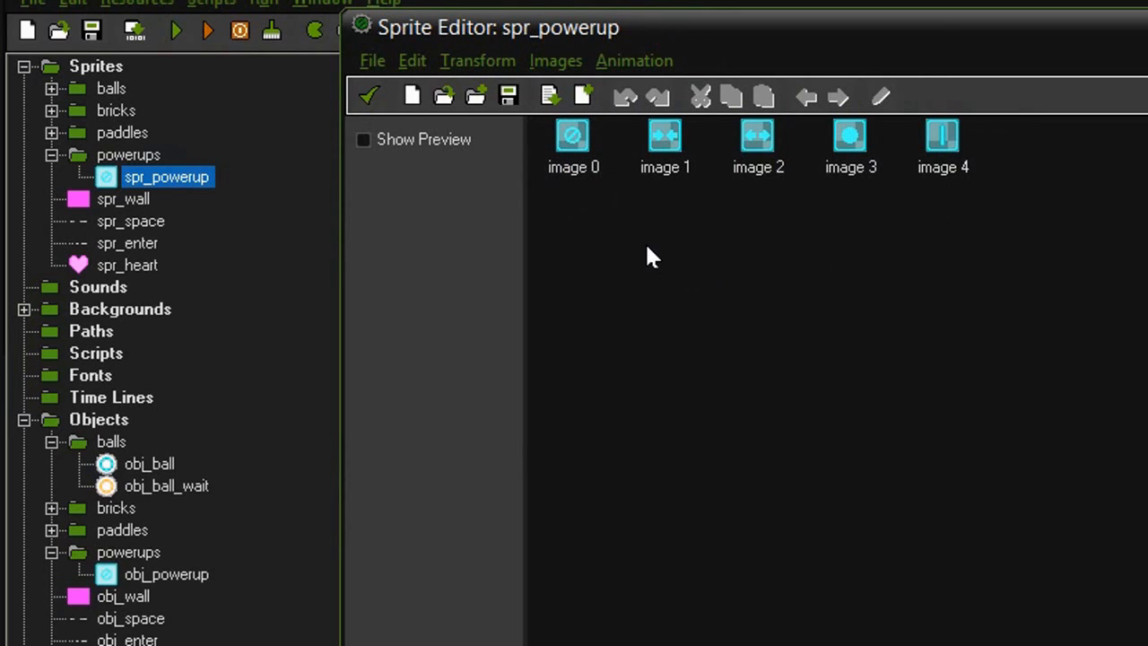
mouse_move(581, 97)
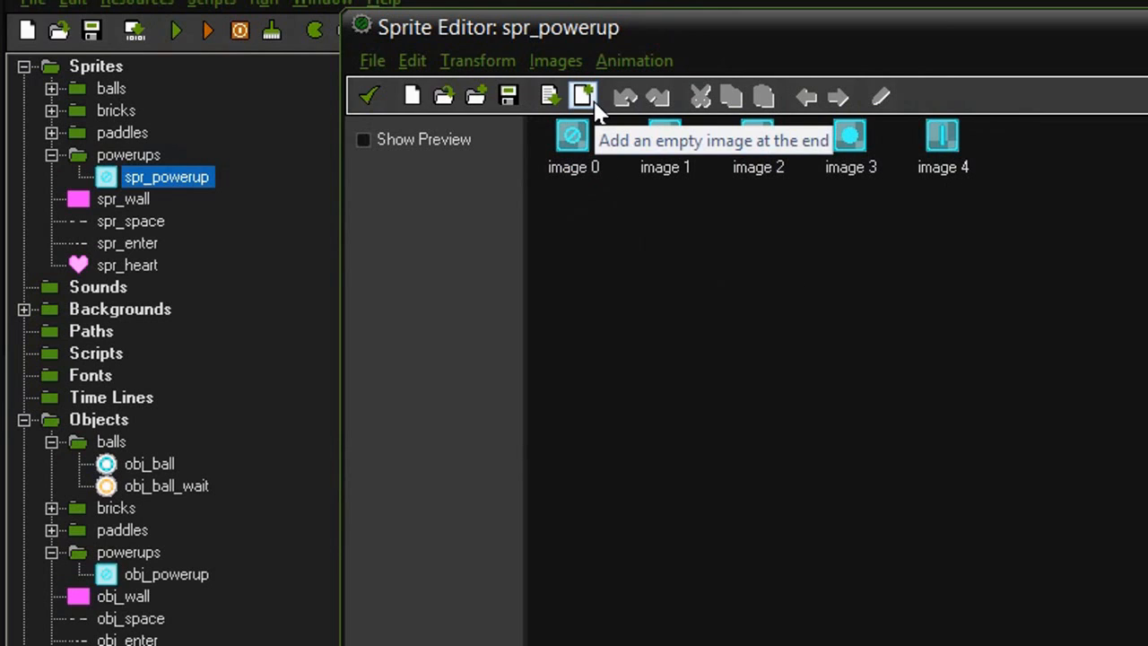
left_click(582, 97)
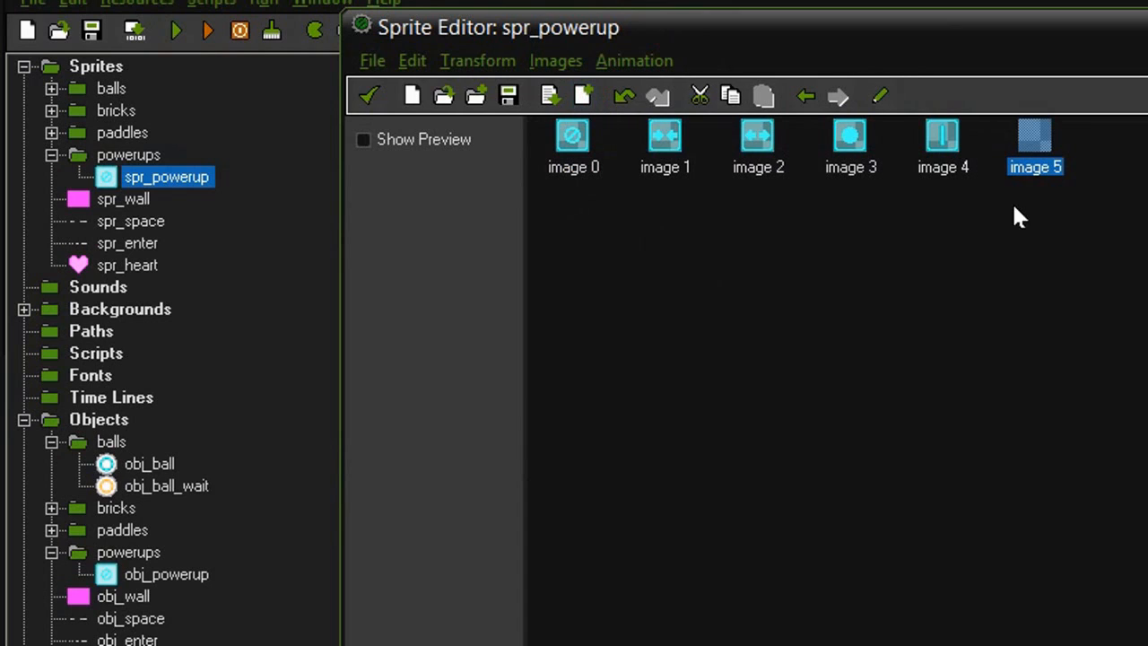
mouse_move(1054, 183)
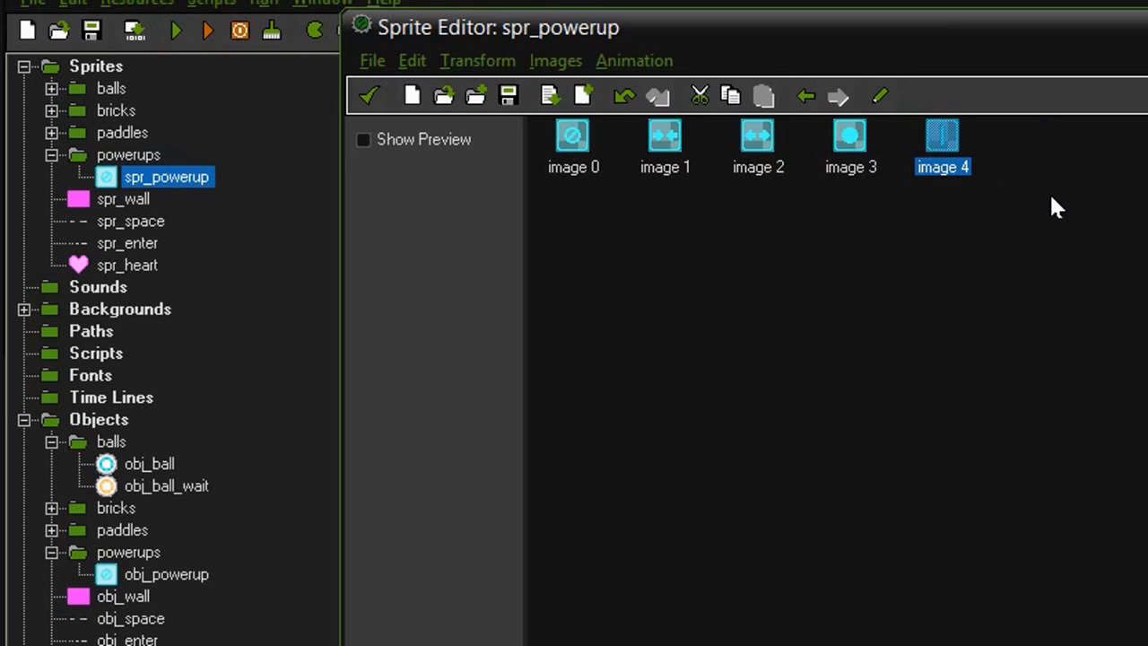
left_click(608, 215)
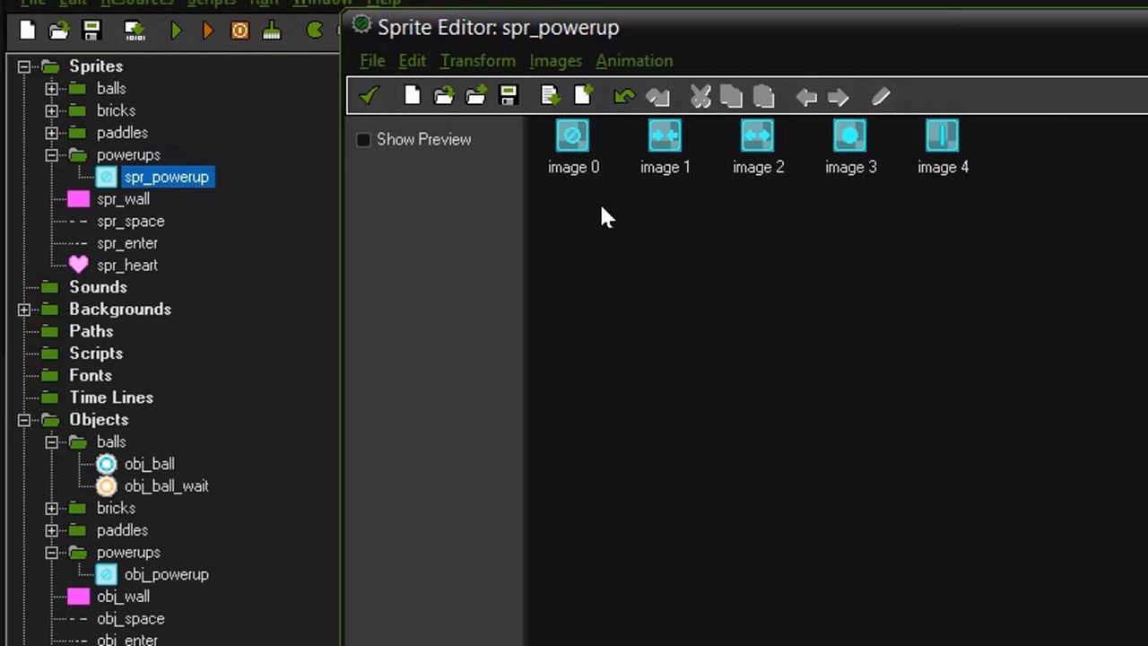
mouse_move(953, 222)
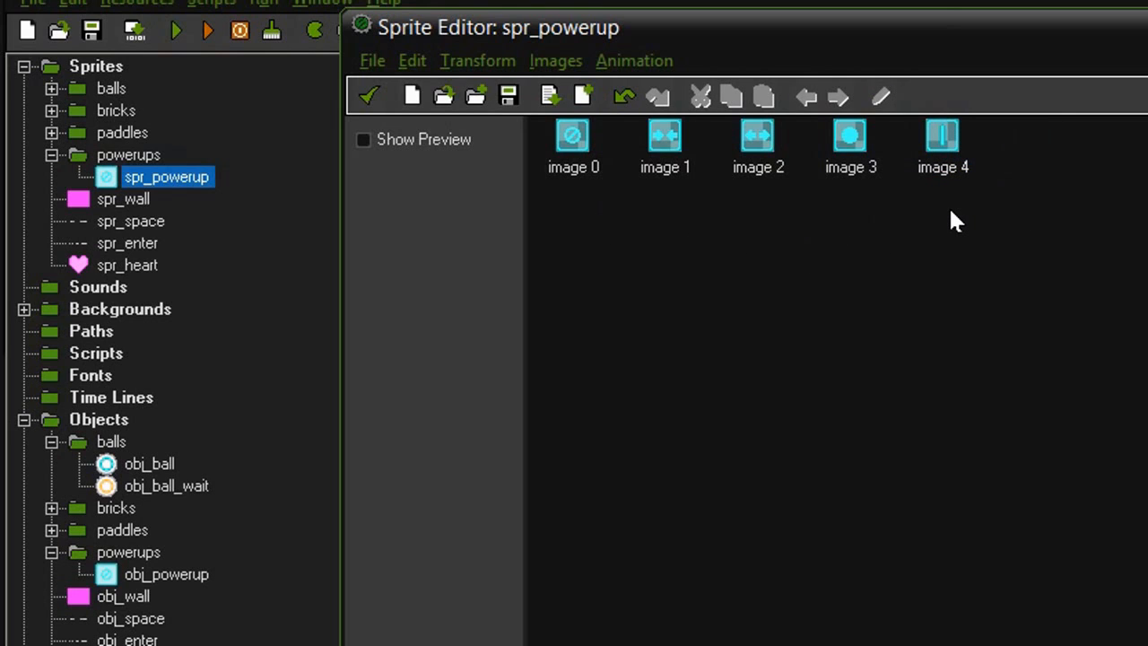
mouse_move(825, 267)
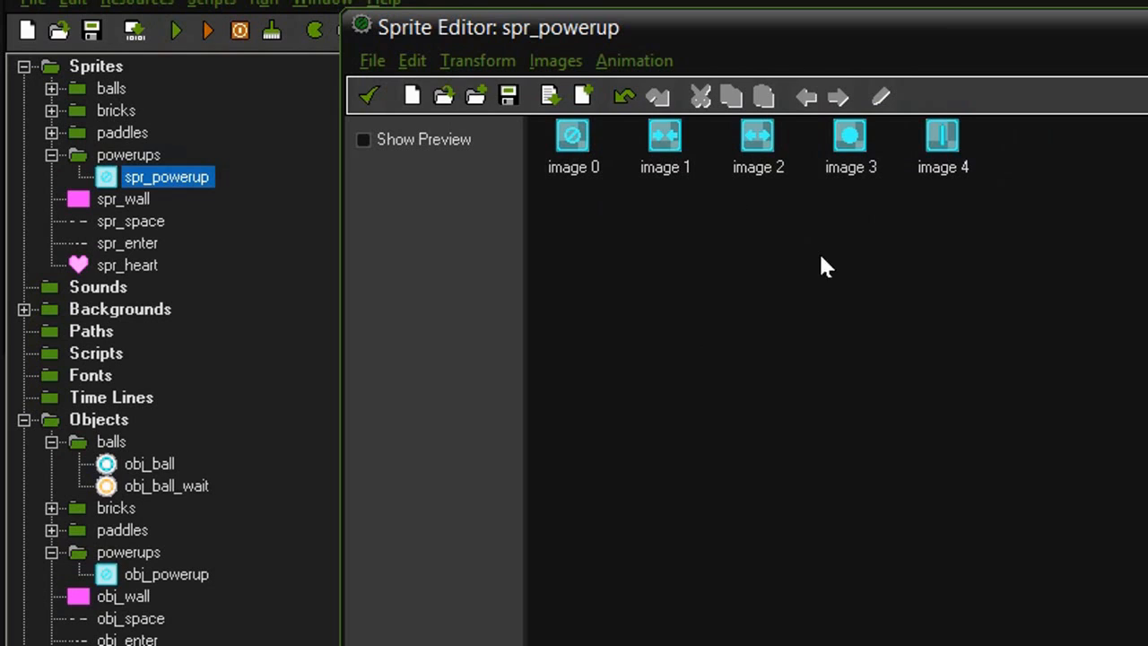
mouse_move(606, 250)
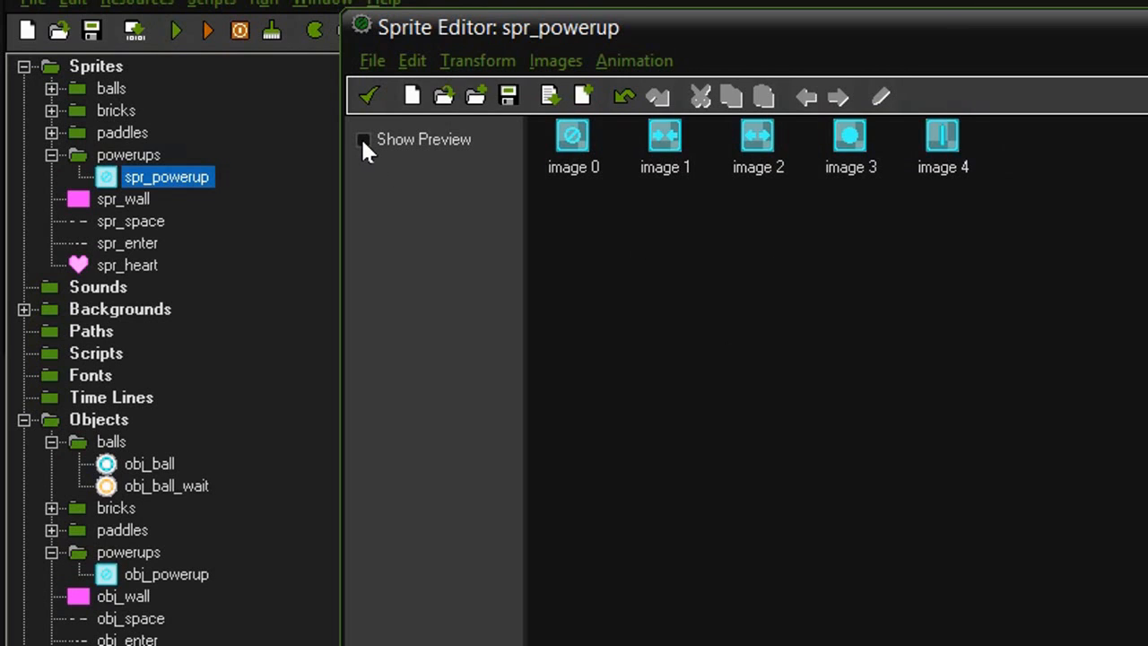
left_click(362, 140)
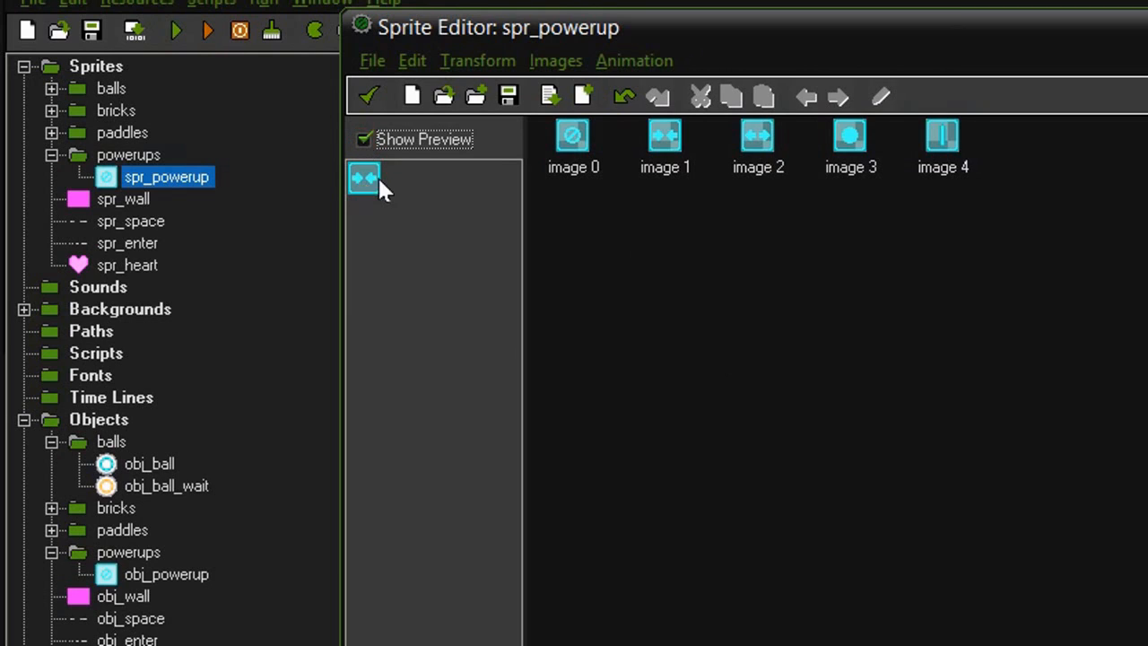
left_click(363, 140)
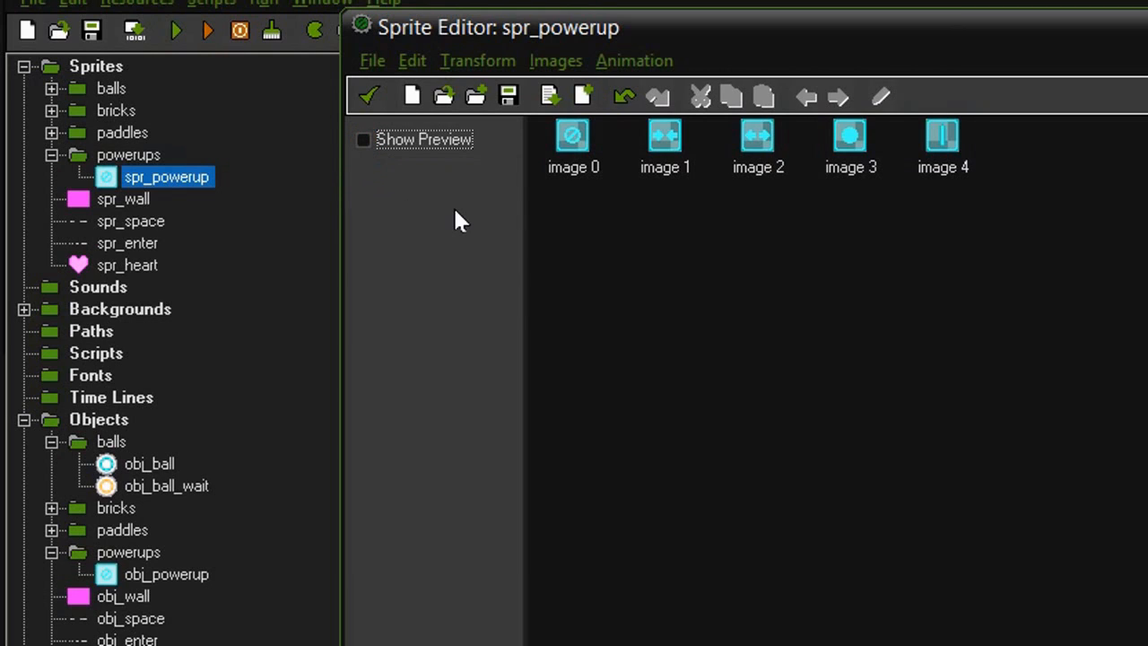
mouse_move(953, 199)
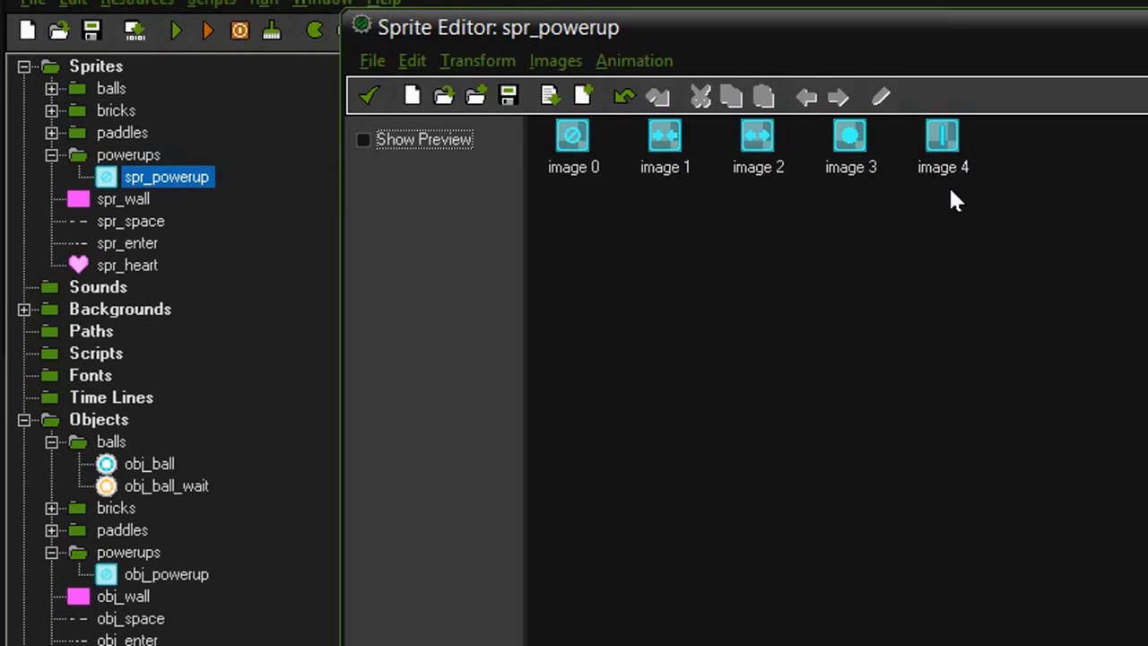
mouse_move(573, 211)
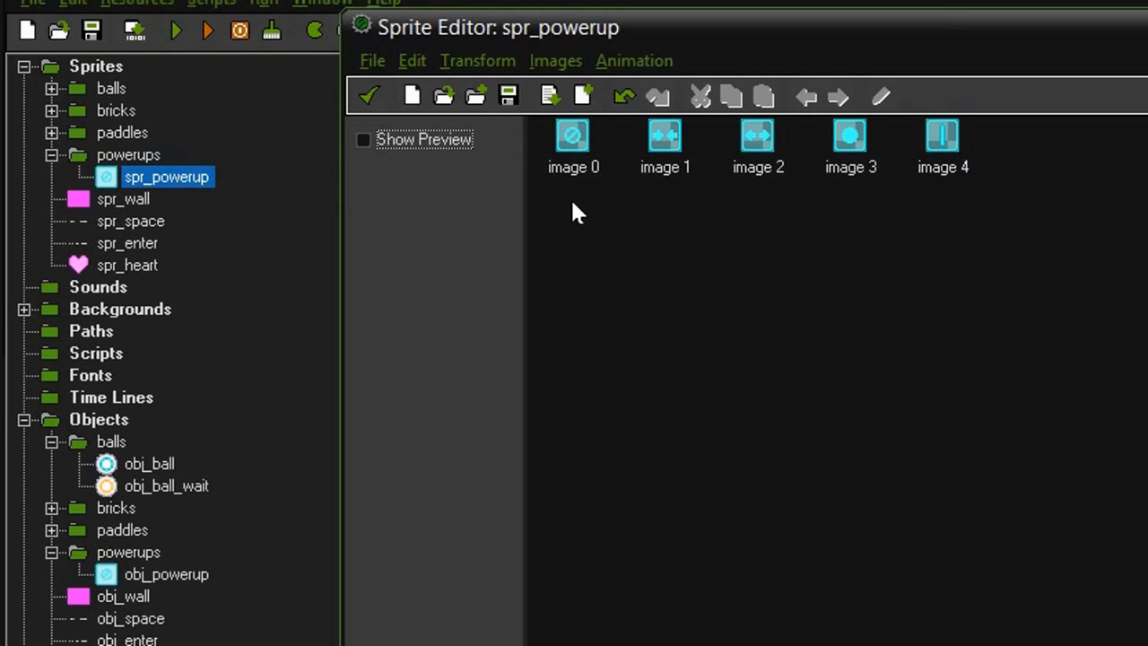
mouse_move(590, 219)
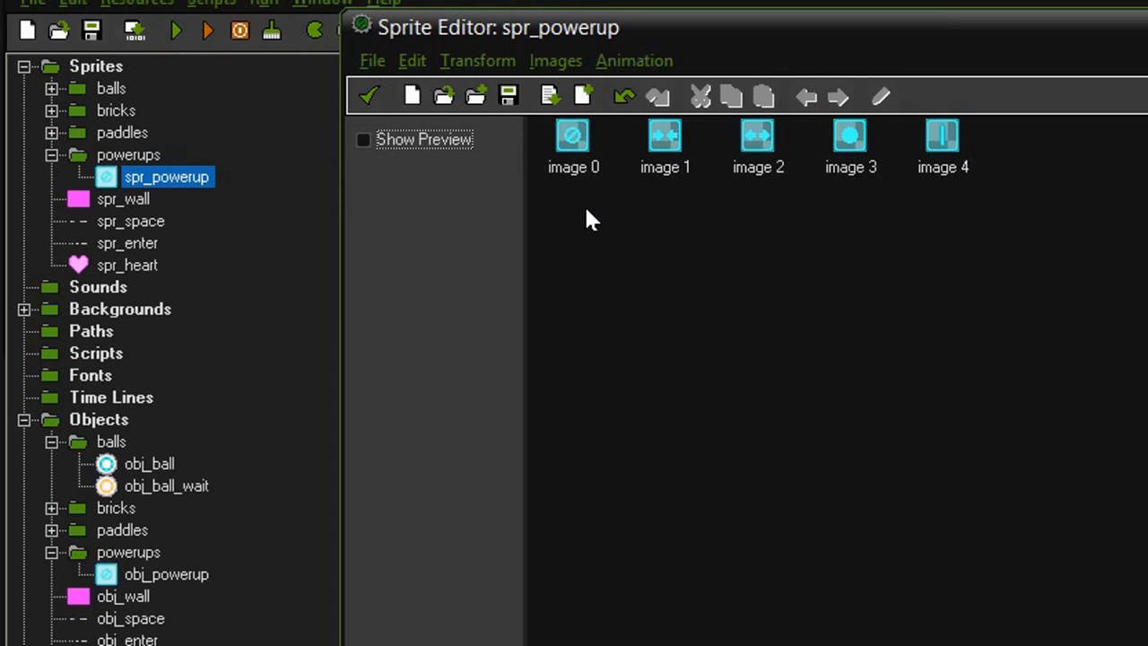
mouse_move(592, 192)
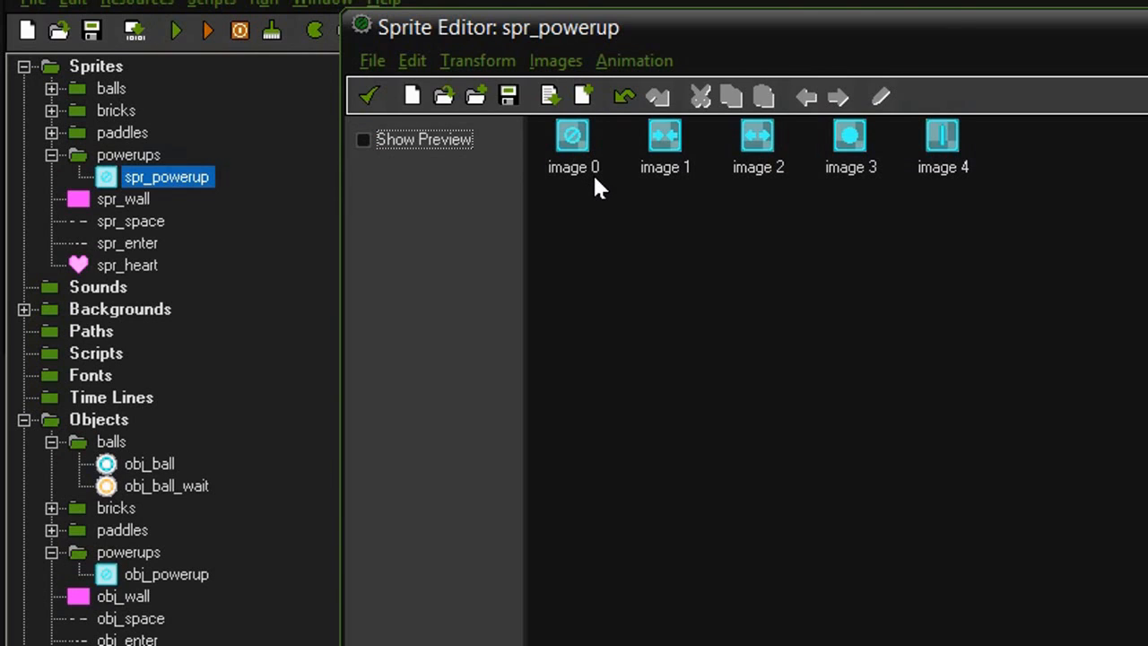
mouse_move(577, 205)
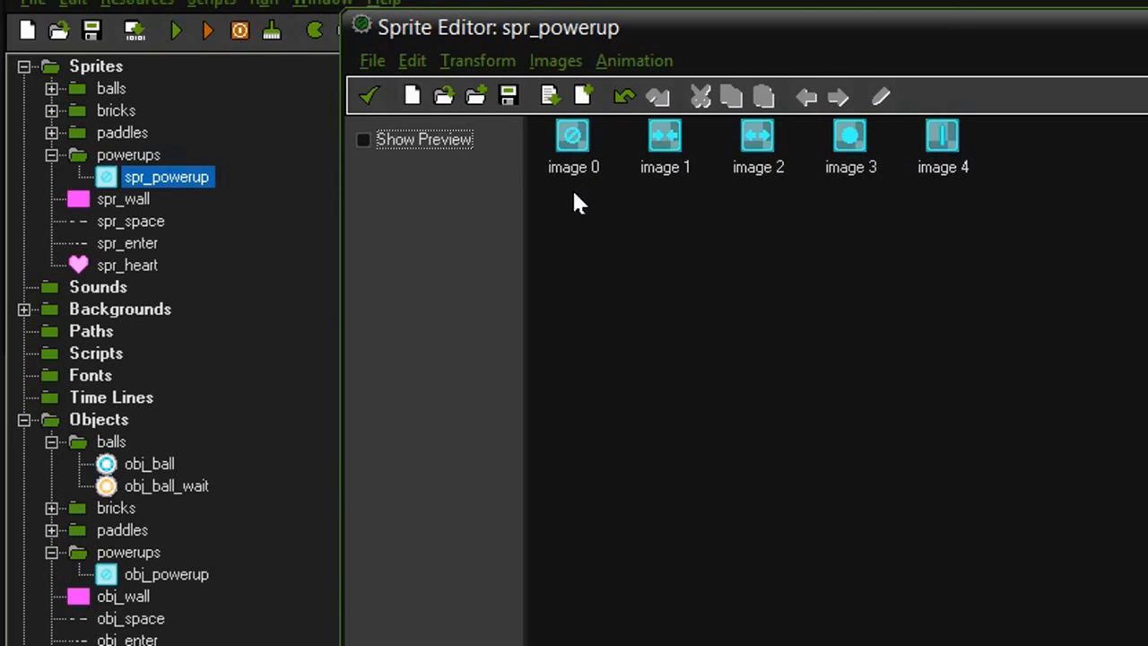
mouse_move(965, 207)
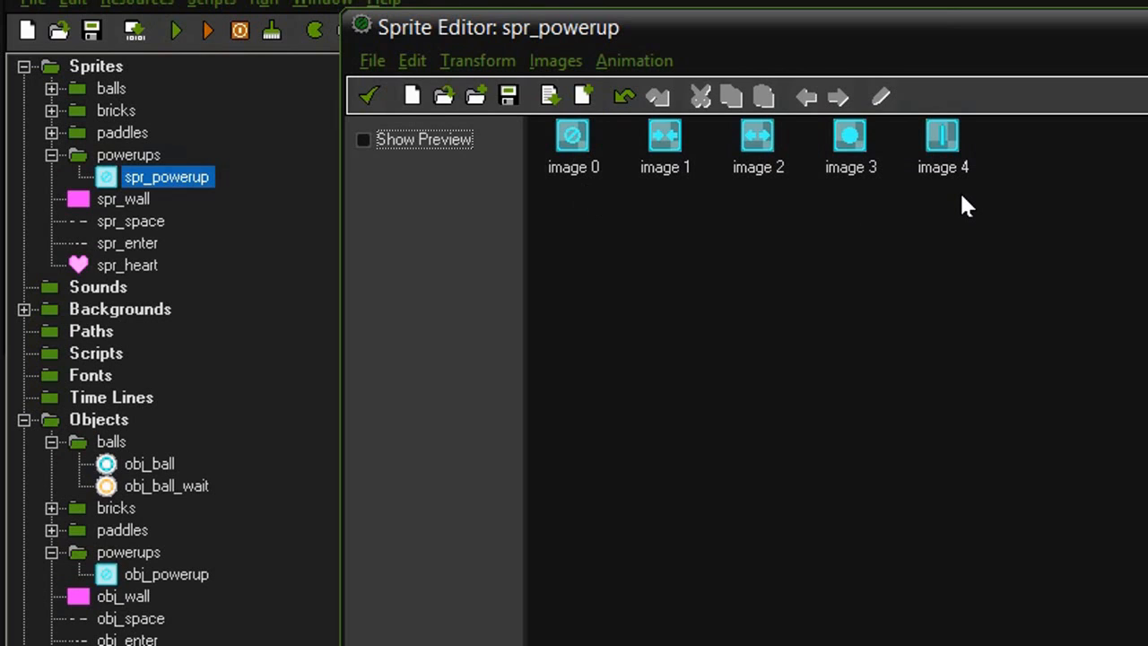
mouse_move(965, 194)
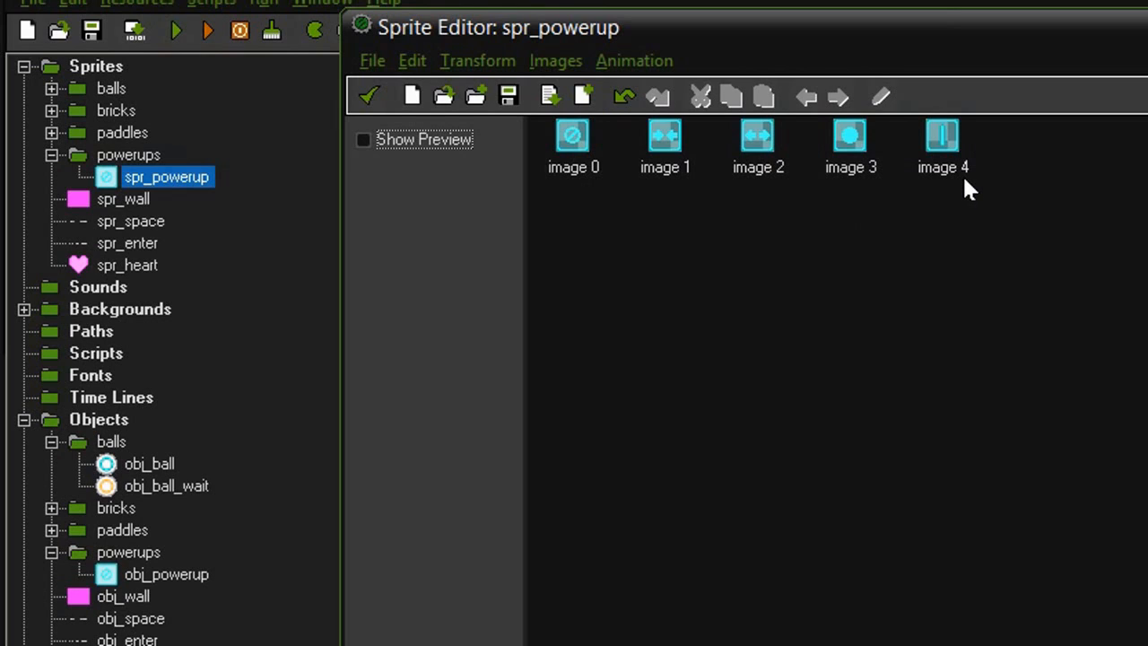
mouse_move(590, 219)
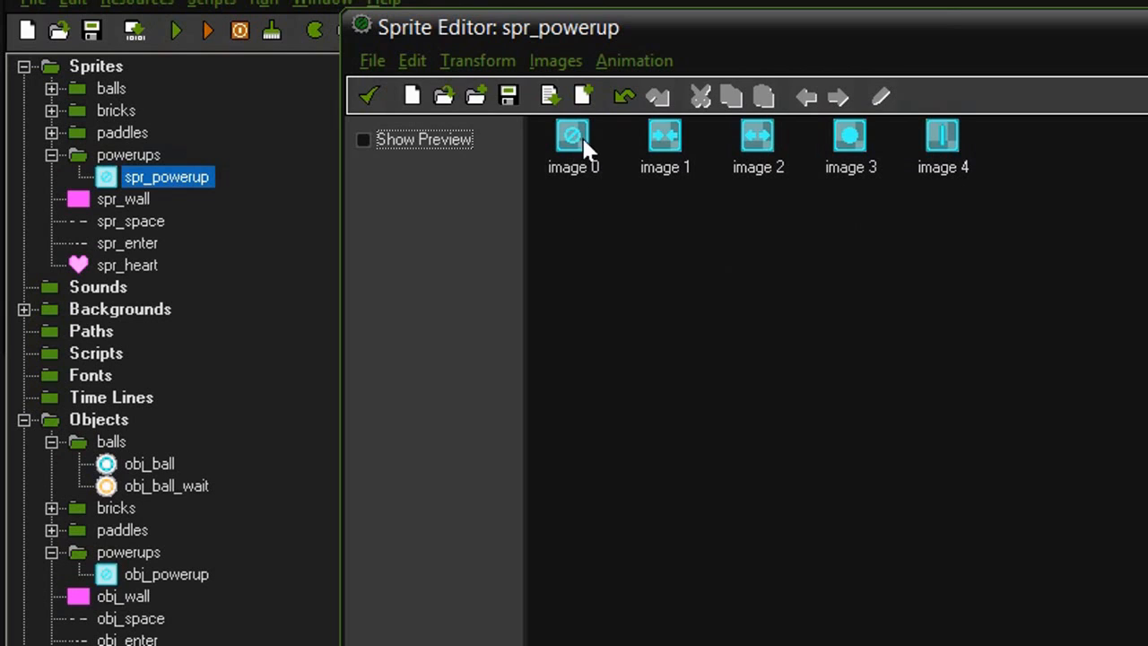
mouse_move(574, 194)
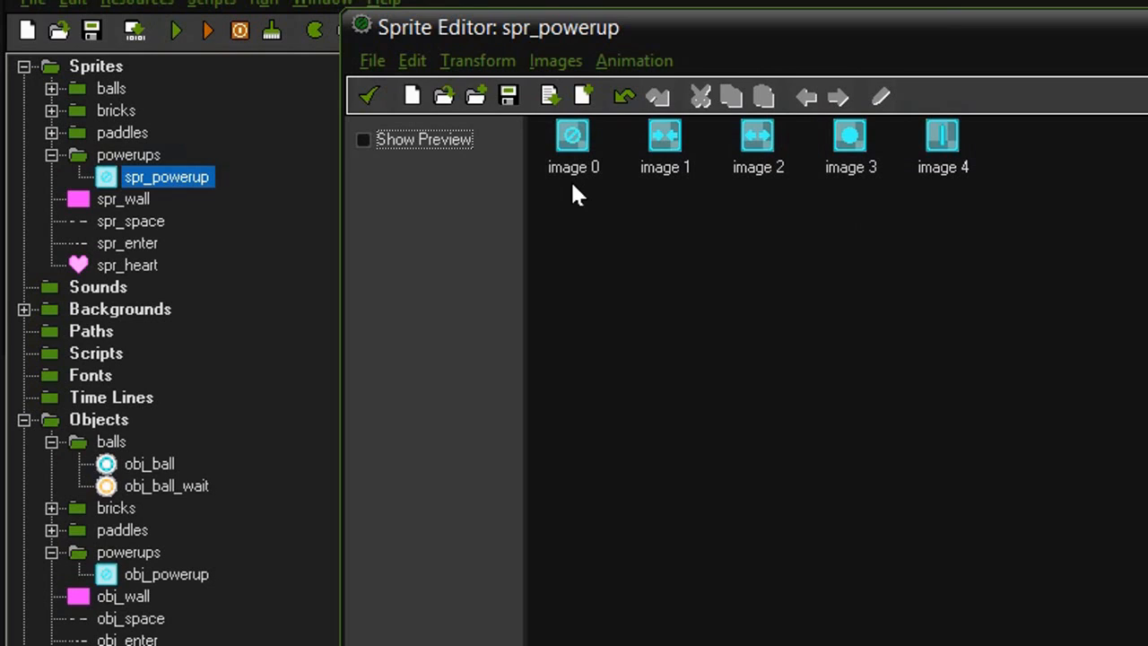
mouse_move(674, 191)
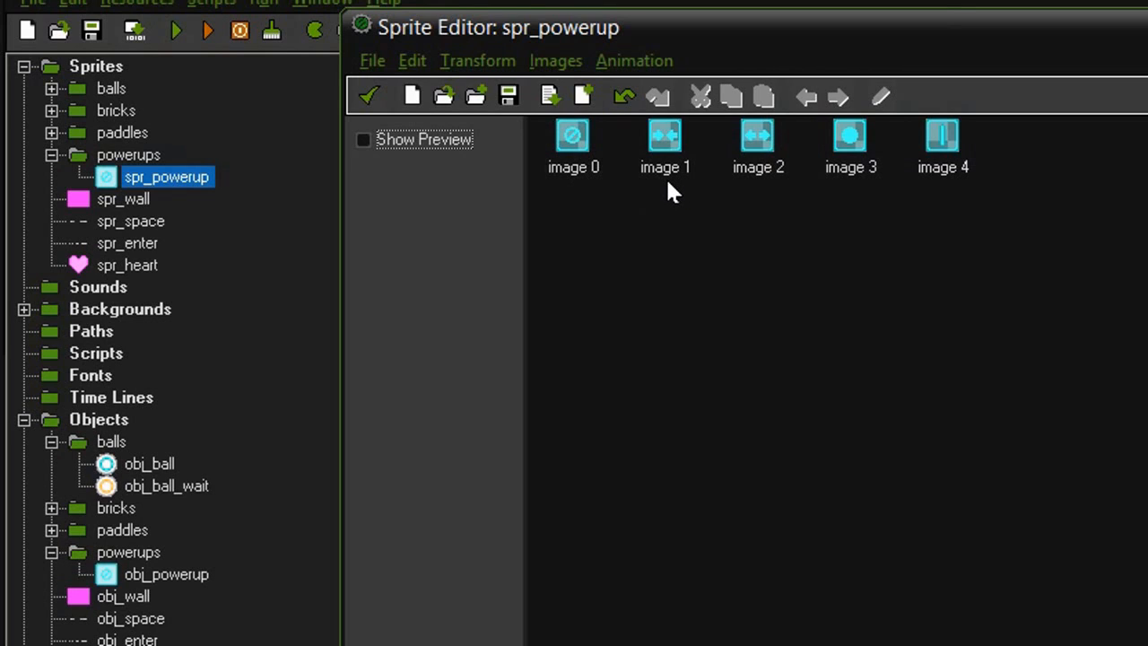
mouse_move(762, 193)
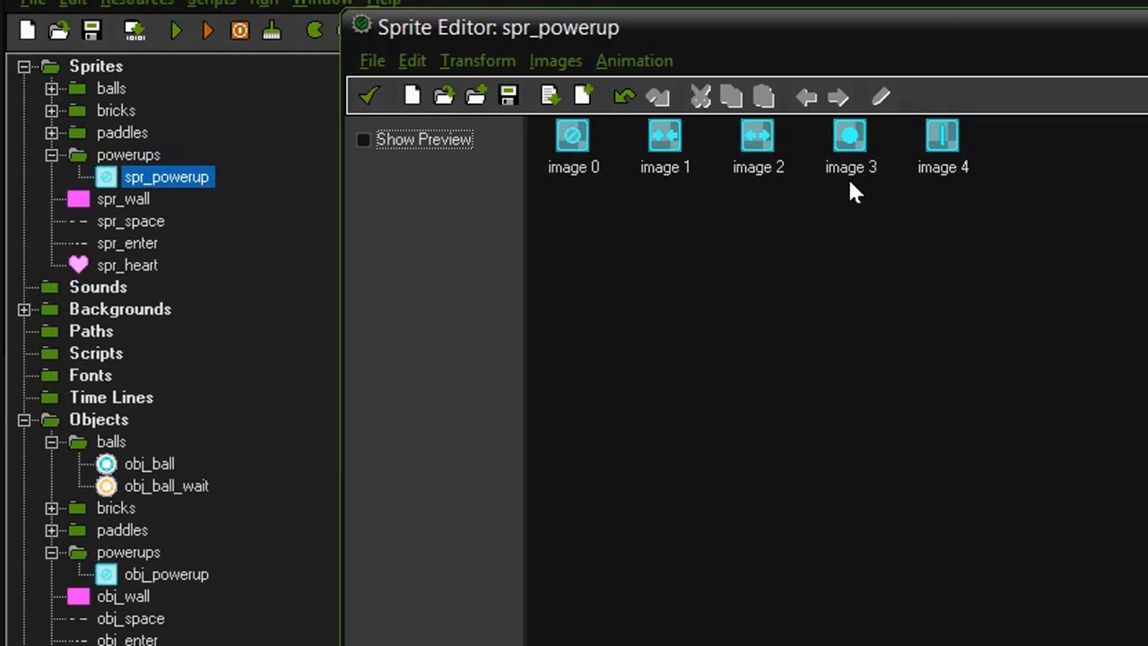
mouse_move(954, 170)
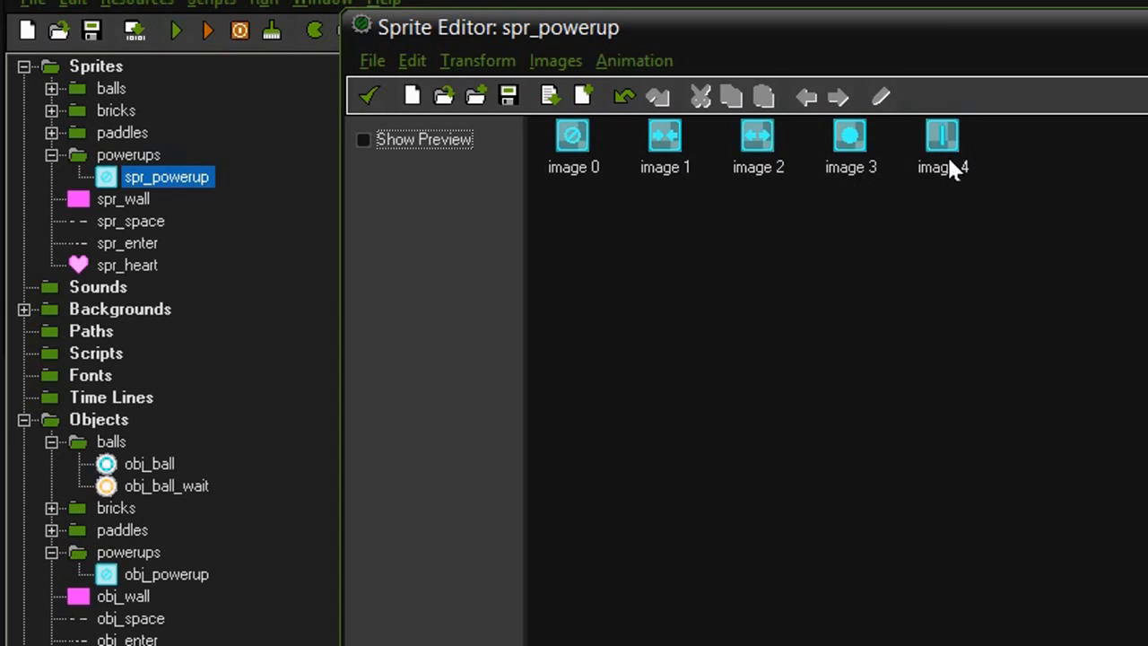
mouse_move(950, 197)
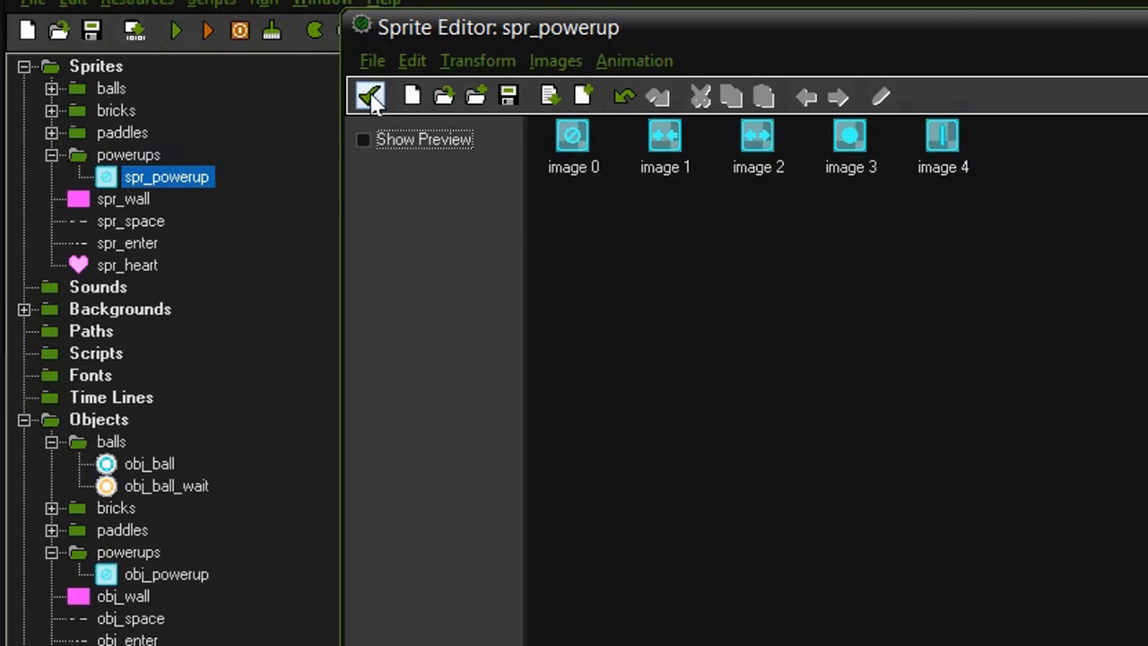
- Close the Sprite Editor, keeping spr_powerup's five images
left_click(369, 97)
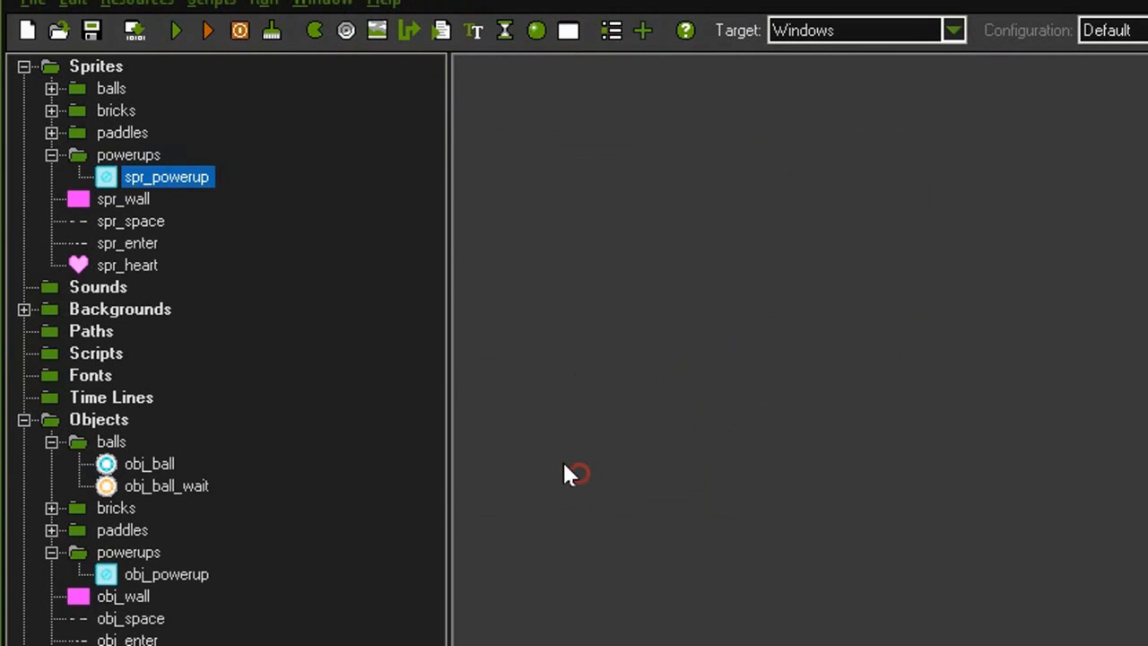
mouse_move(273, 554)
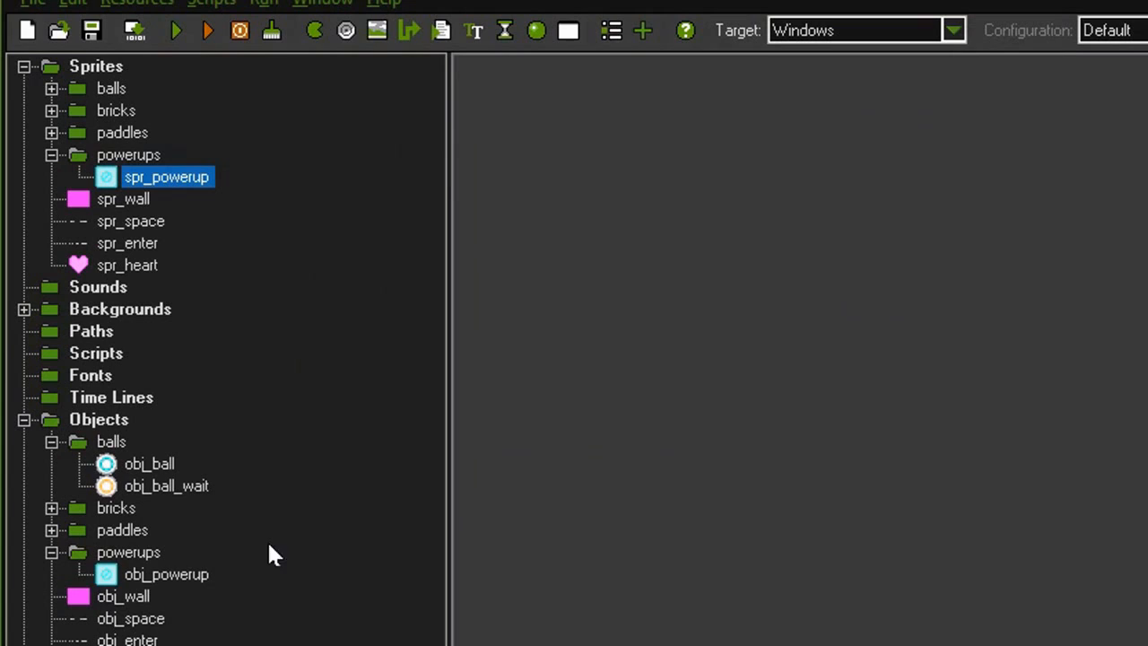
mouse_move(72, 572)
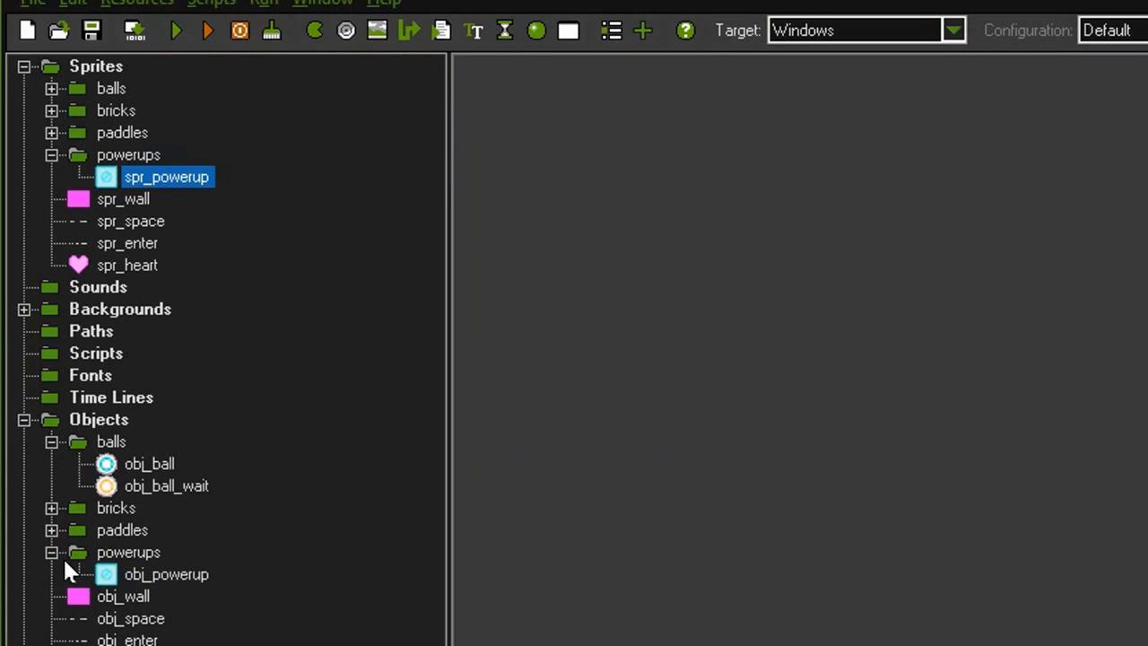
mouse_move(176, 565)
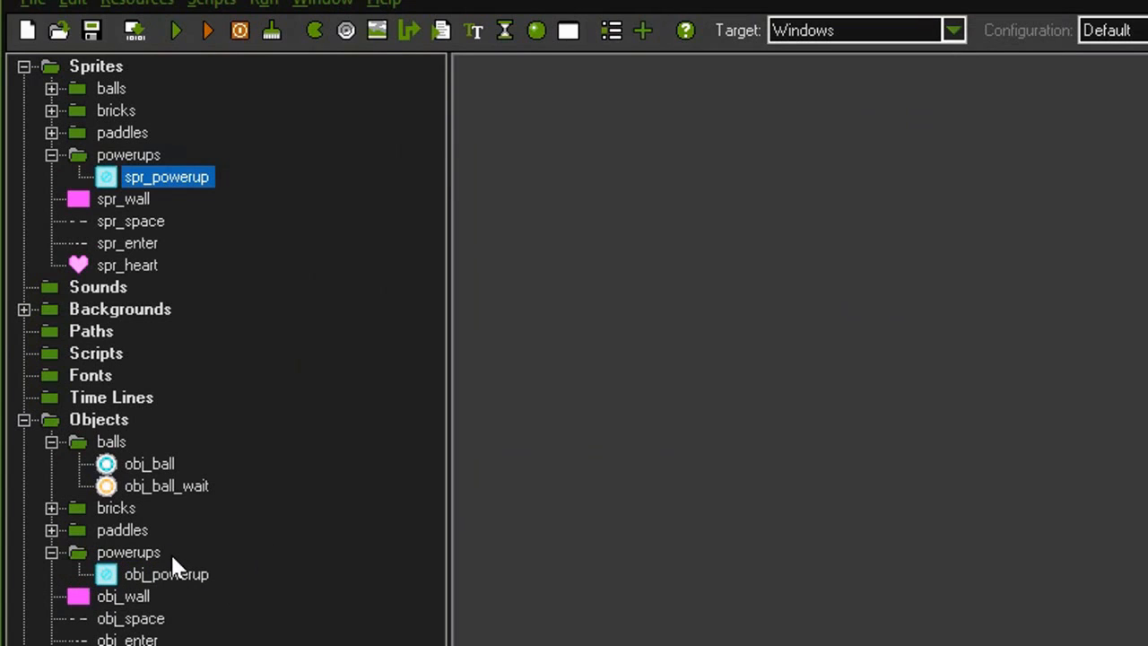
mouse_move(147, 433)
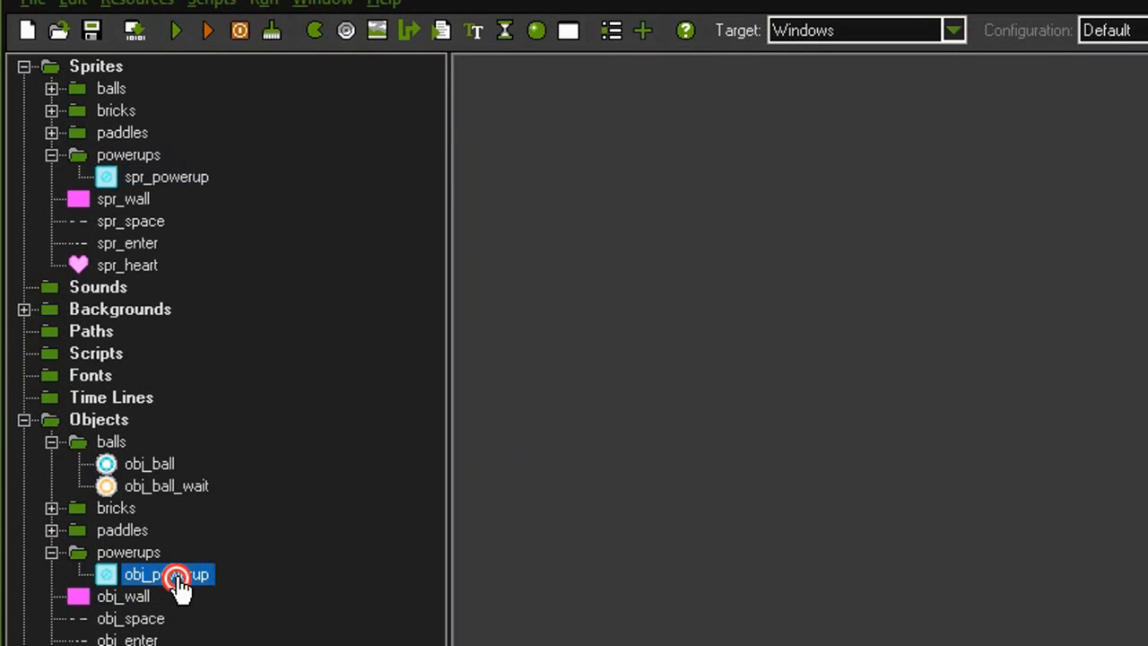
- Open the obj_powerup object's properties from the powerups folder
double_click(165, 574)
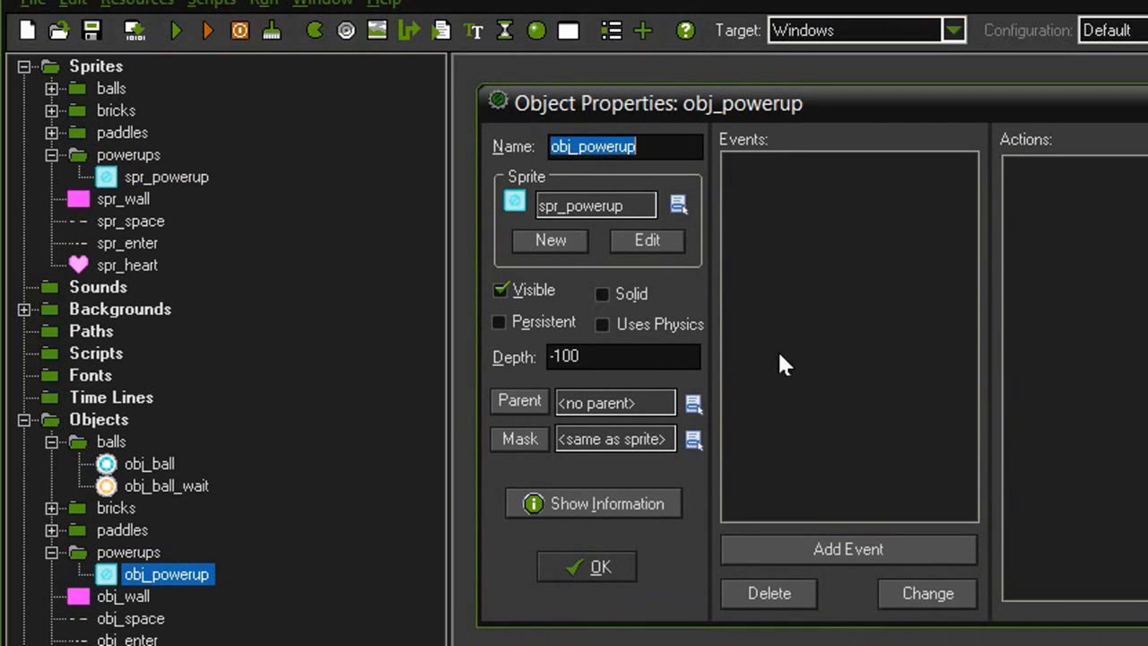
mouse_move(703, 305)
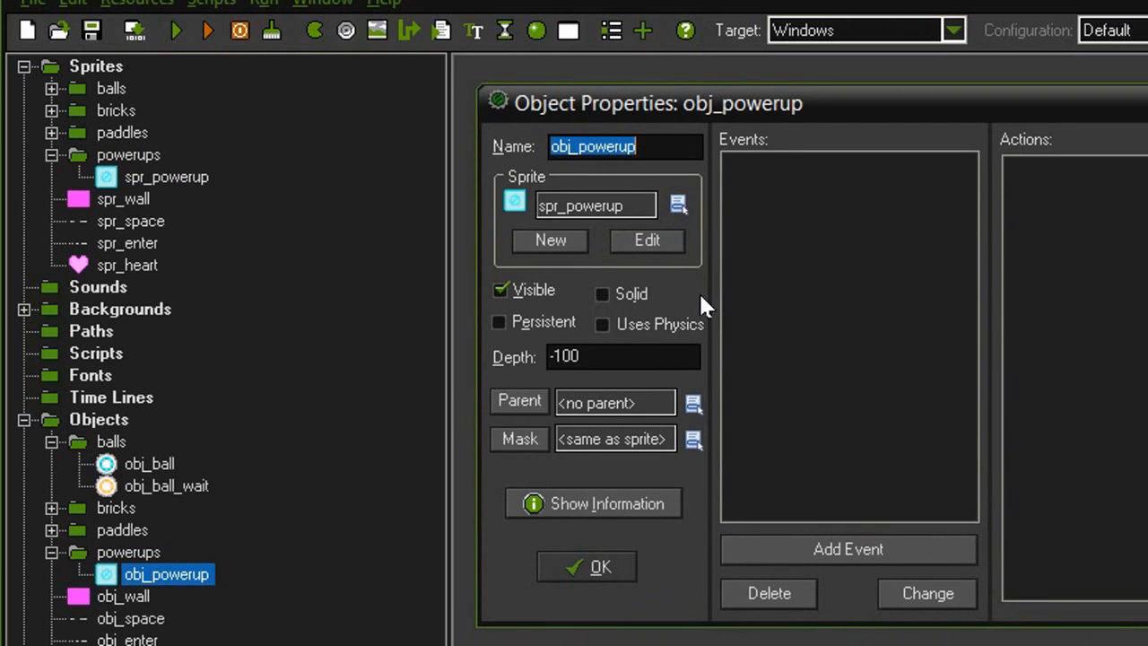
mouse_move(511, 376)
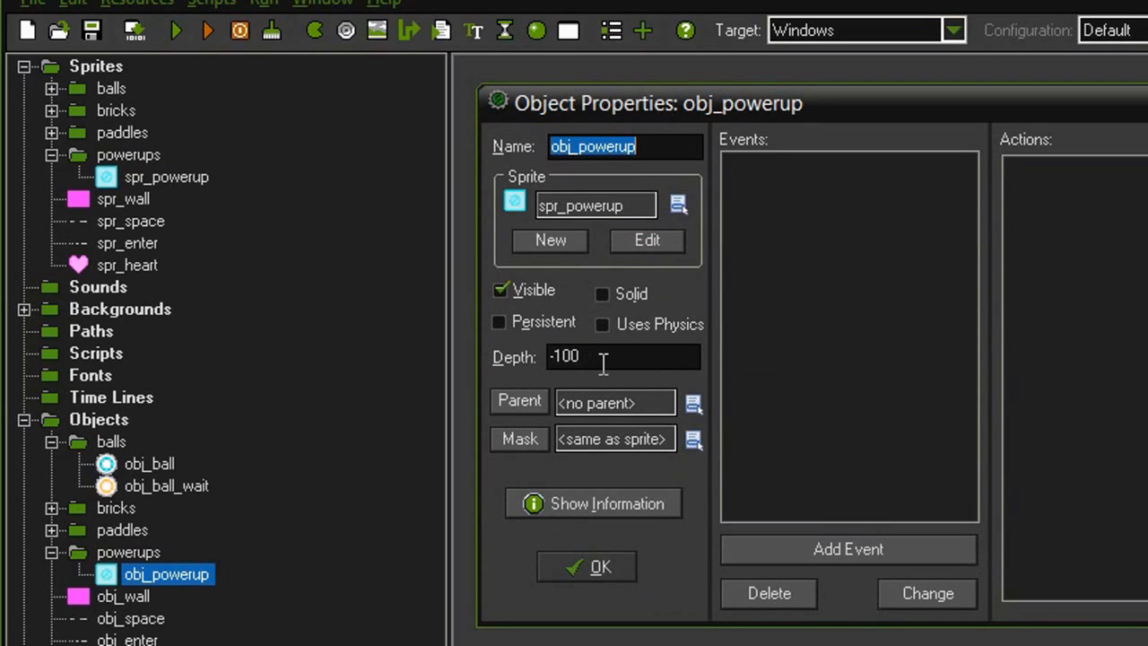
mouse_move(583, 385)
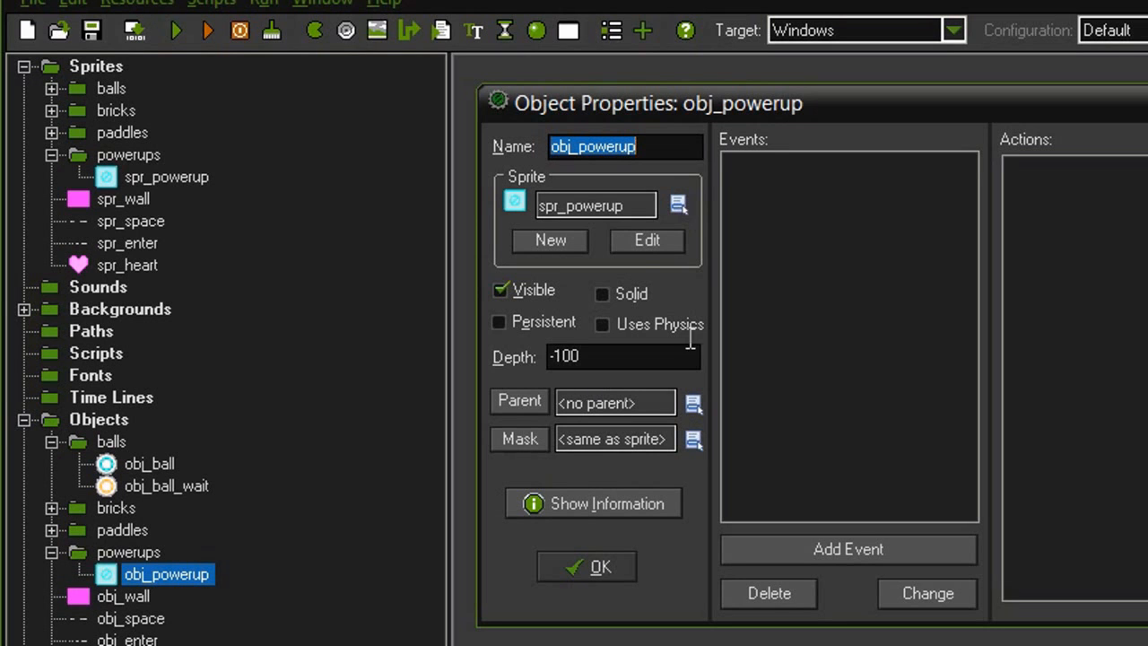
mouse_move(547, 386)
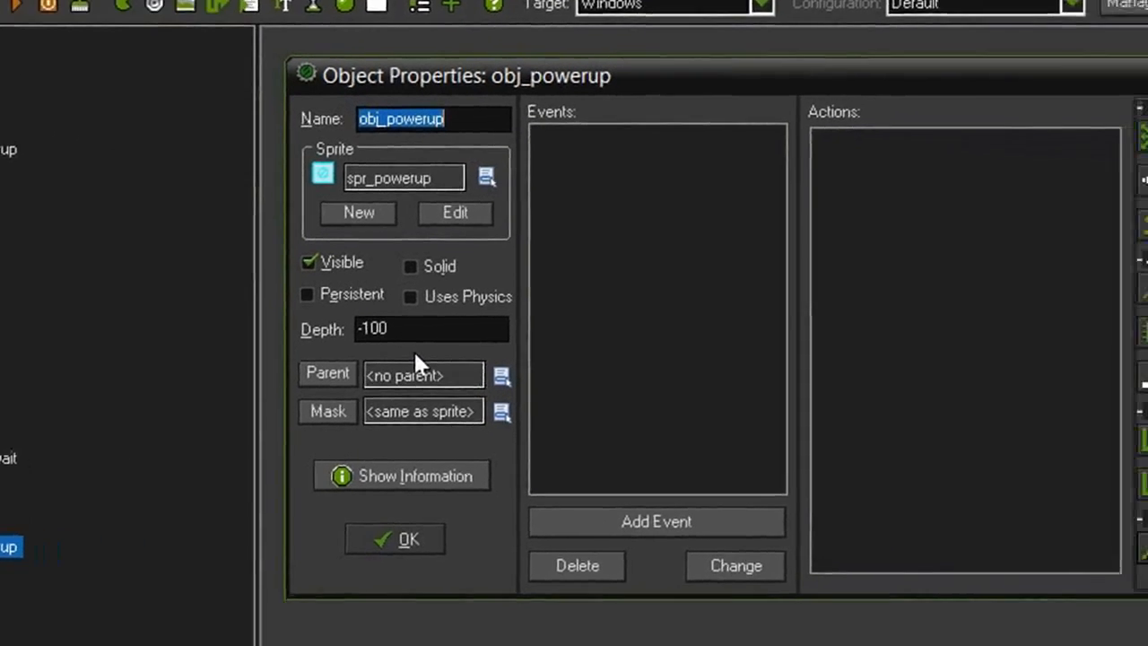
- Add a Create event to obj_powerup
left_click(657, 520)
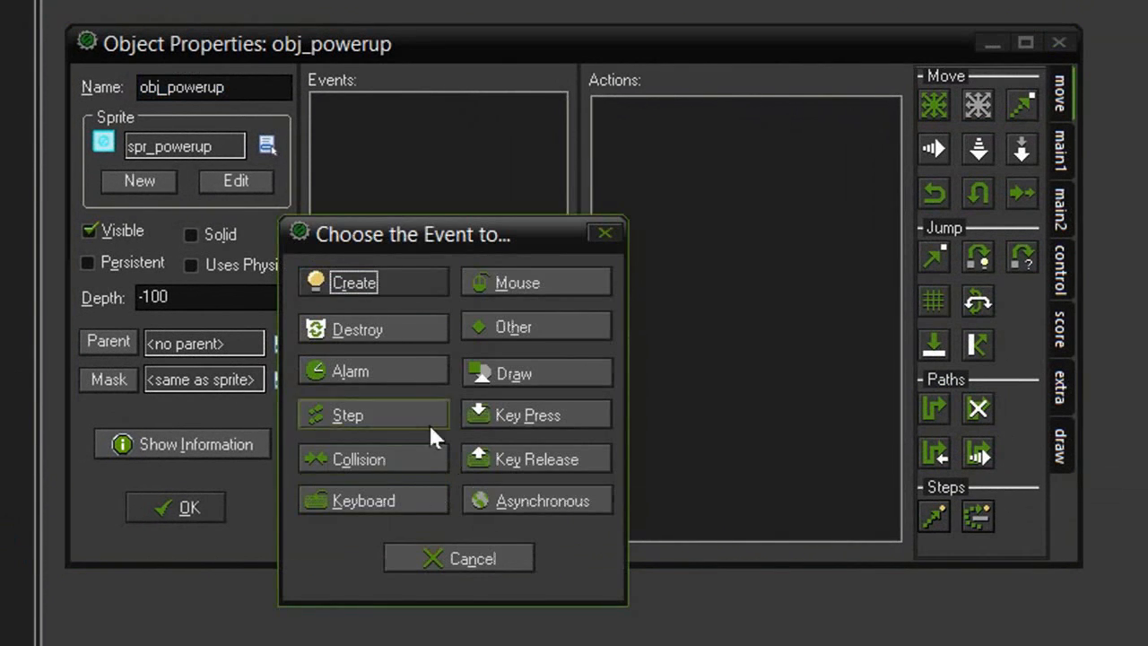
left_click(353, 282)
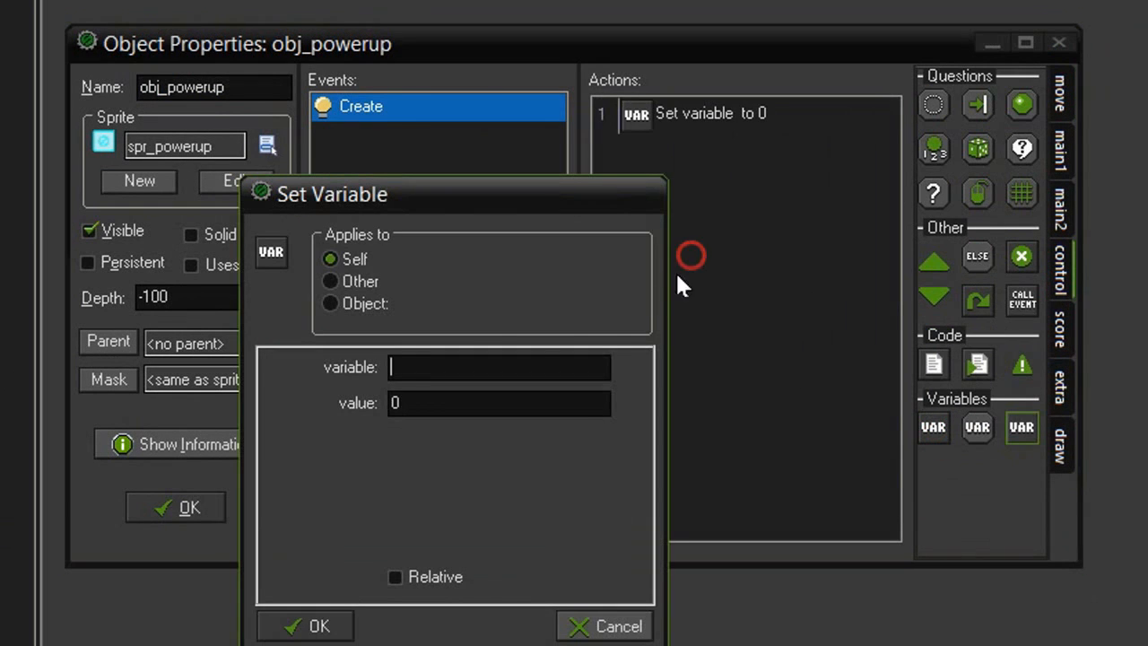
mouse_move(476, 319)
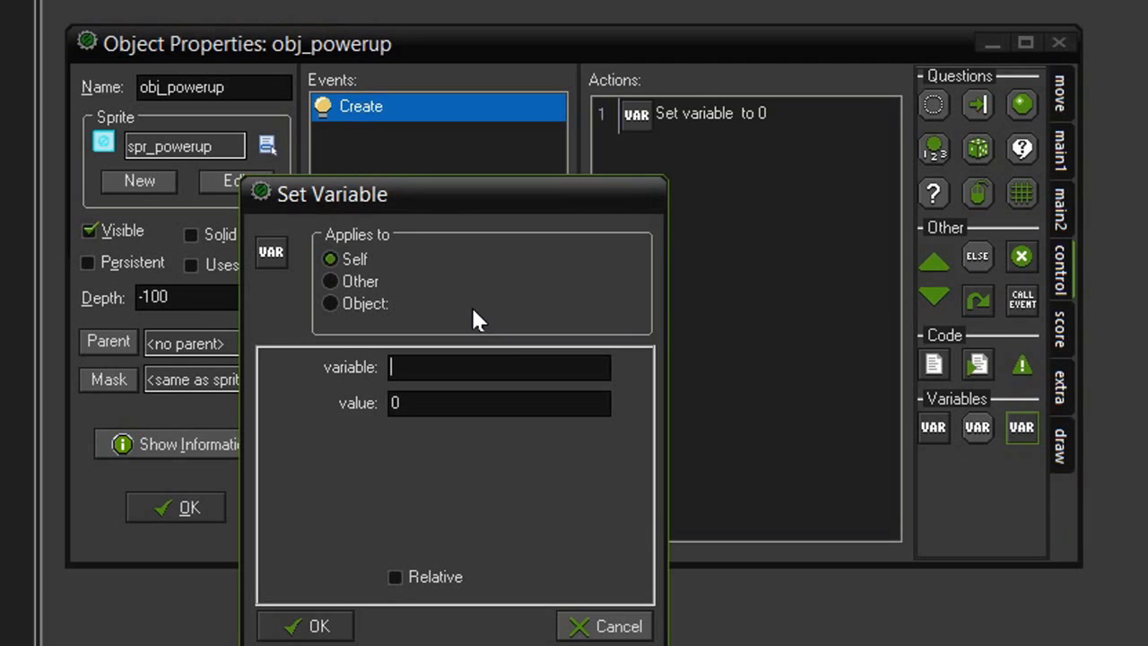
- Set variable decision to choose(0,1,2,3,4) in the Create event
type("decis")
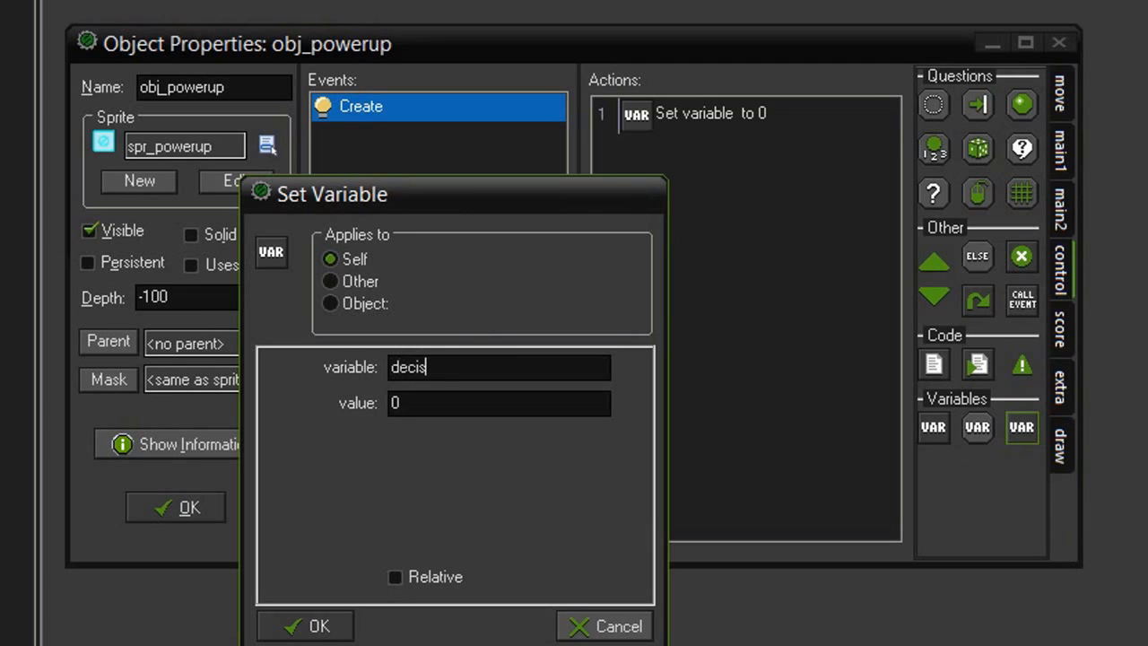
type("ion")
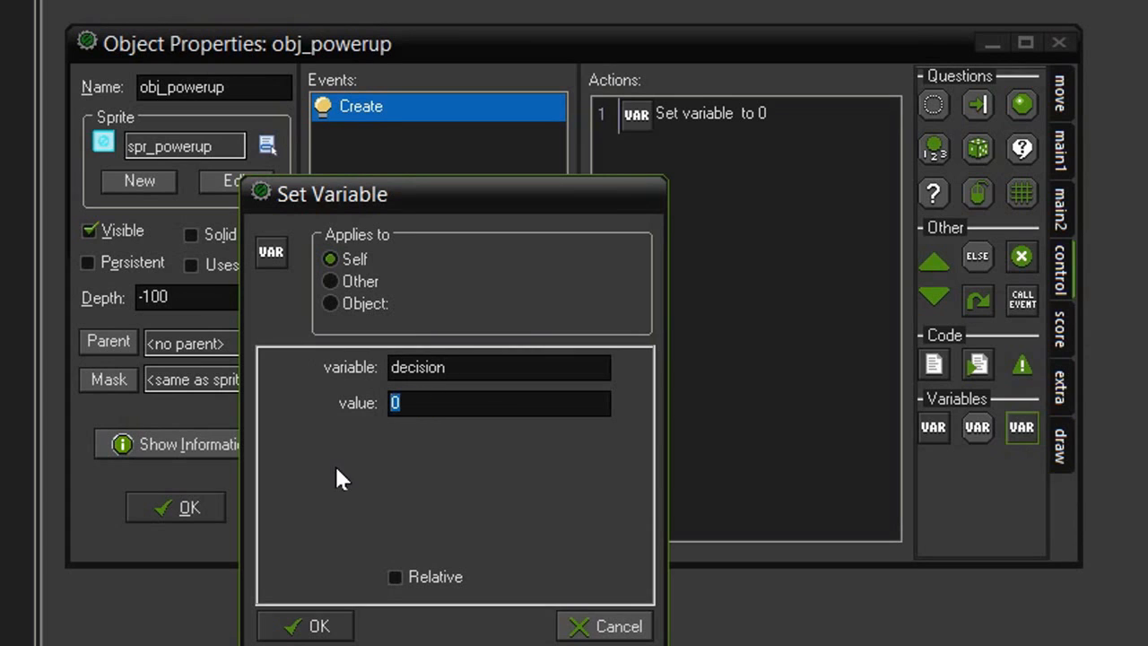
type("choose")
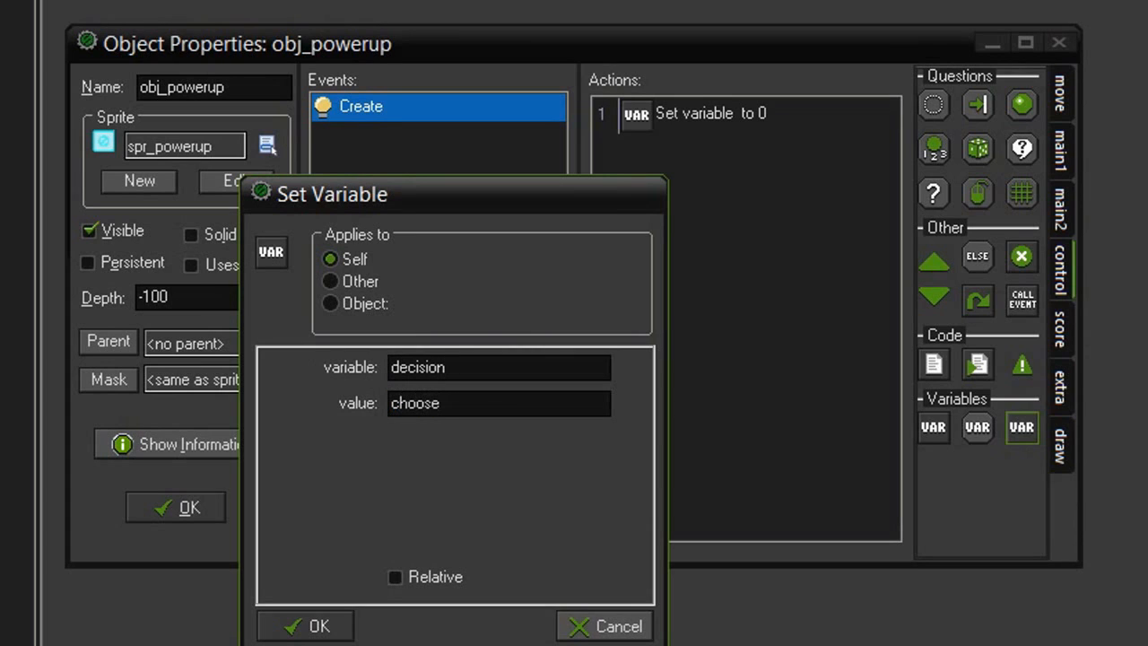
type("(0")
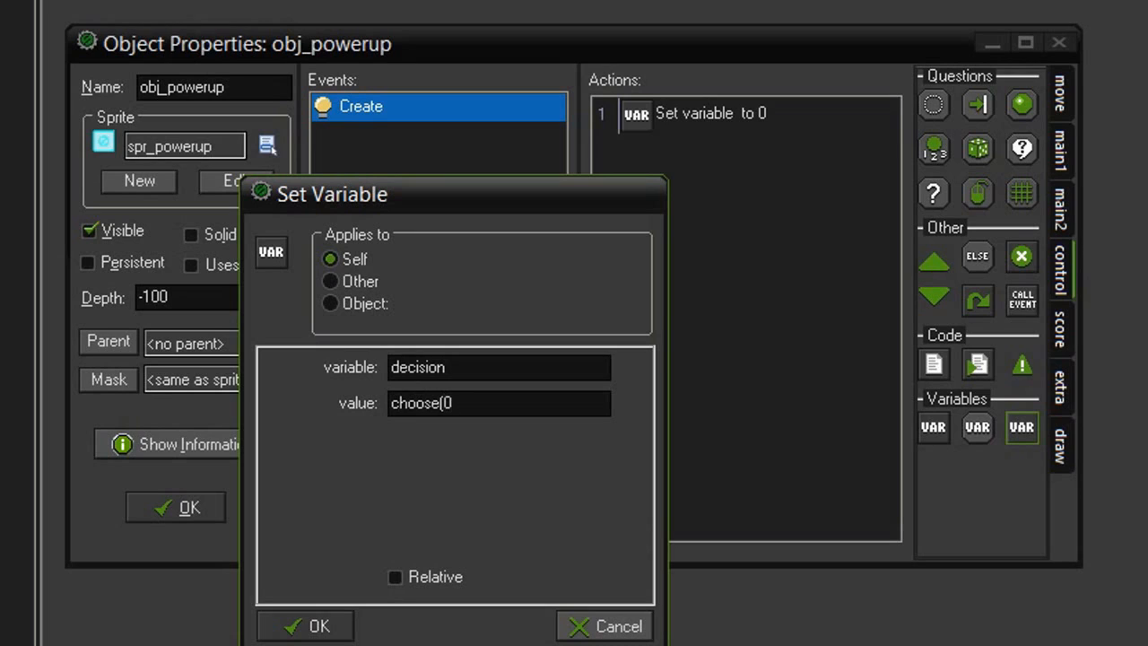
type(",1,2")
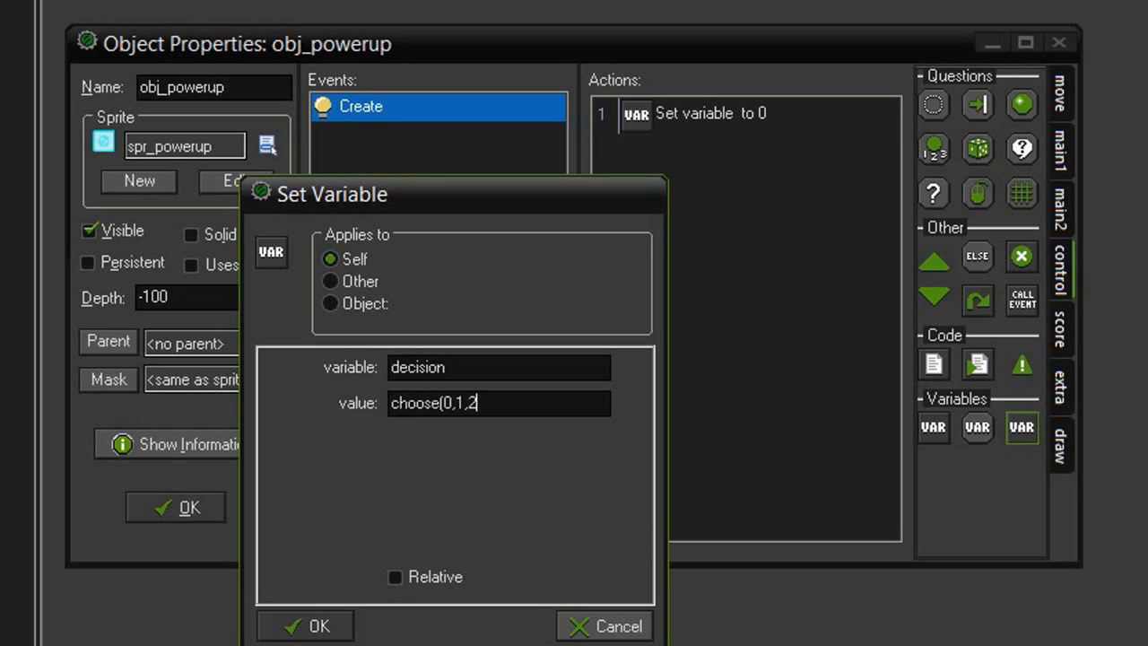
type(",3")
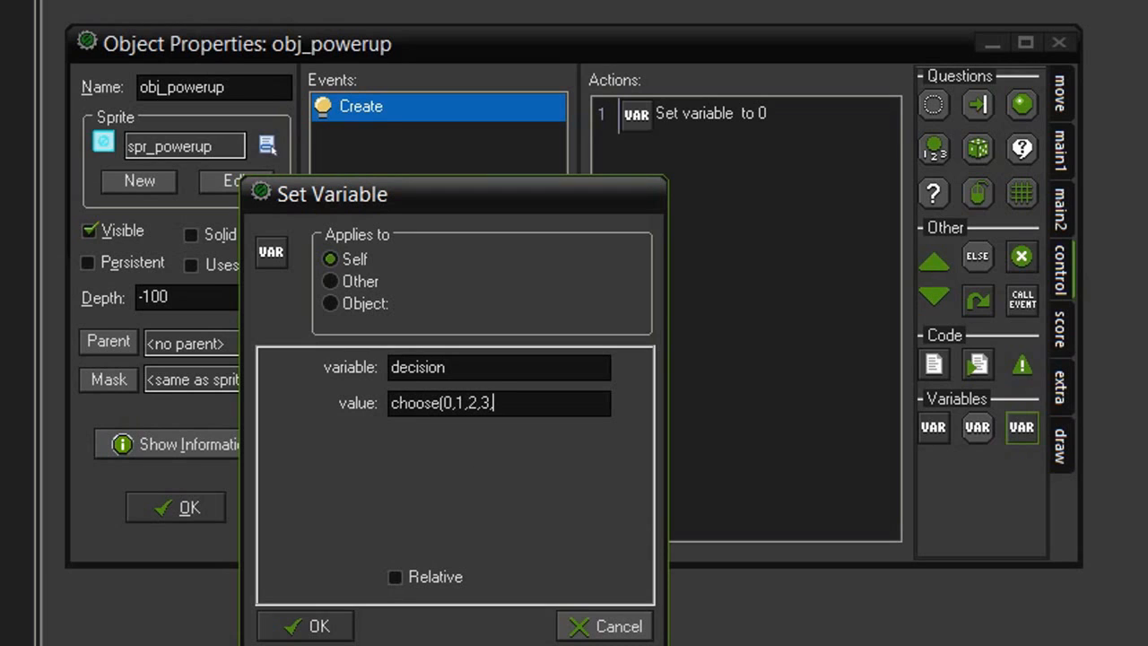
type(",4")
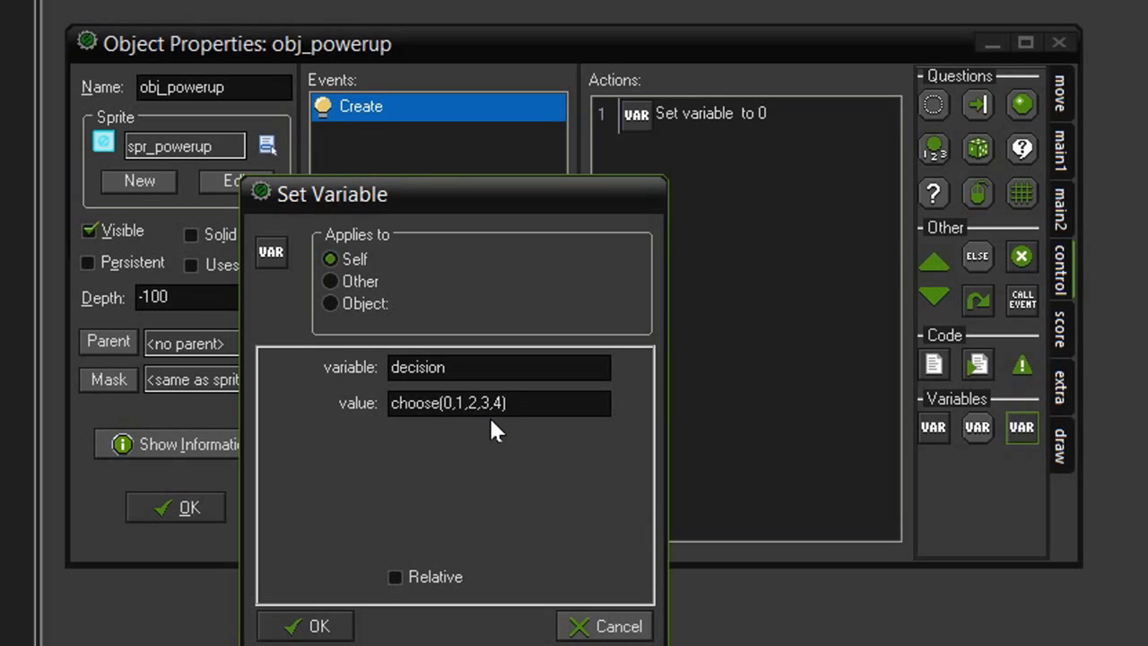
left_click(498, 401)
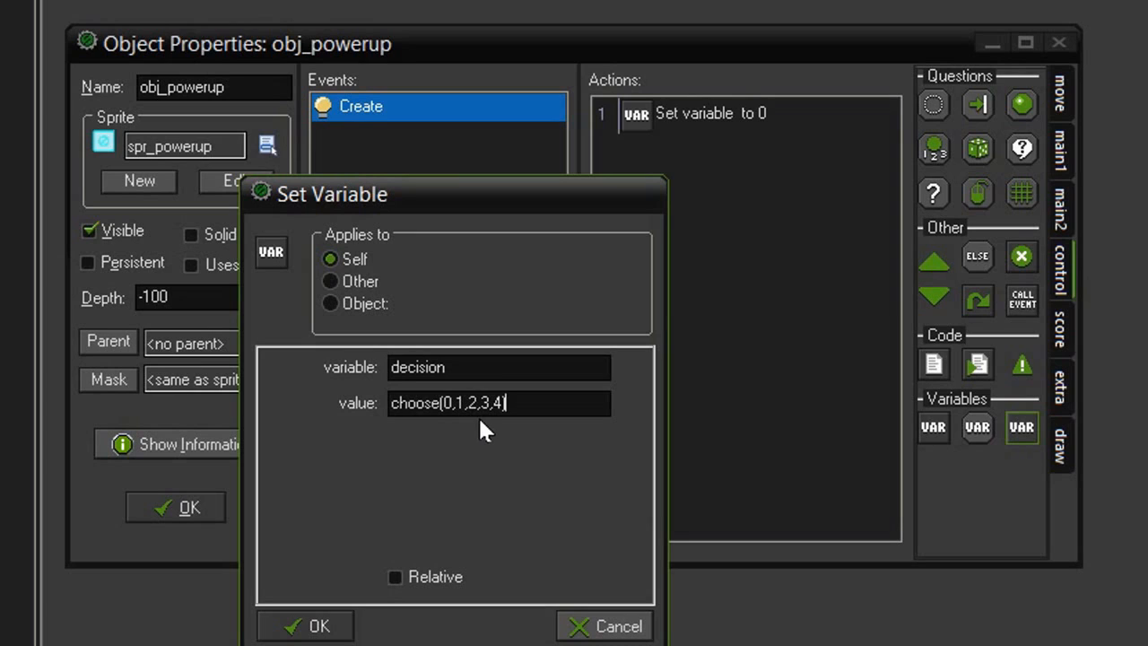
mouse_move(405, 437)
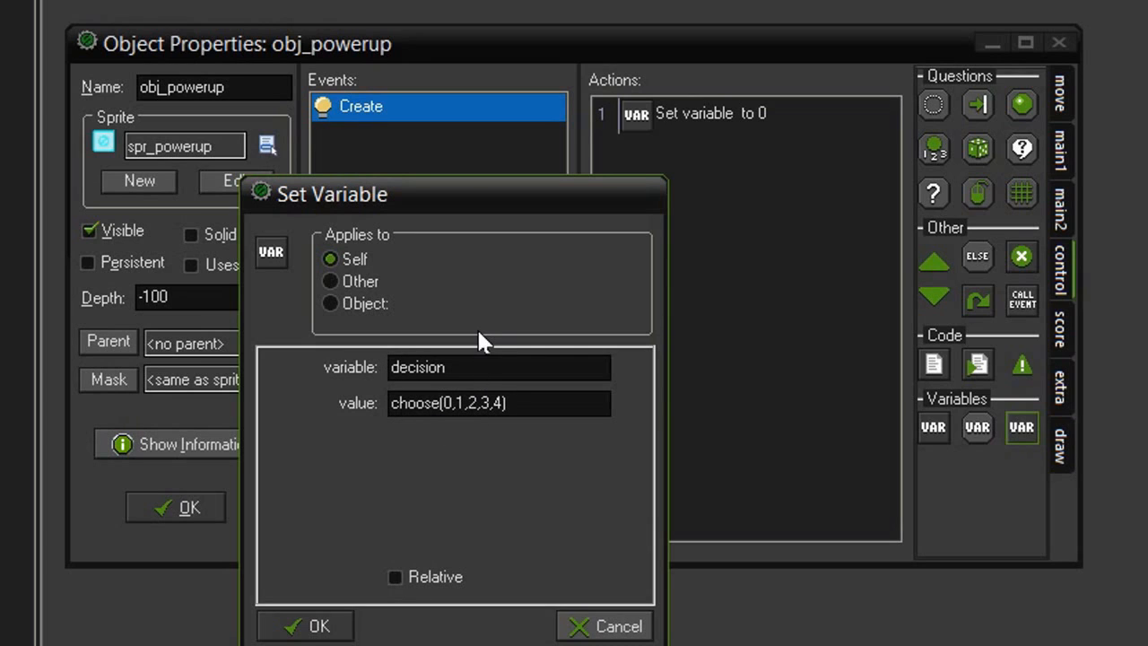
mouse_move(449, 430)
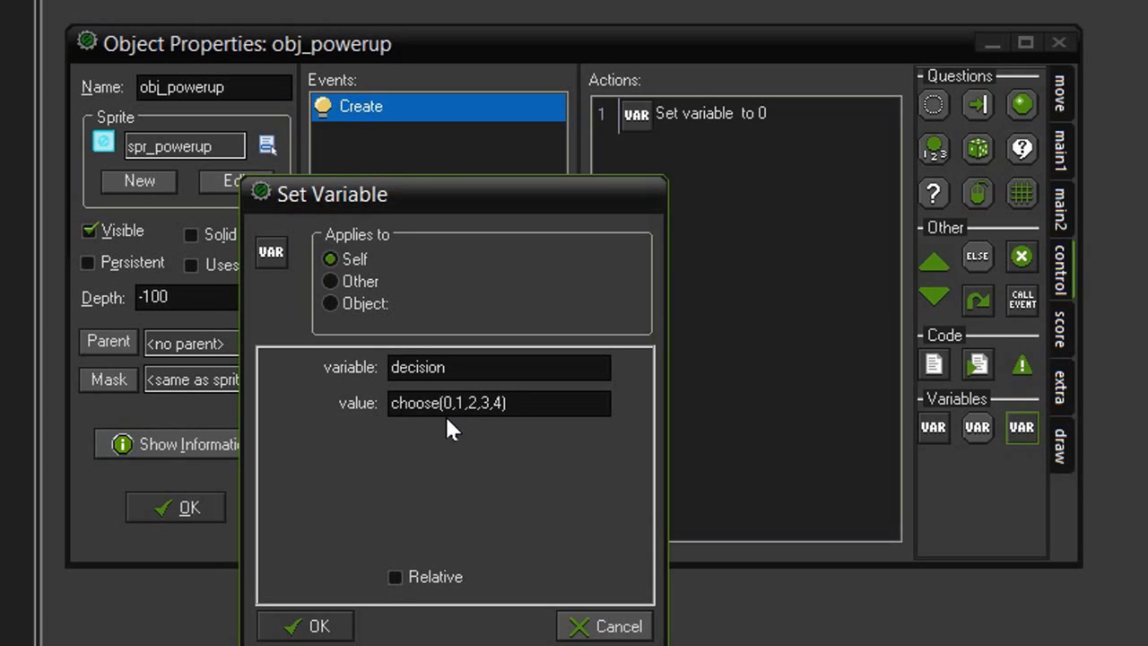
left_click(305, 624)
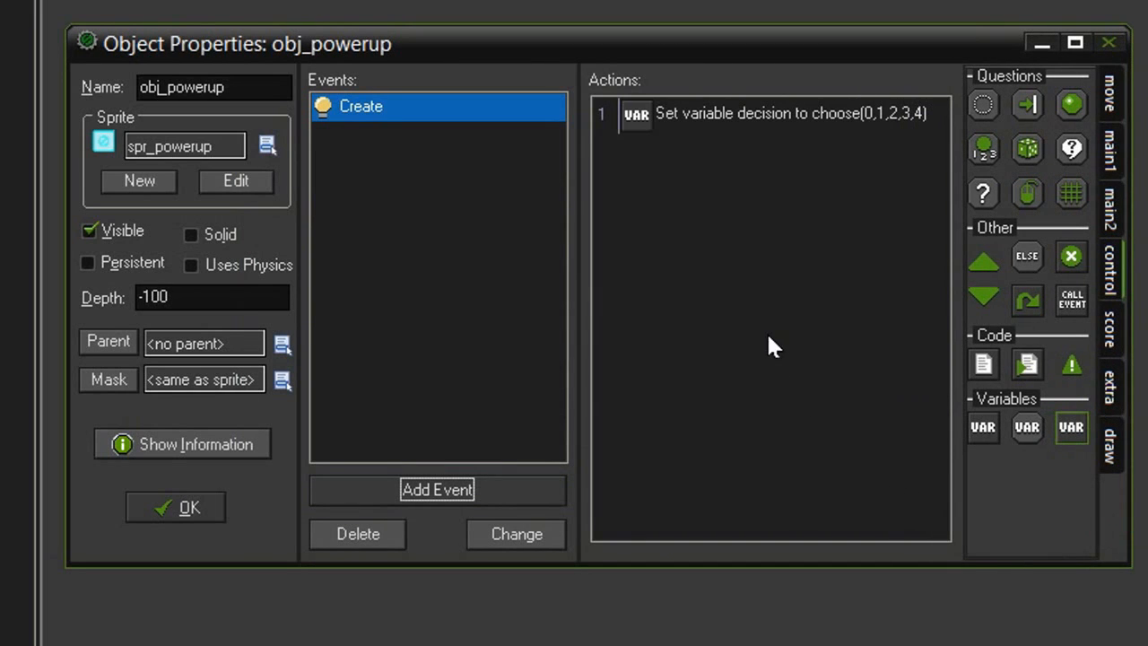
mouse_move(564, 233)
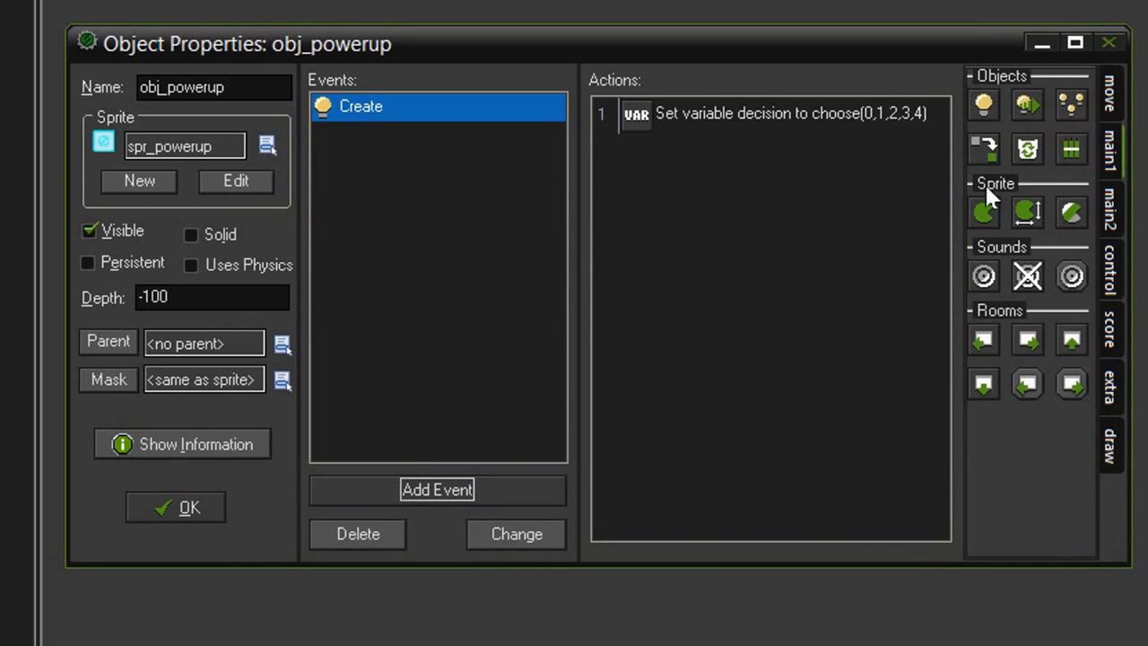
mouse_move(983, 211)
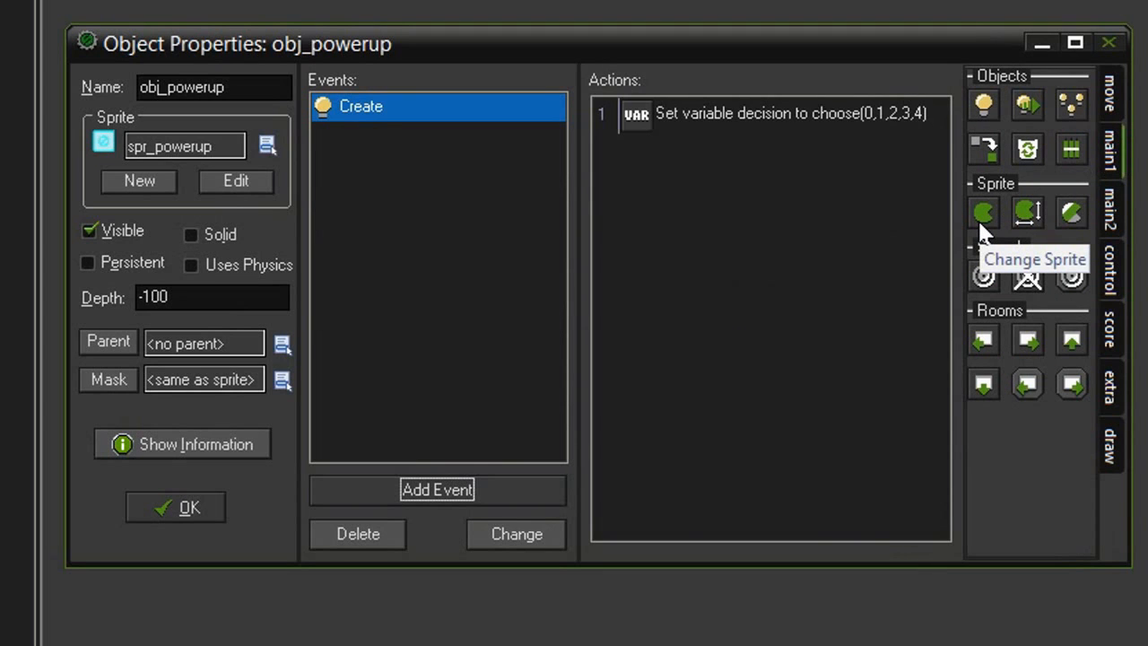
mouse_move(667, 197)
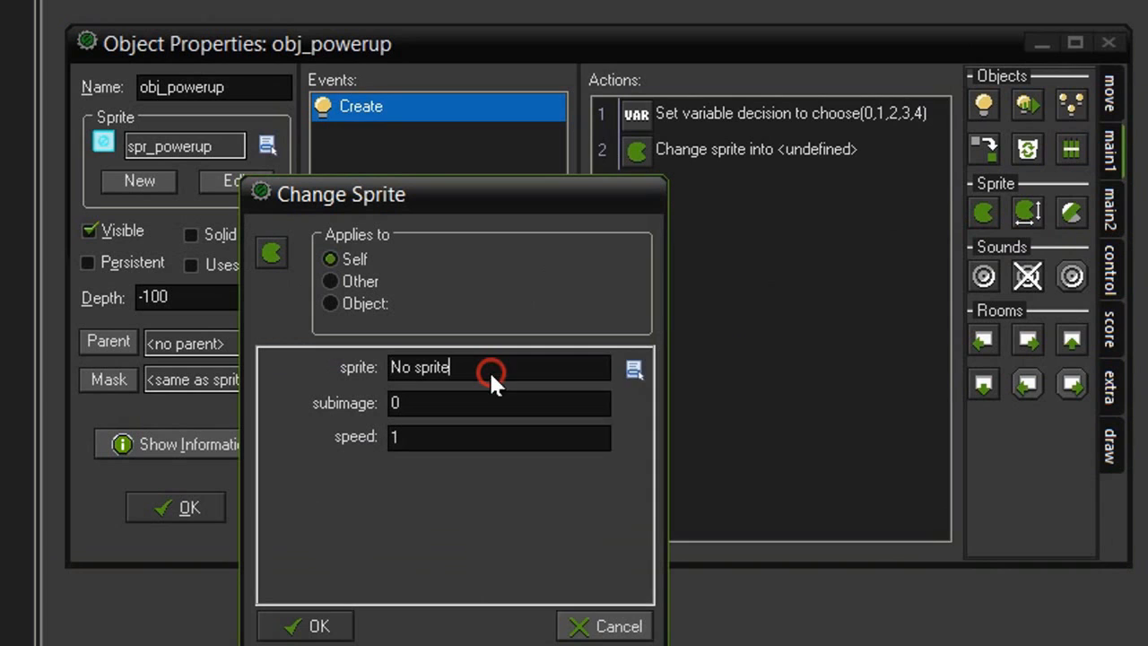
- Change the sprite to spr_powerup with subimage decision and speed 0
left_click(635, 368)
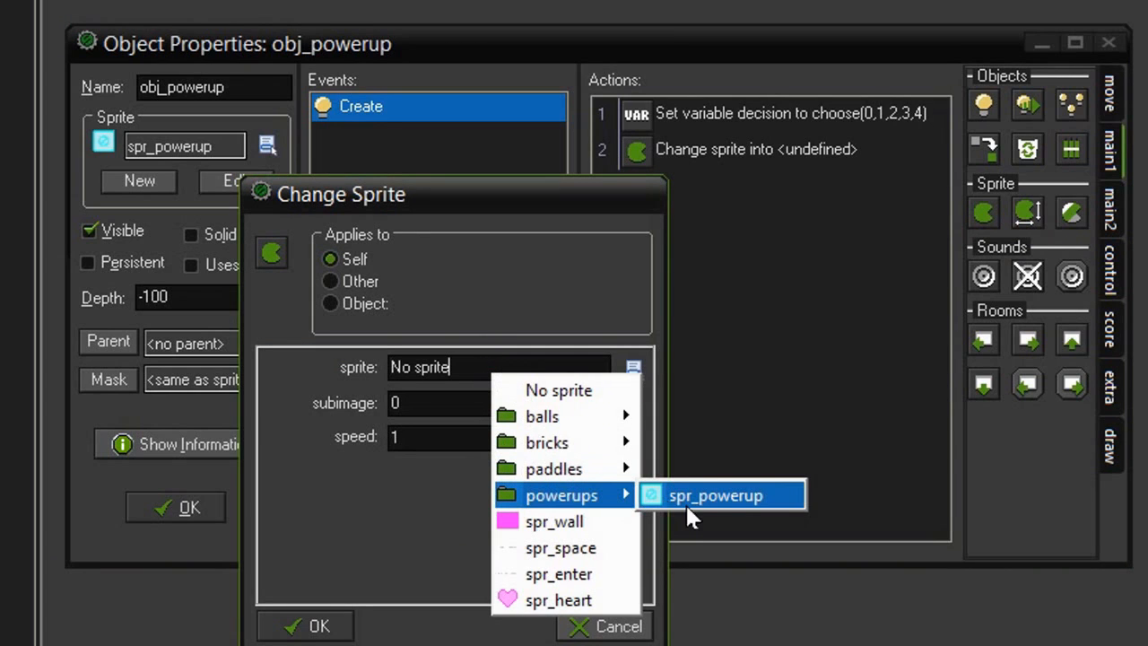
left_click(713, 495)
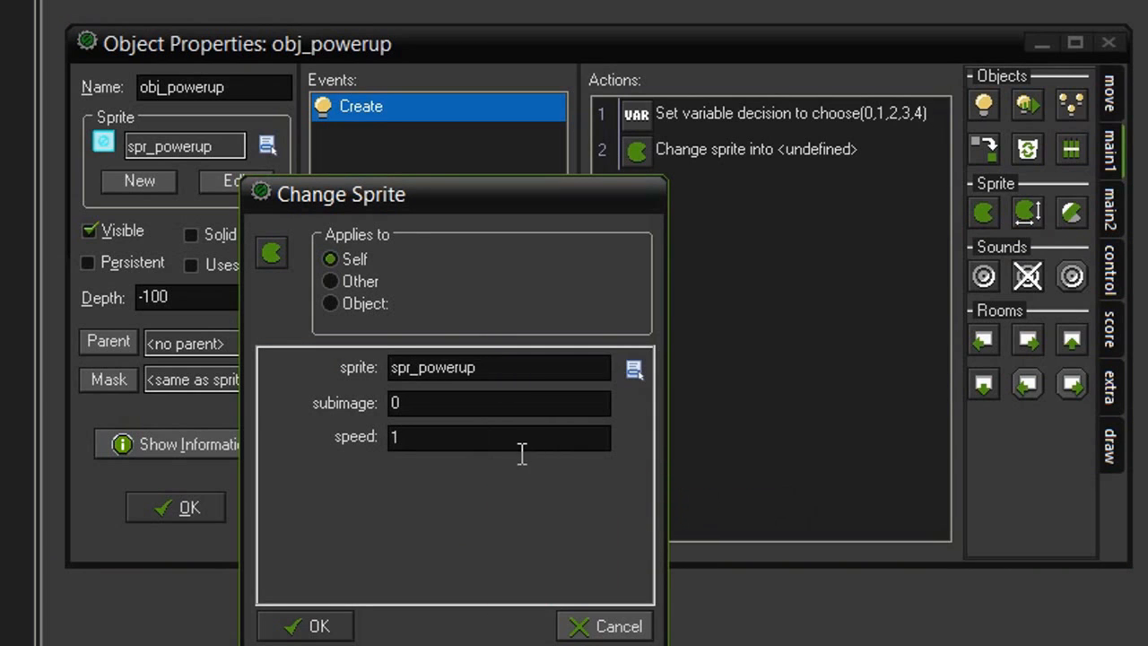
triple_click(498, 401)
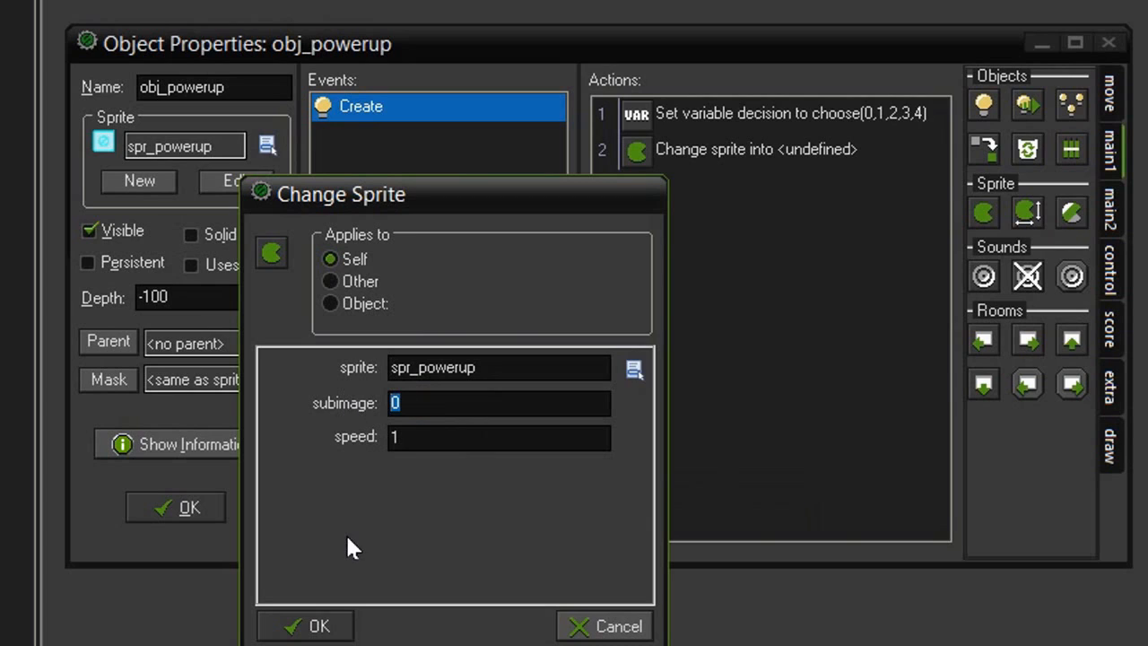
type("deci")
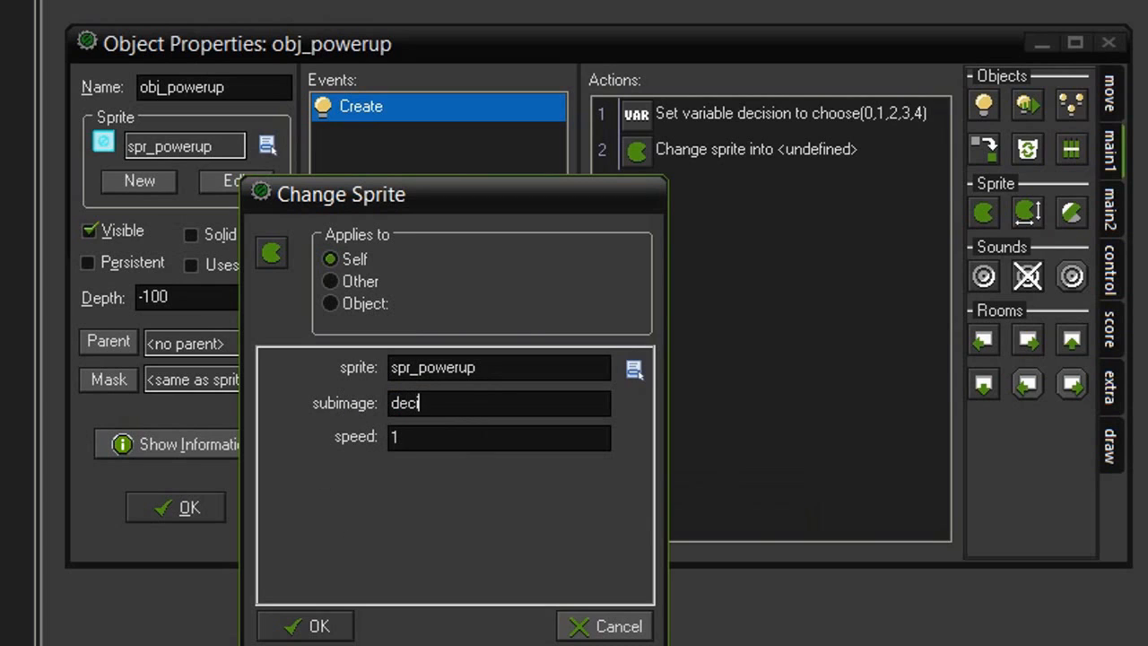
type("sion")
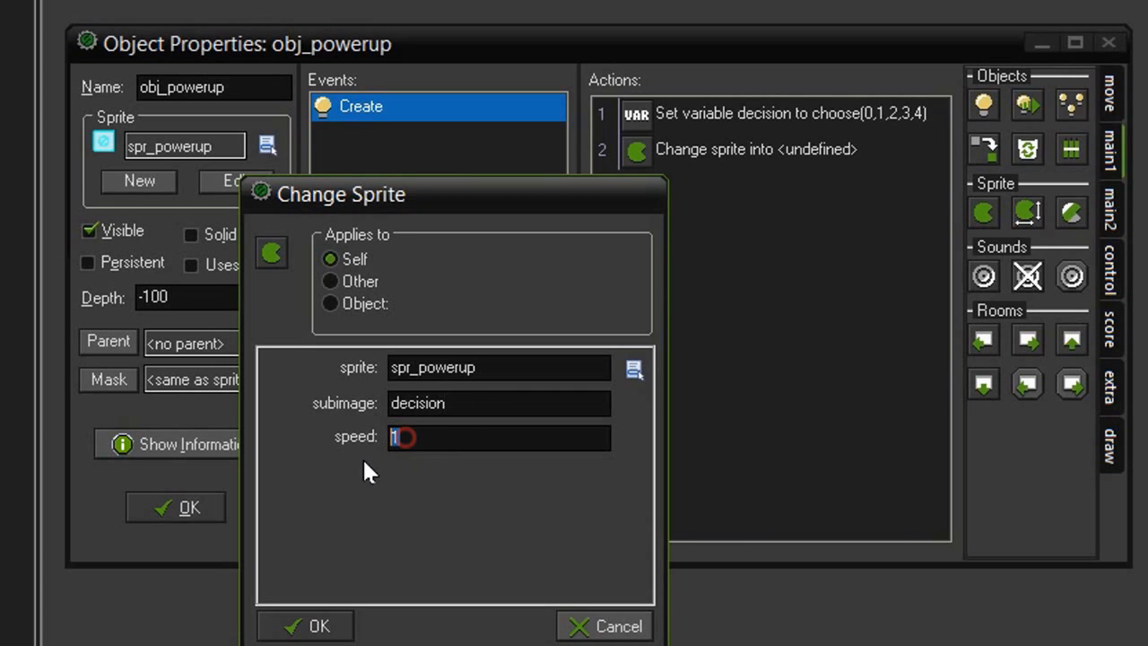
type("0")
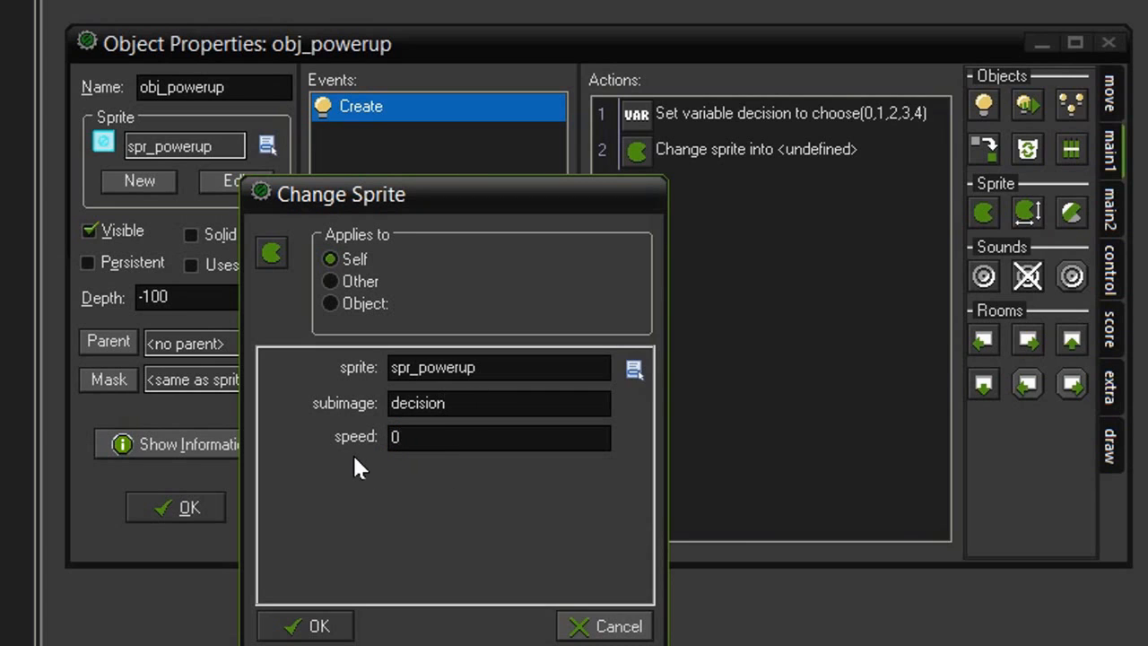
mouse_move(434, 509)
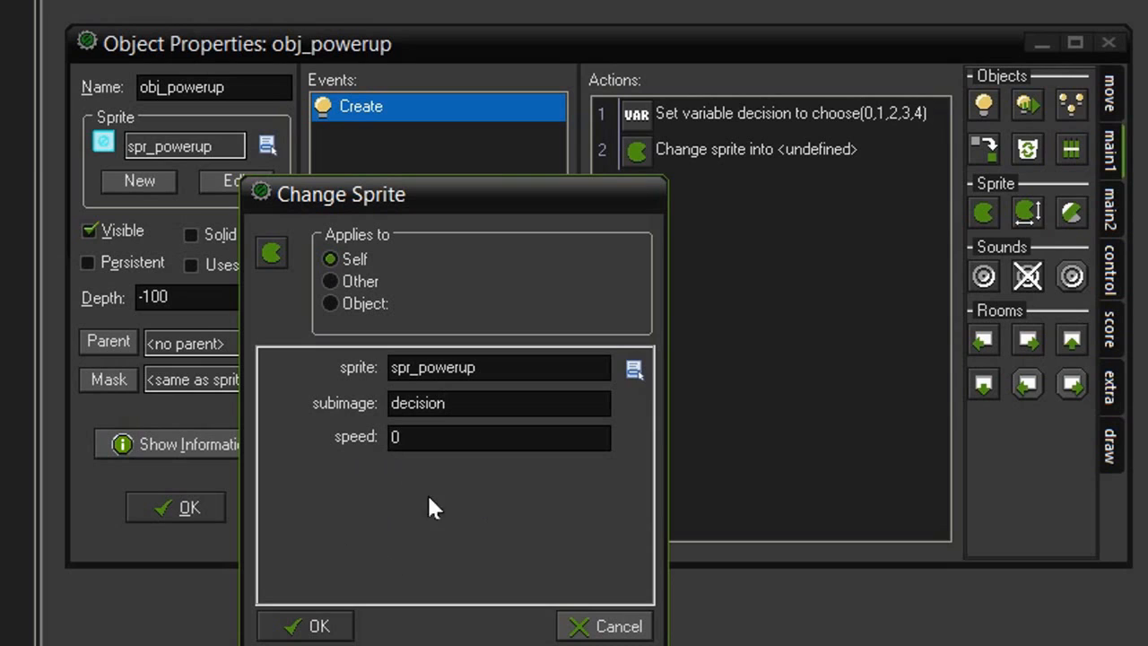
left_click(498, 438)
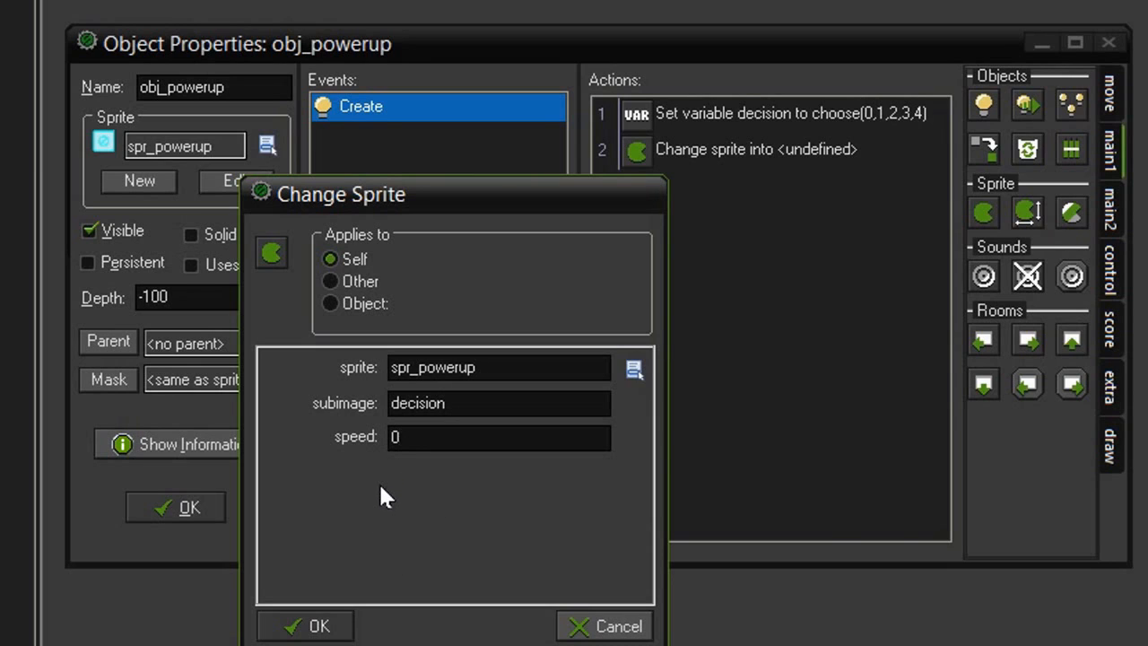
mouse_move(464, 502)
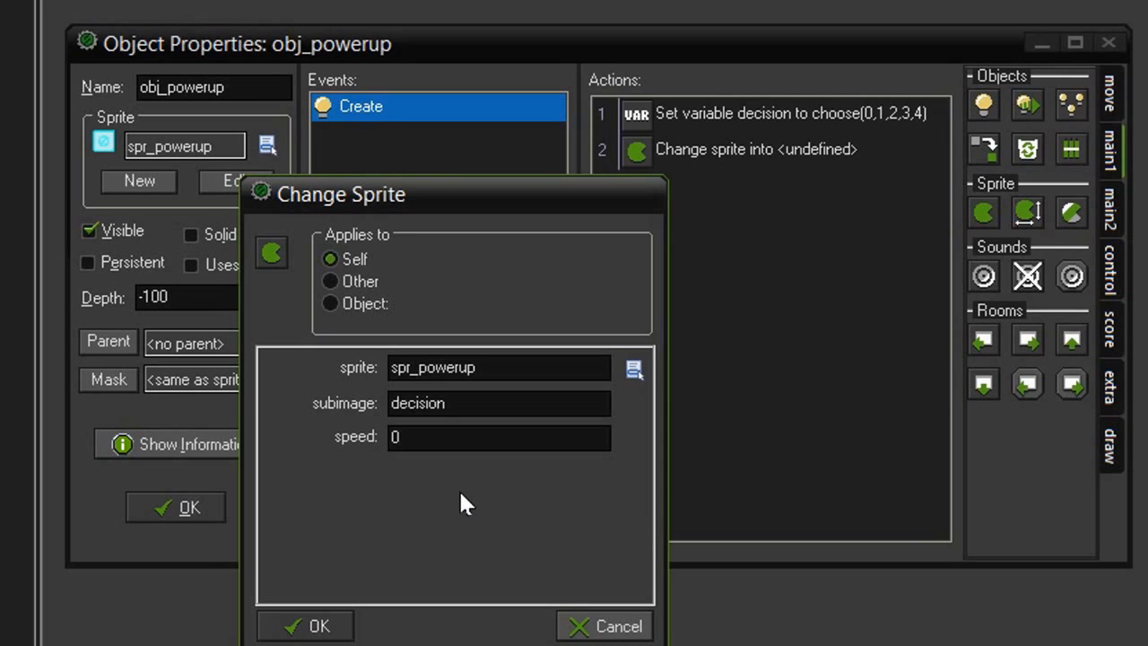
mouse_move(484, 491)
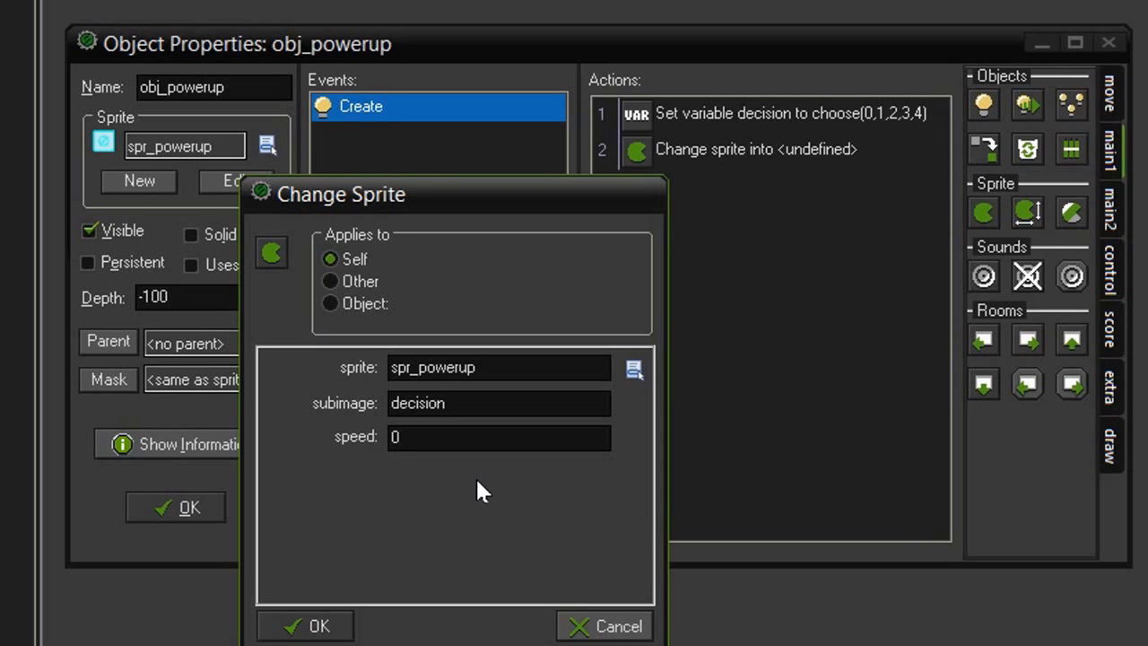
mouse_move(401, 467)
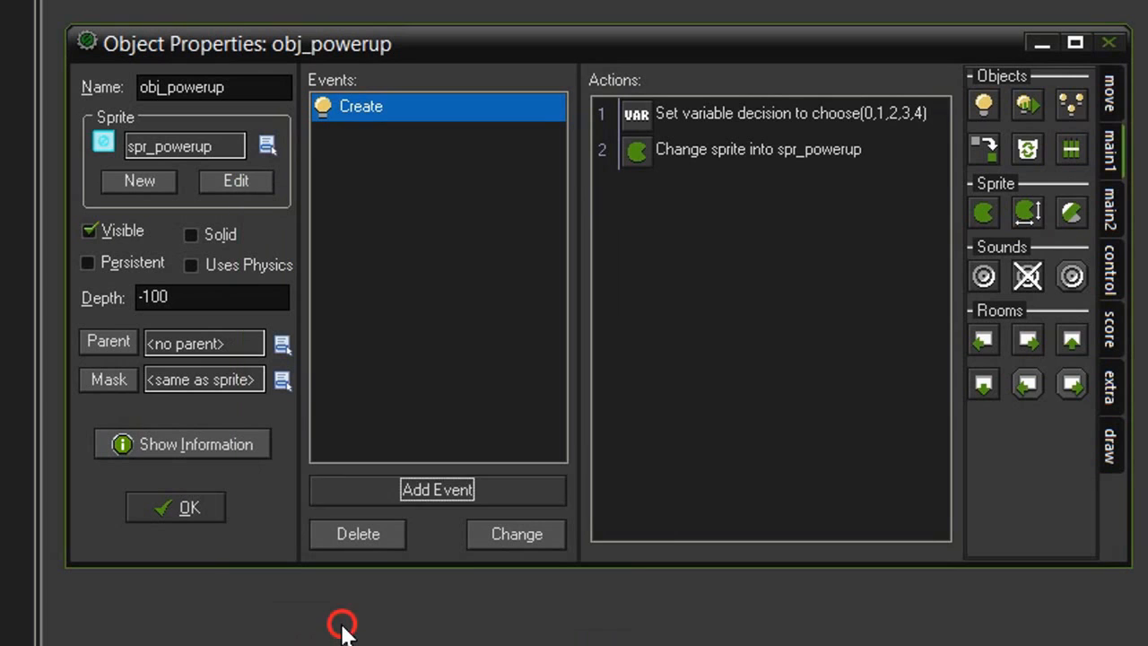
mouse_move(660, 334)
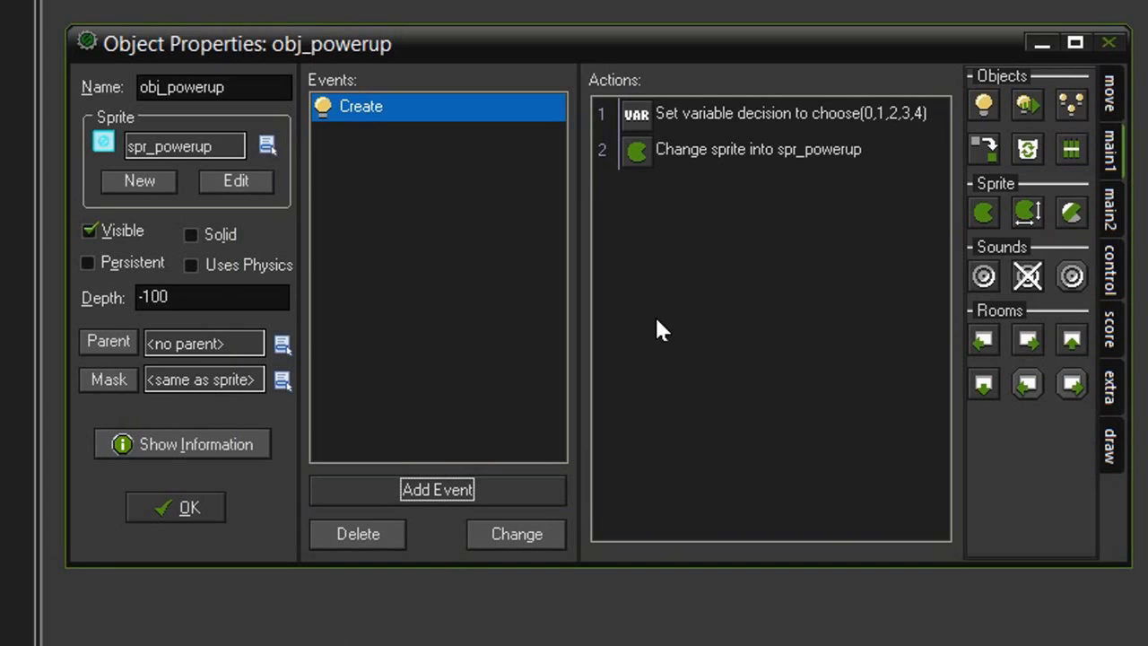
mouse_move(680, 319)
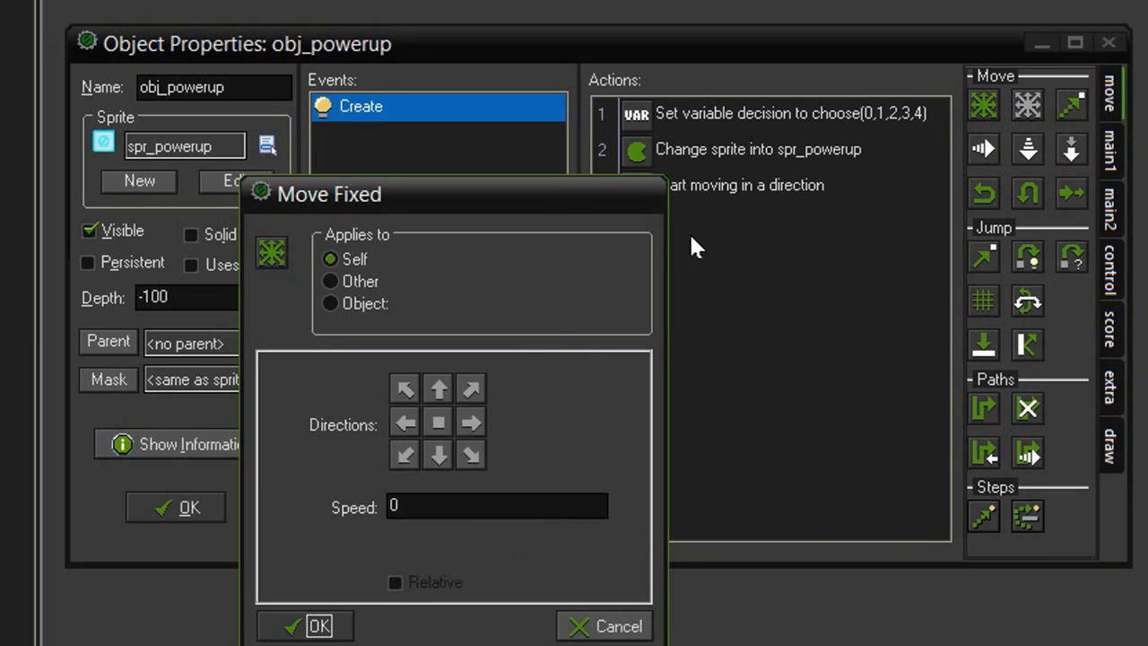
- Set Move Fixed to direction down with speed 8 and confirm
left_click(437, 456)
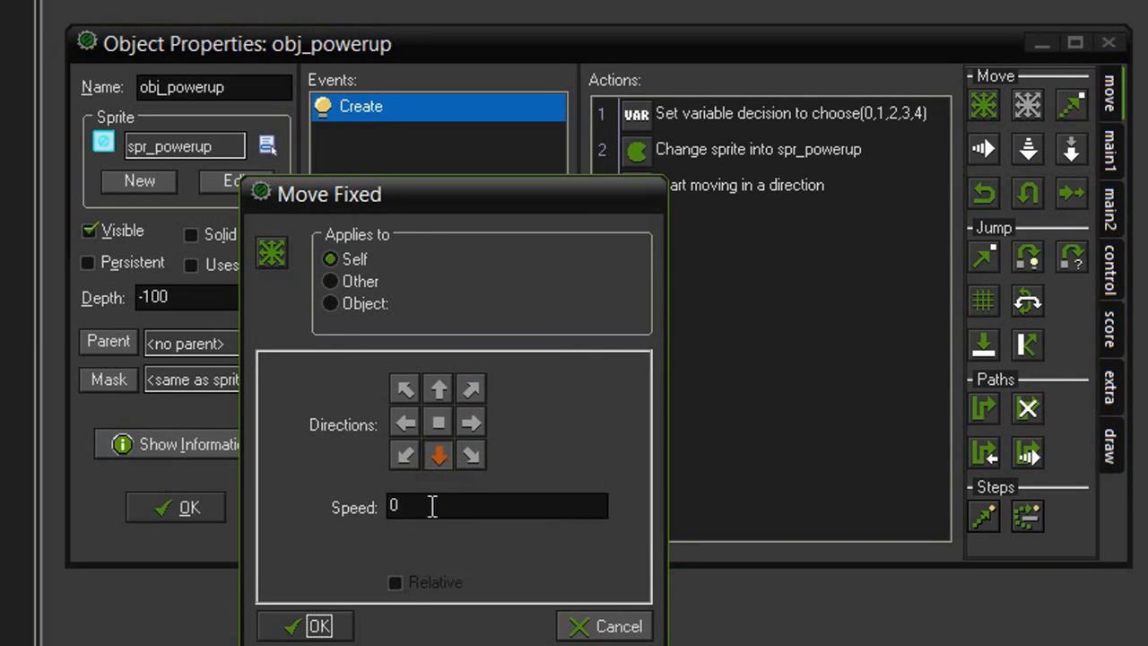
type("8")
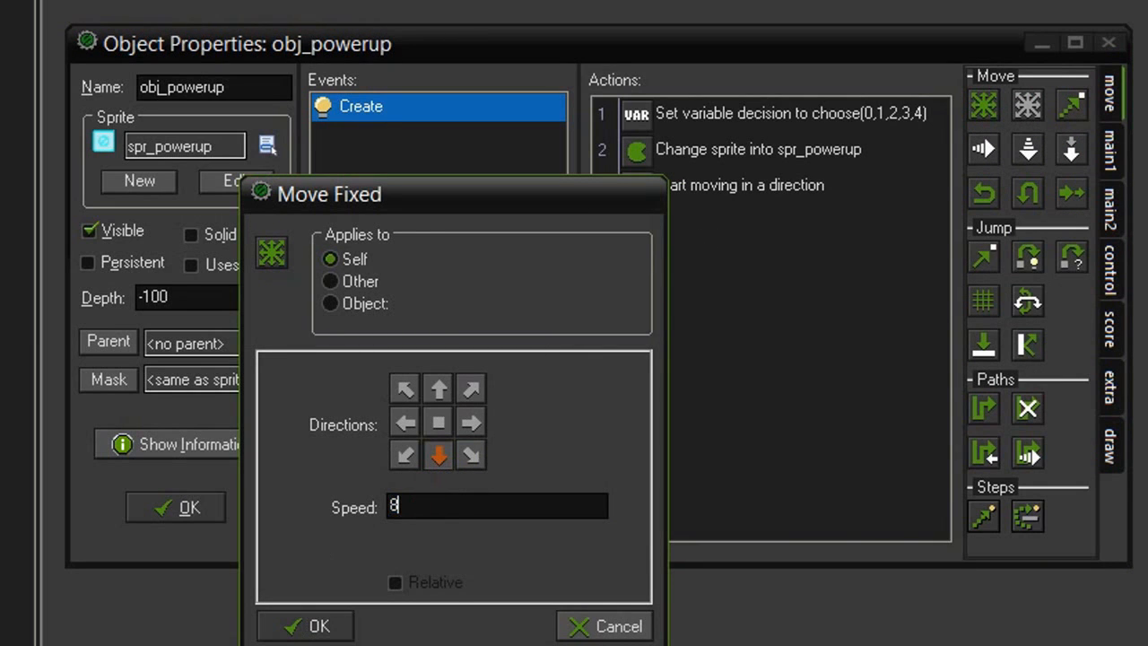
left_click(305, 624)
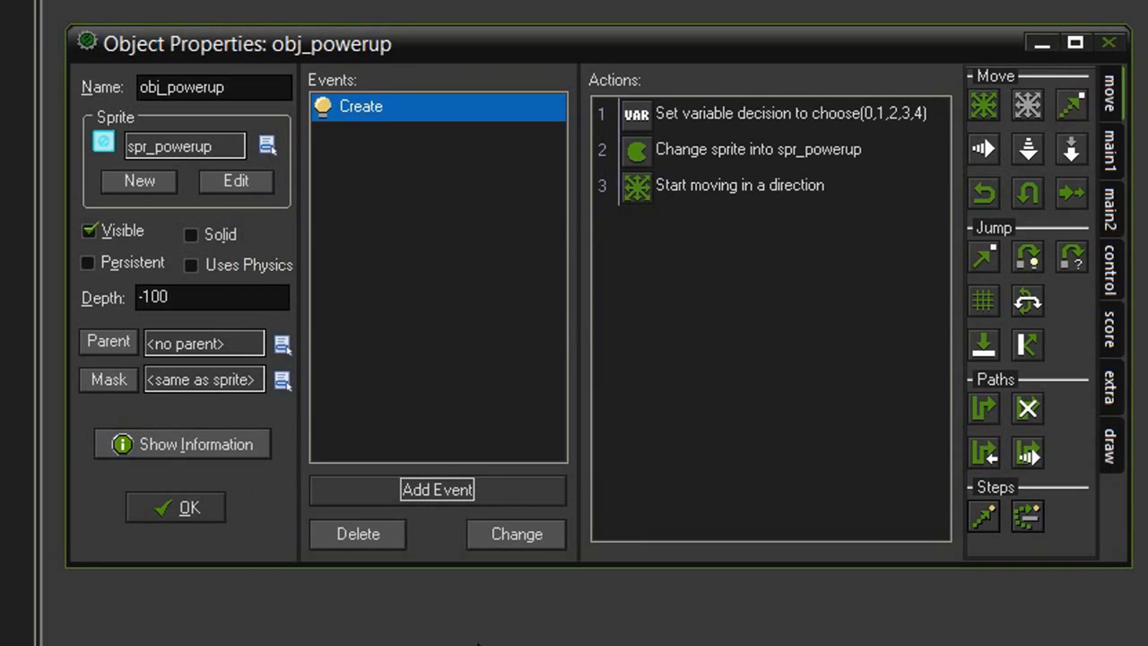
mouse_move(529, 624)
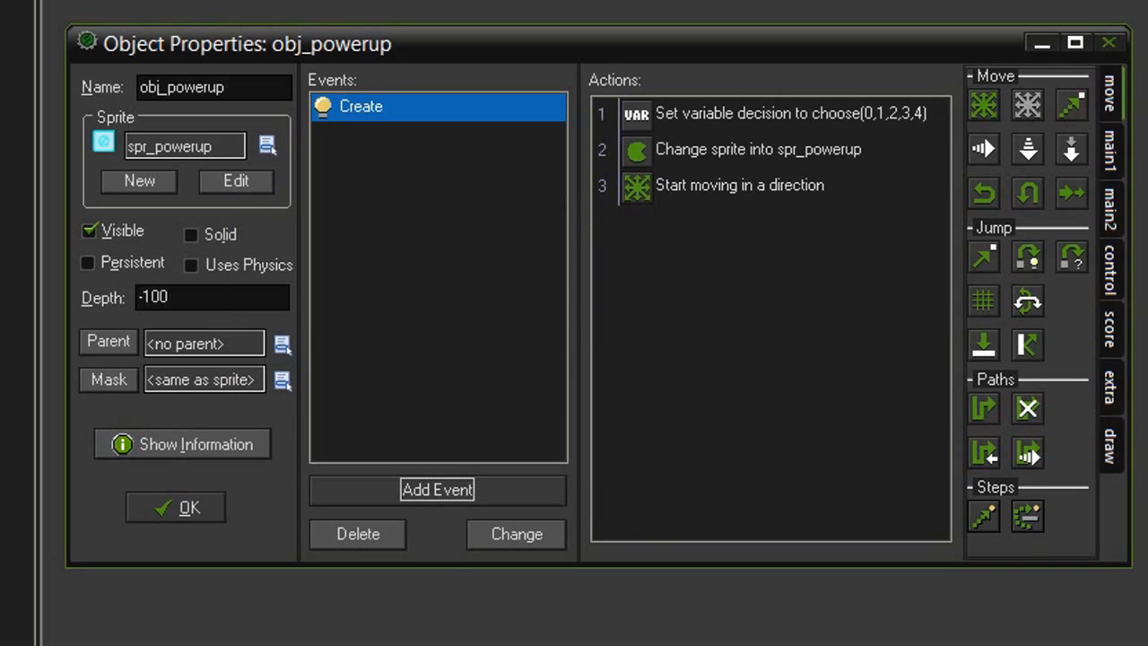
- Add an Outside Room event with a Destroy Instance action
left_click(438, 488)
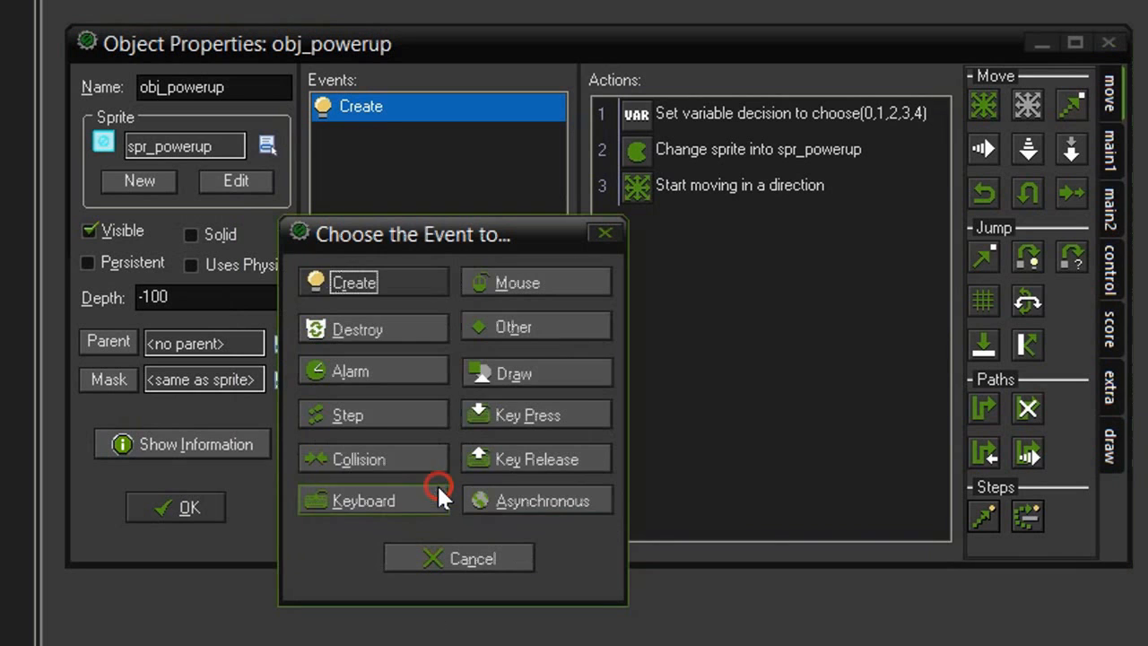
left_click(513, 326)
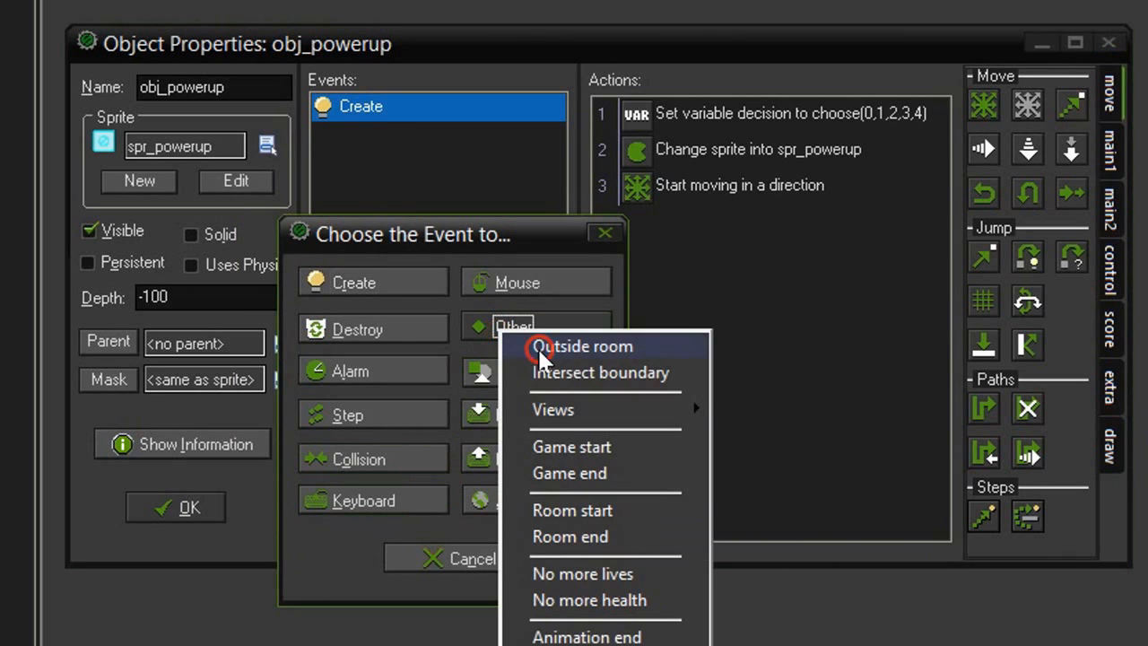
left_click(581, 346)
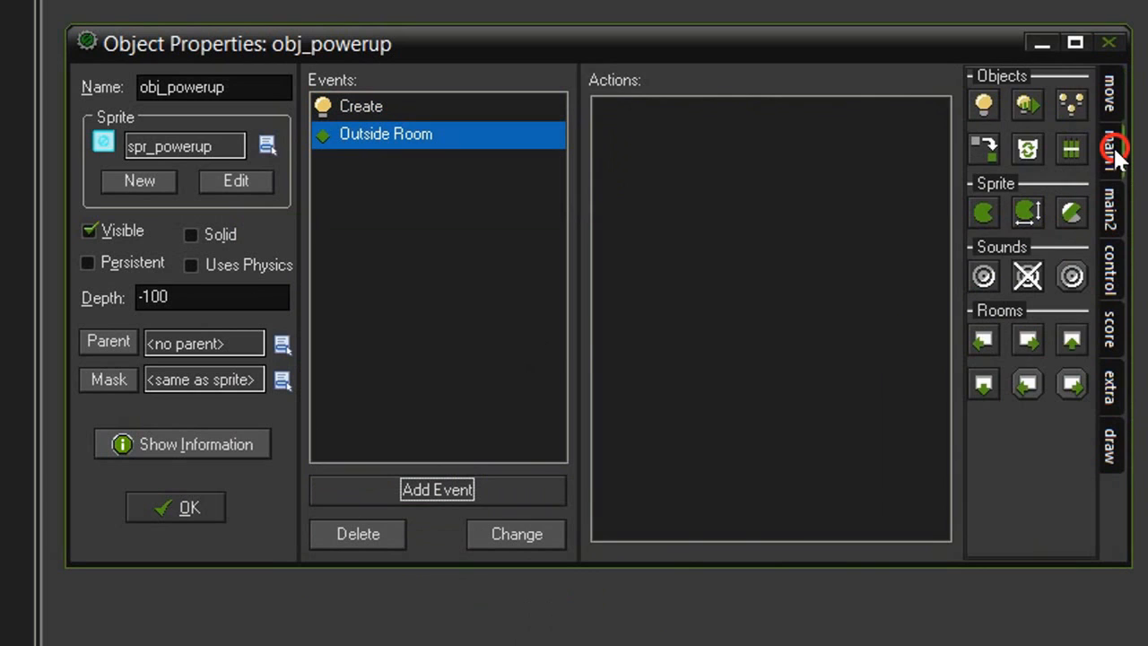
mouse_move(1029, 153)
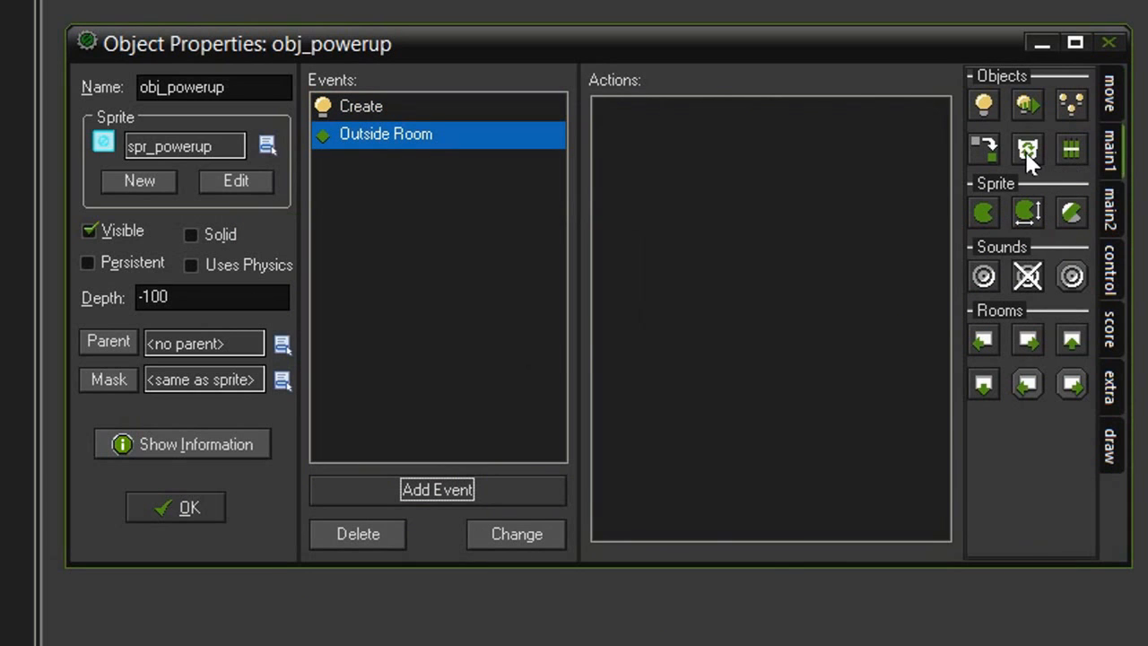
left_click(1027, 149)
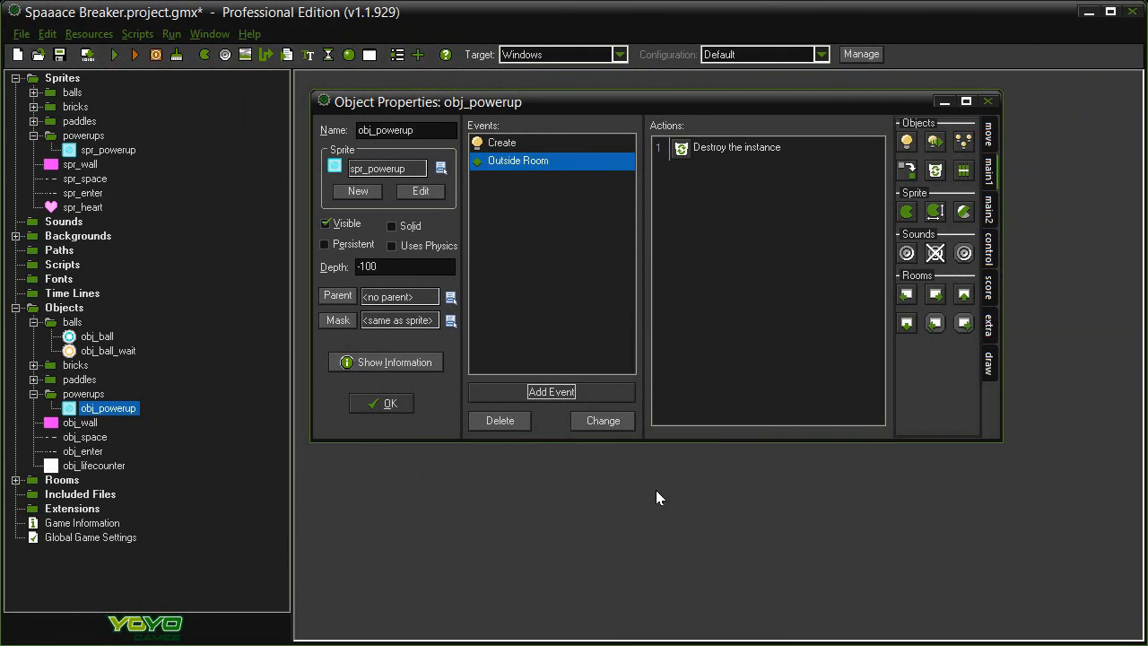
mouse_move(403, 481)
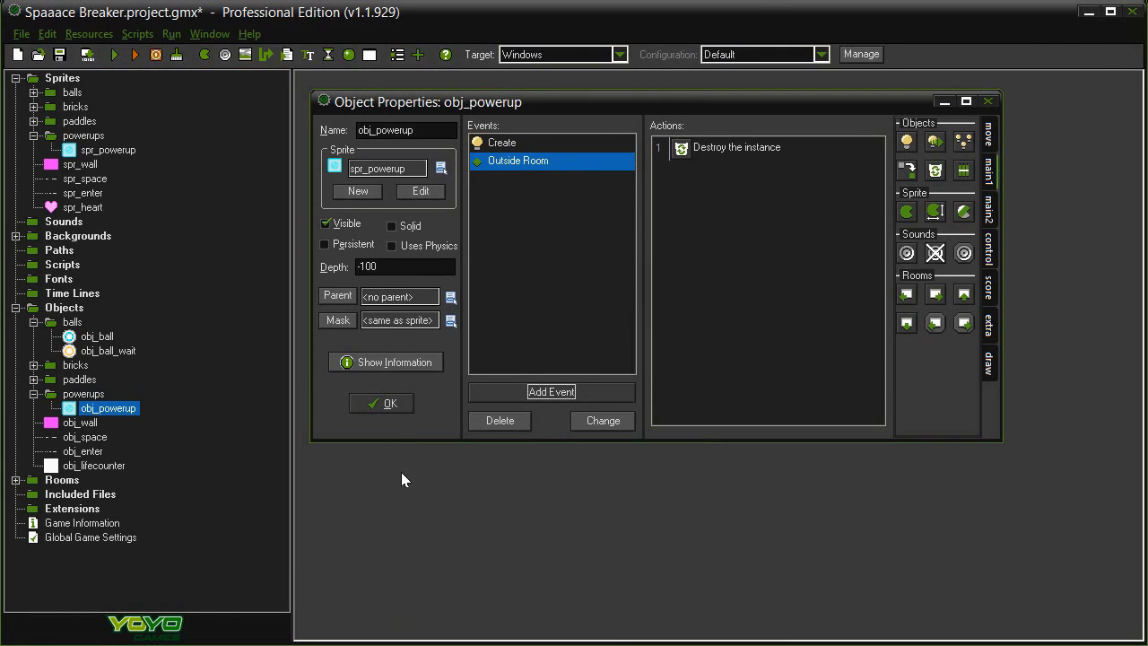
- Confirm obj_powerup's properties and open obj_ball's properties
left_click(380, 402)
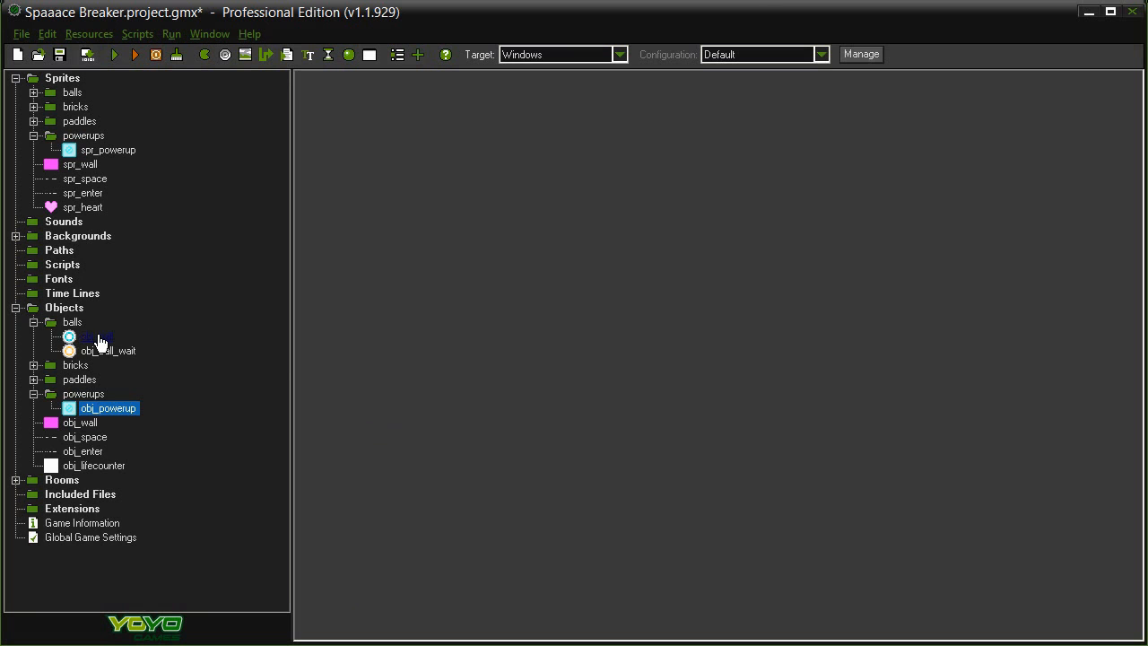
double_click(86, 337)
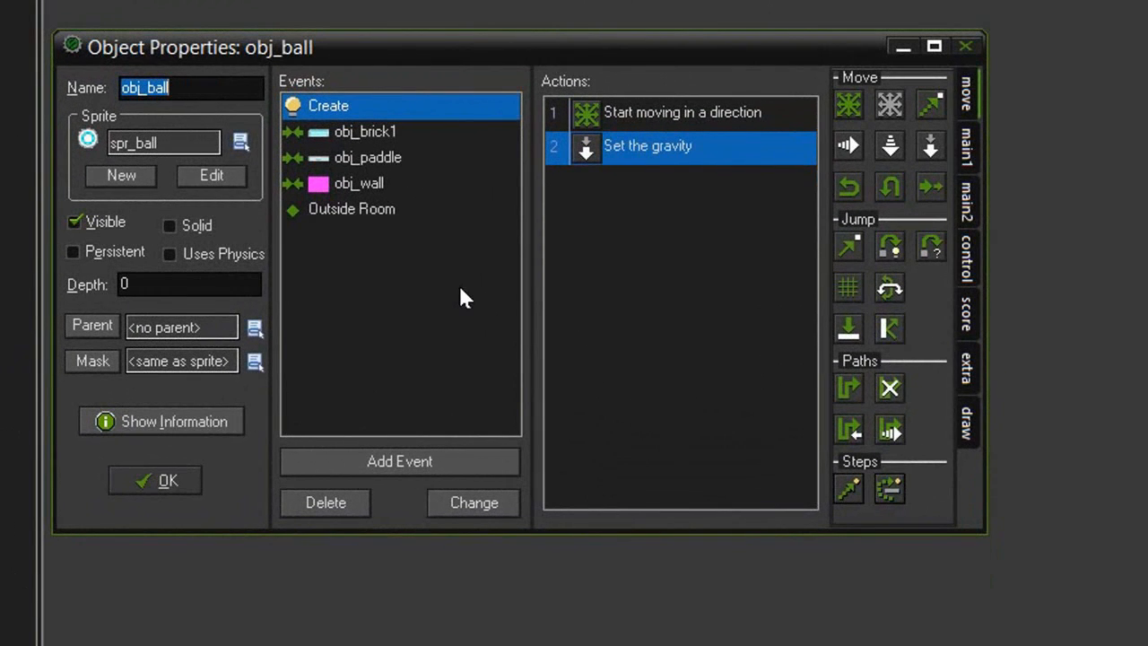
mouse_move(373, 145)
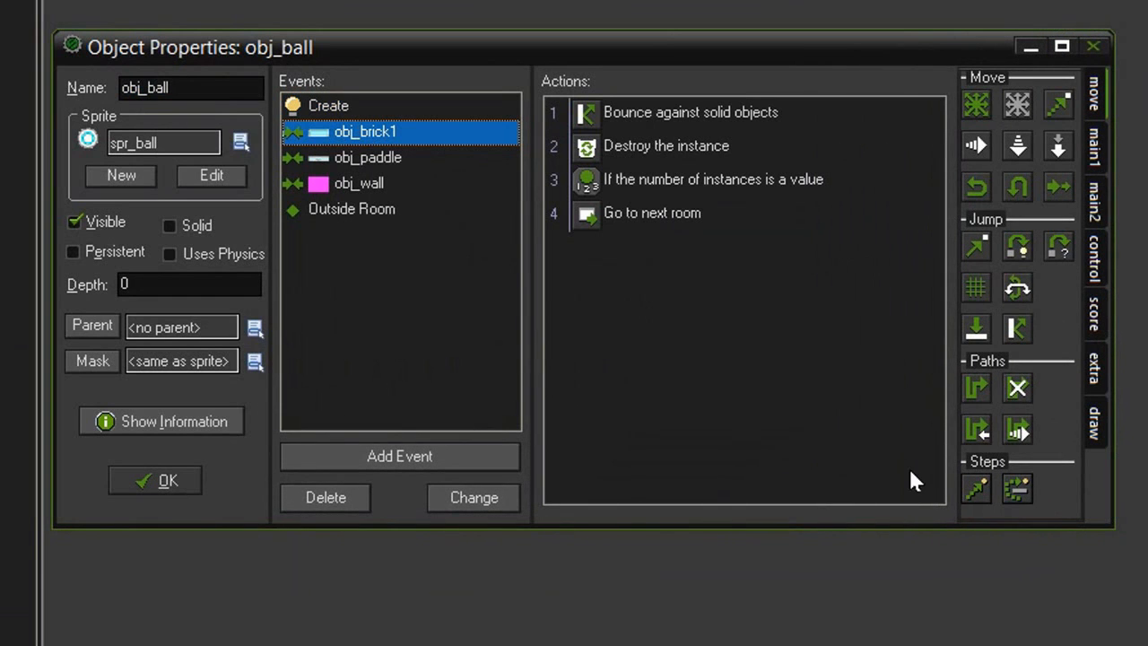
mouse_move(762, 409)
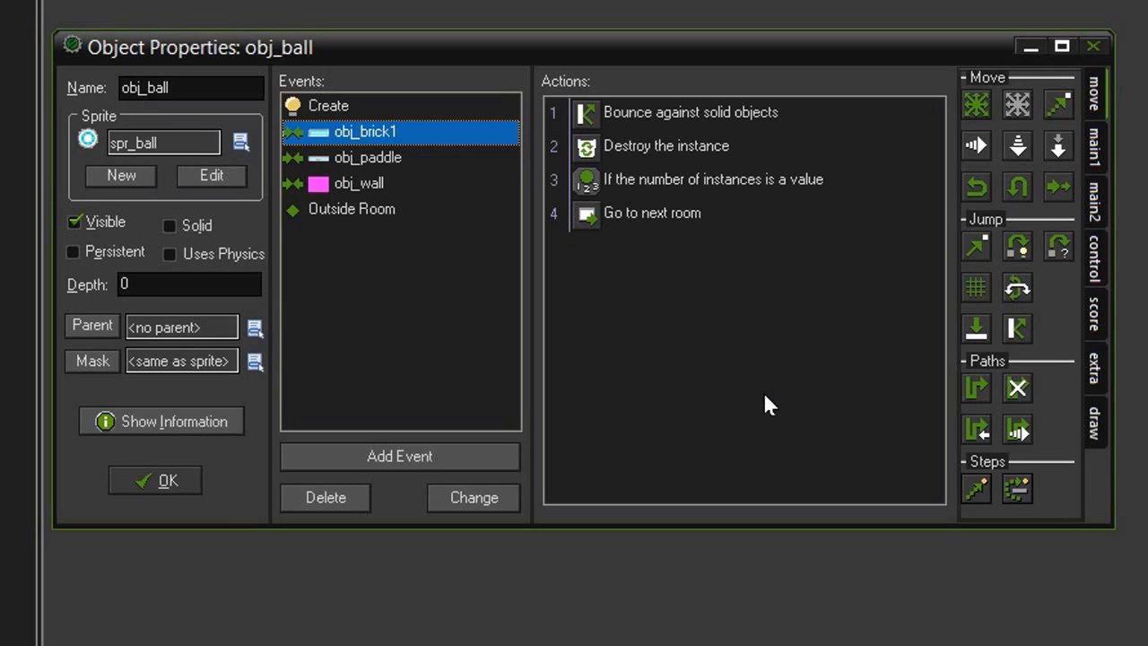
mouse_move(1029, 289)
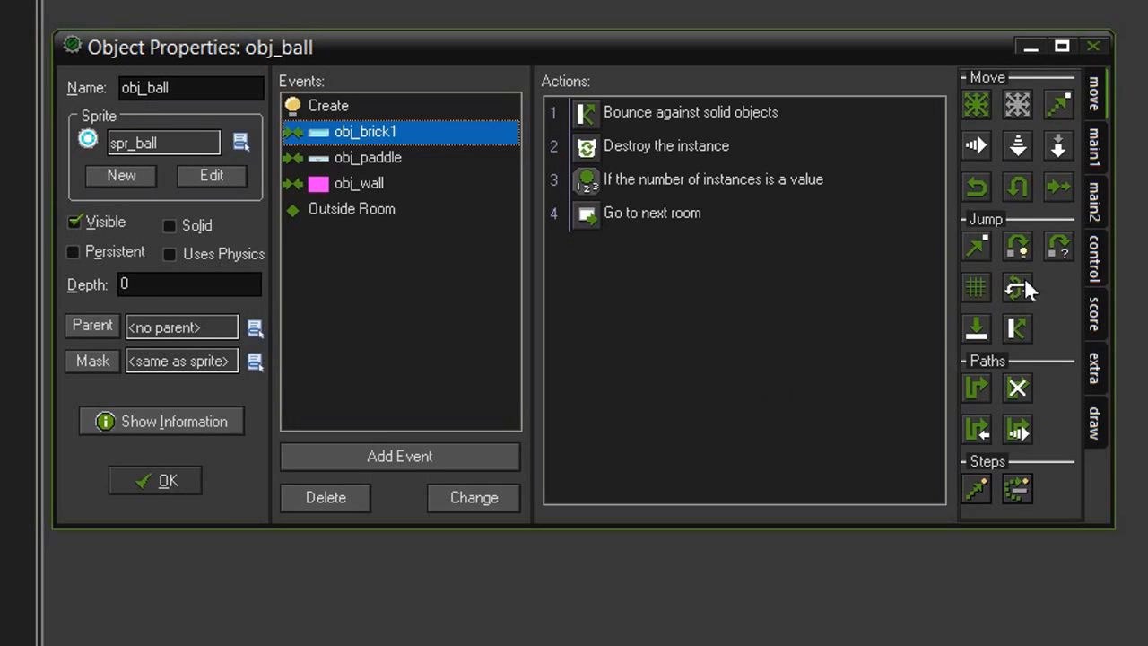
- Add a Test Chance action with 2 sides to the obj_brick1 collision event
left_click(1090, 258)
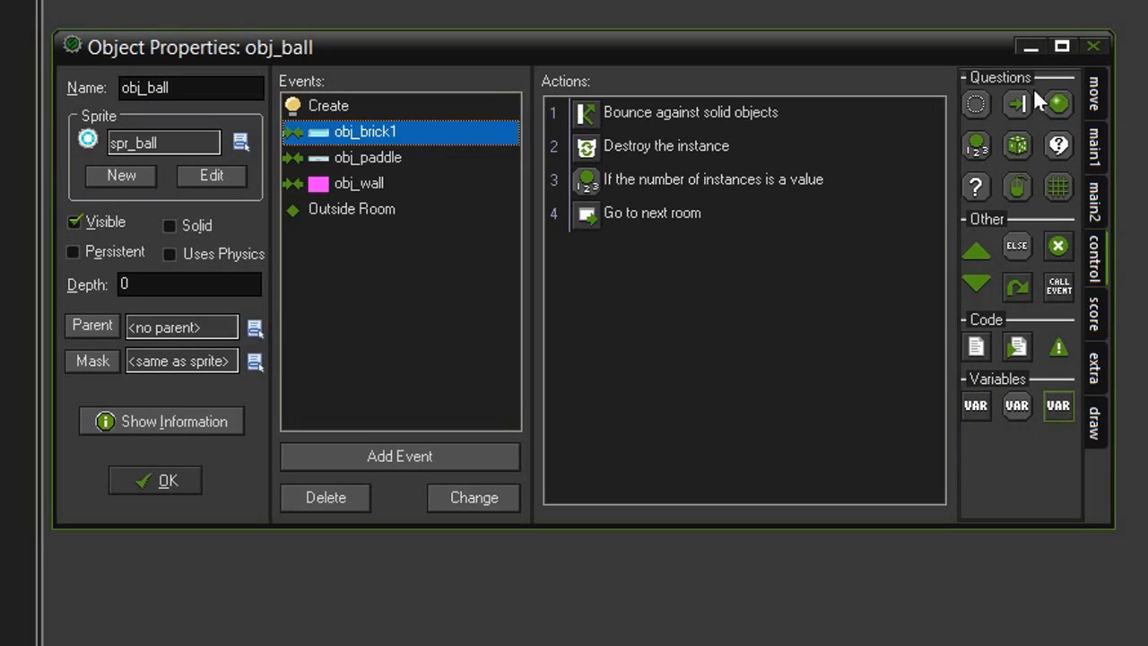
mouse_move(1025, 161)
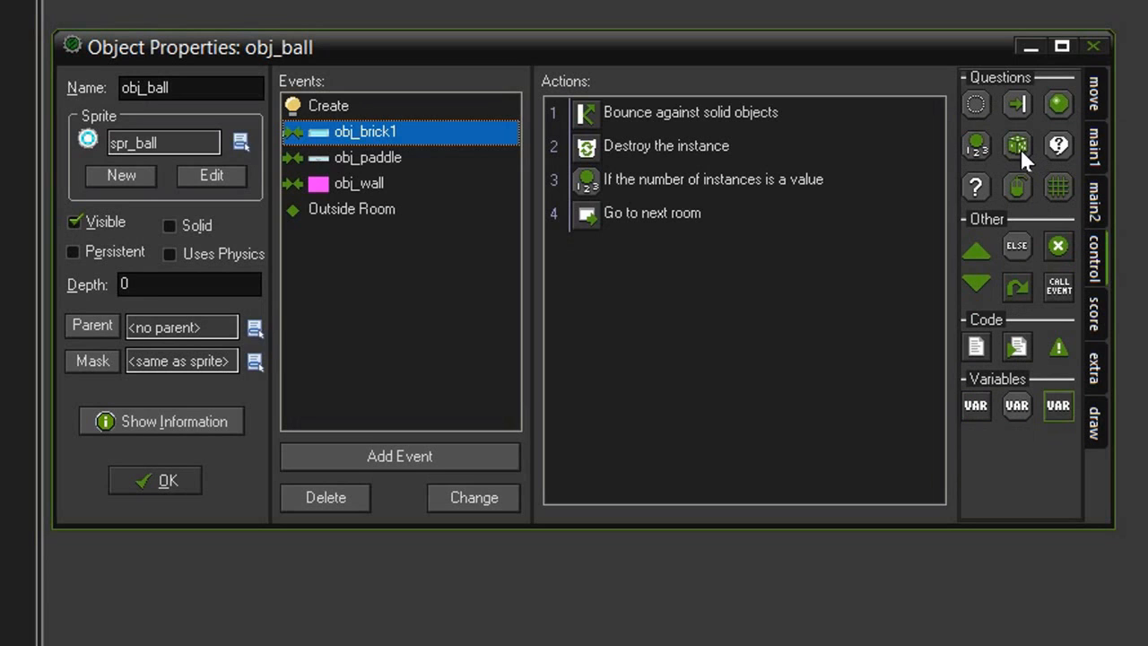
mouse_move(1017, 145)
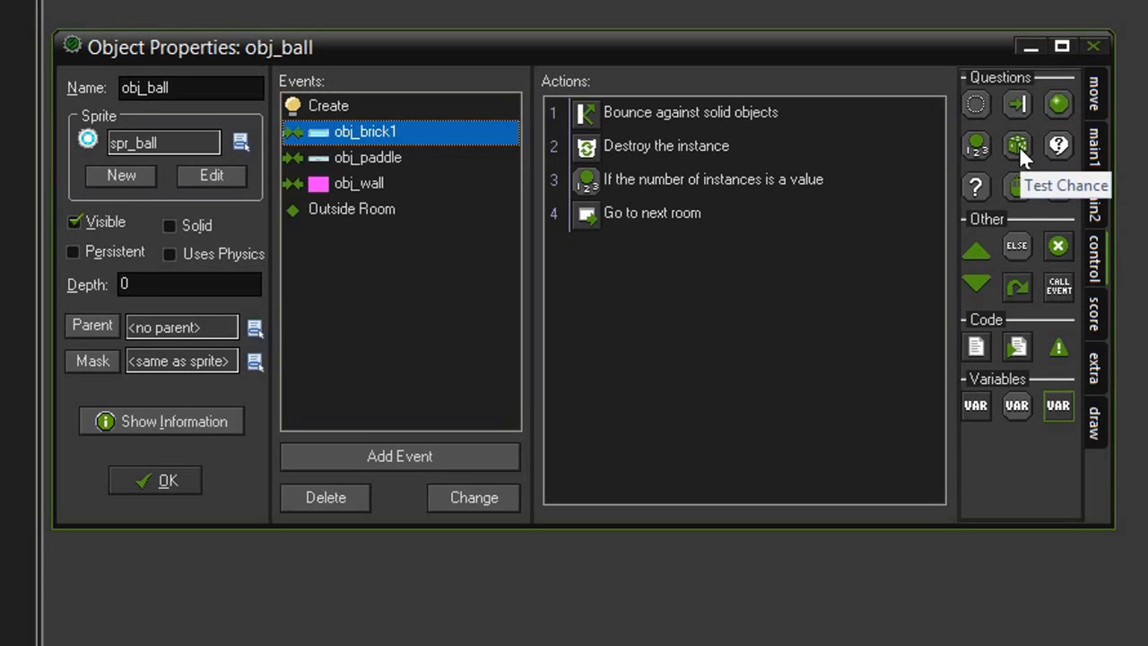
mouse_move(691, 126)
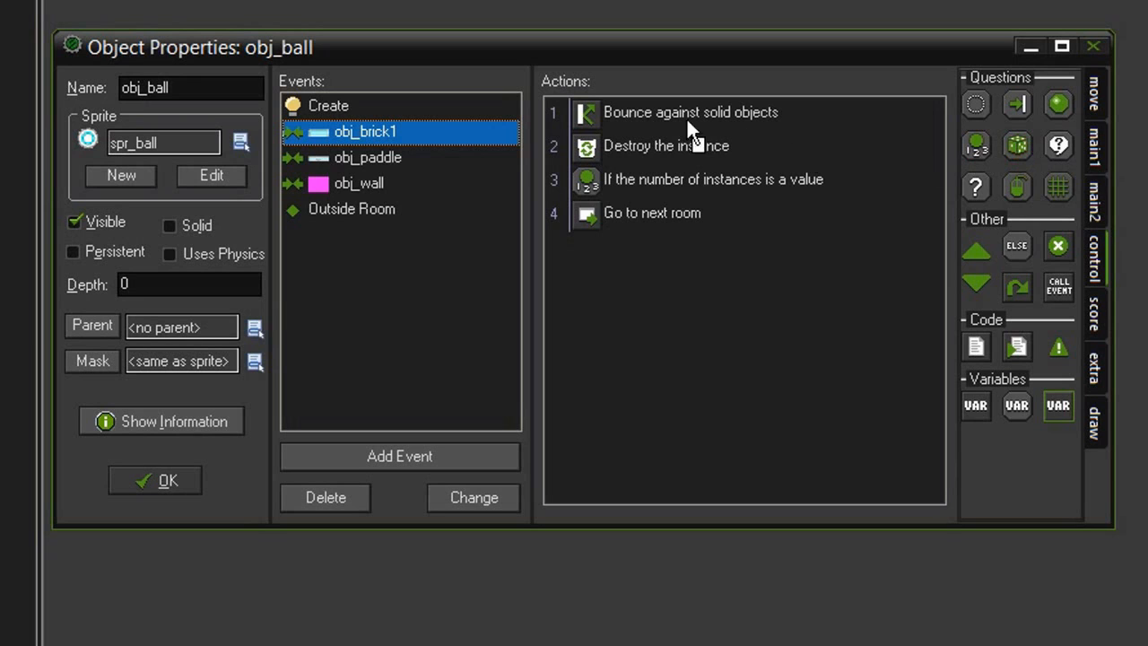
mouse_move(681, 157)
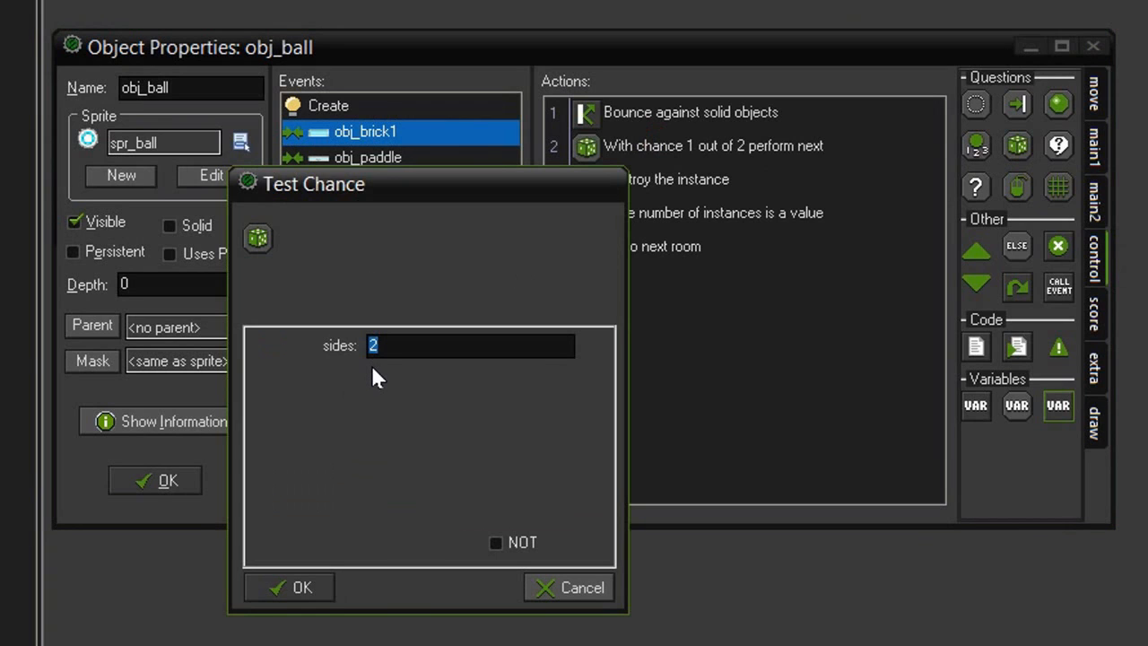
mouse_move(386, 385)
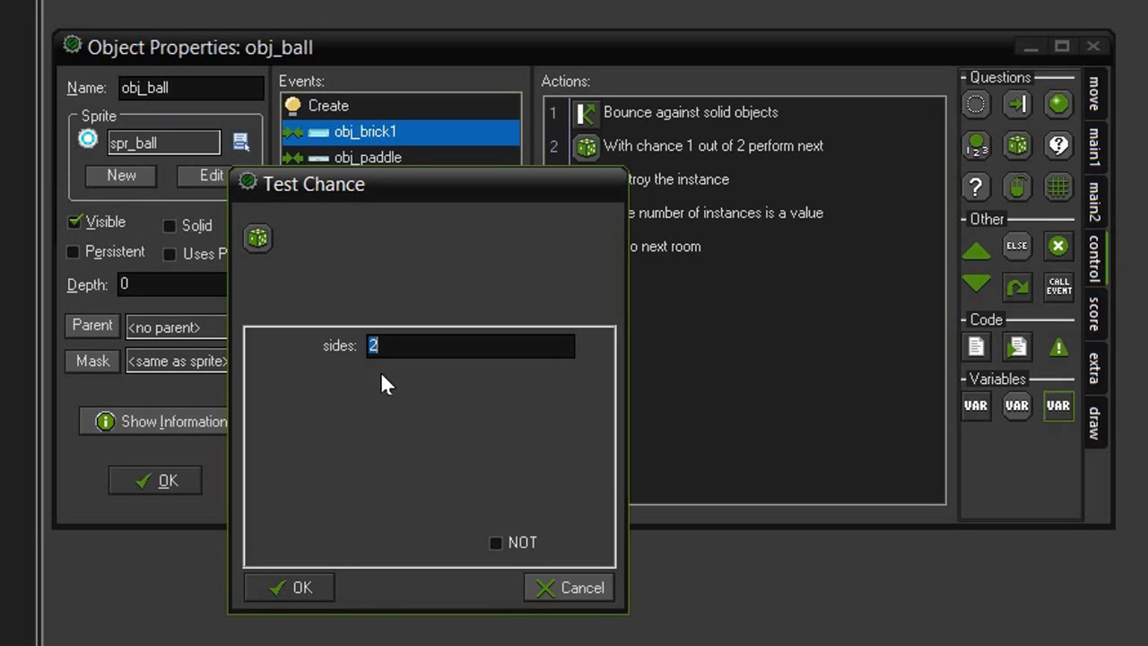
mouse_move(377, 392)
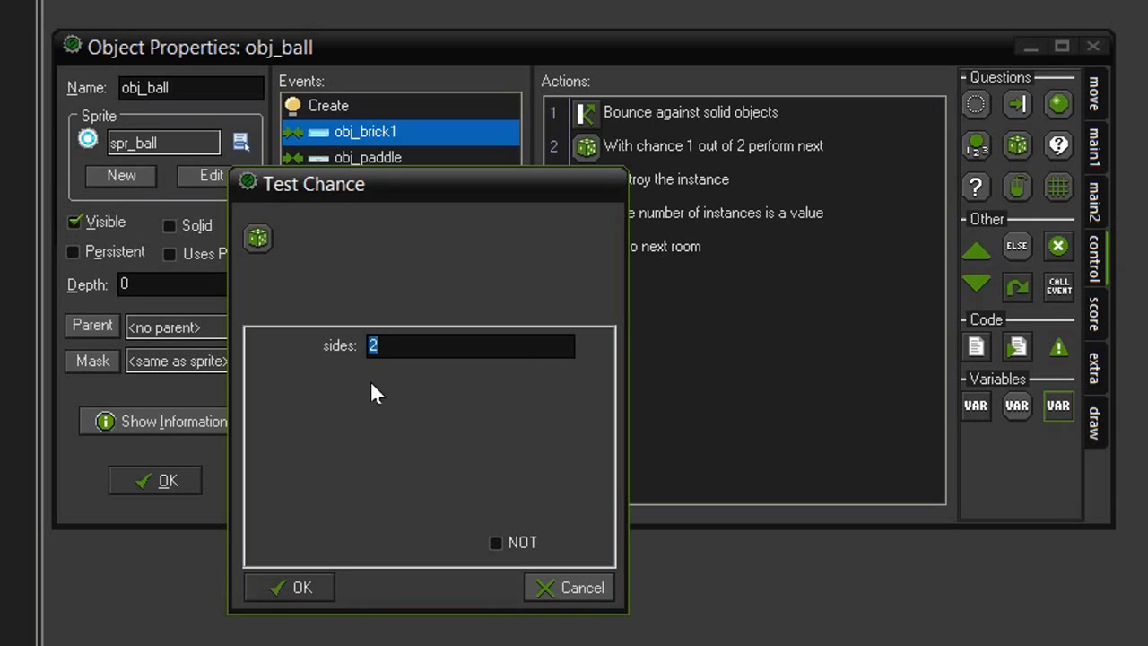
left_click(288, 587)
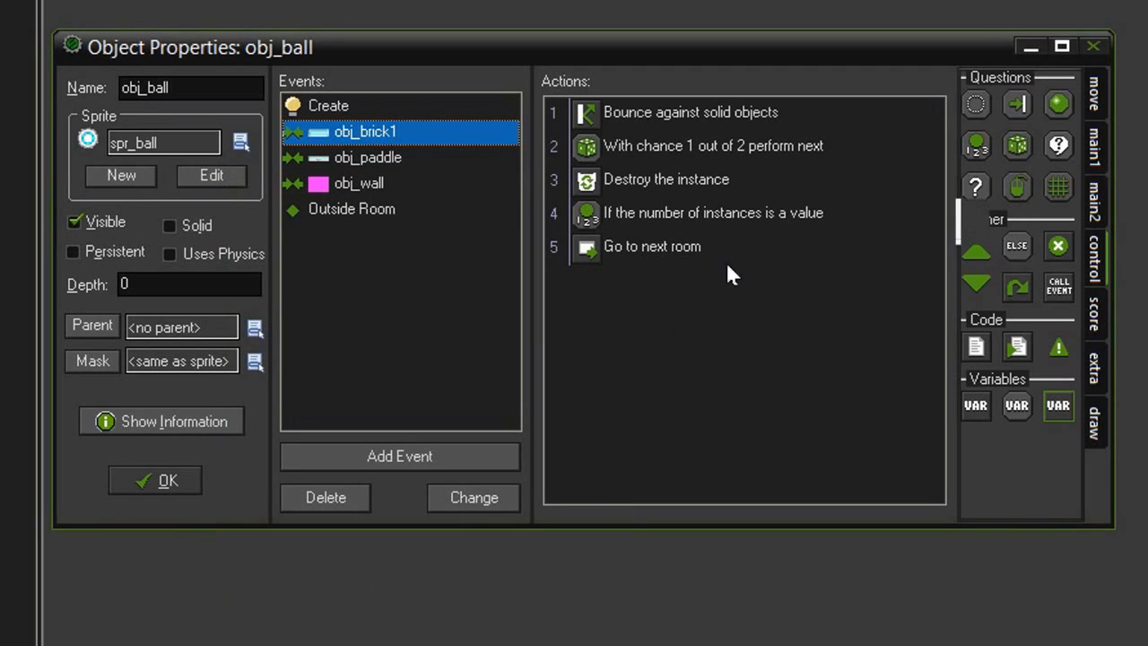
mouse_move(709, 160)
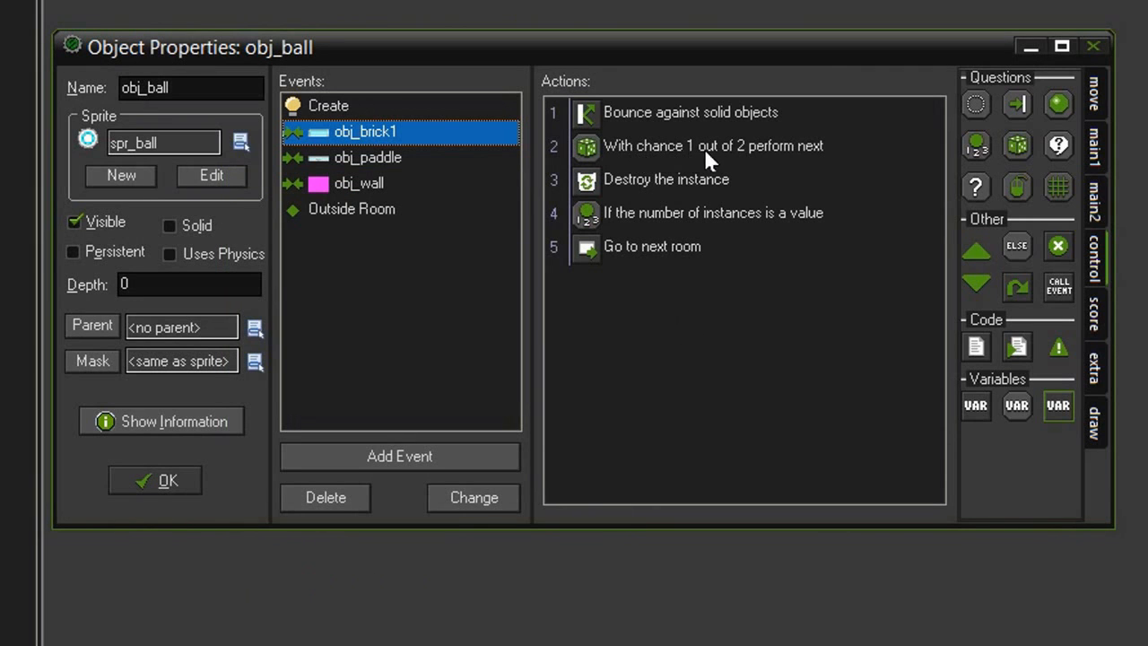
mouse_move(789, 165)
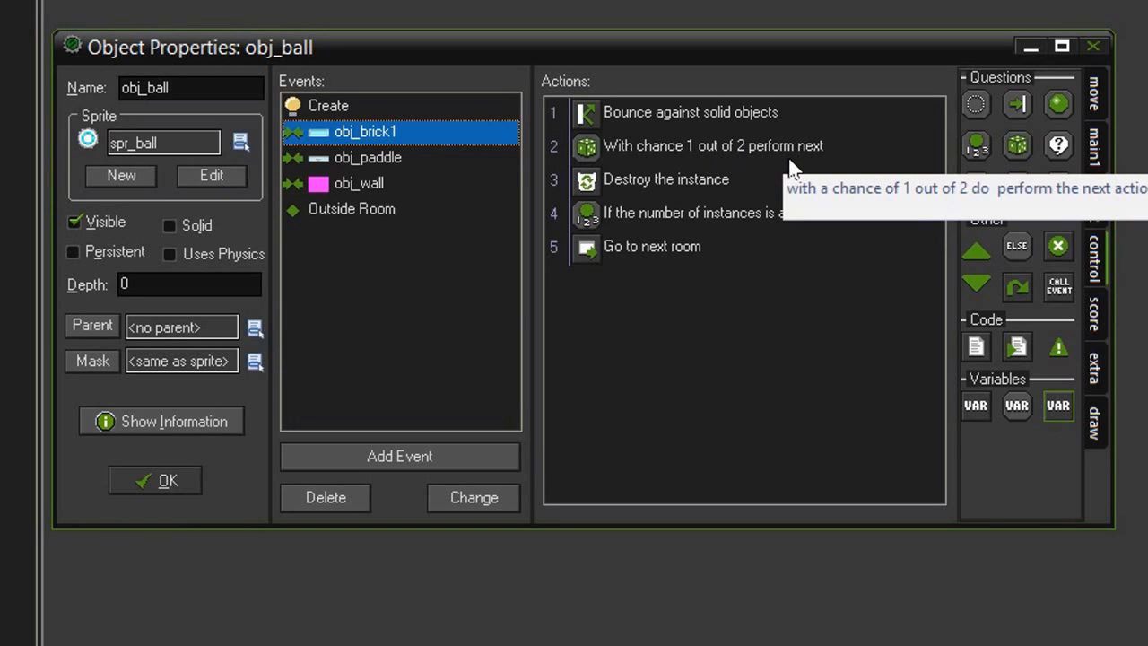
mouse_move(774, 183)
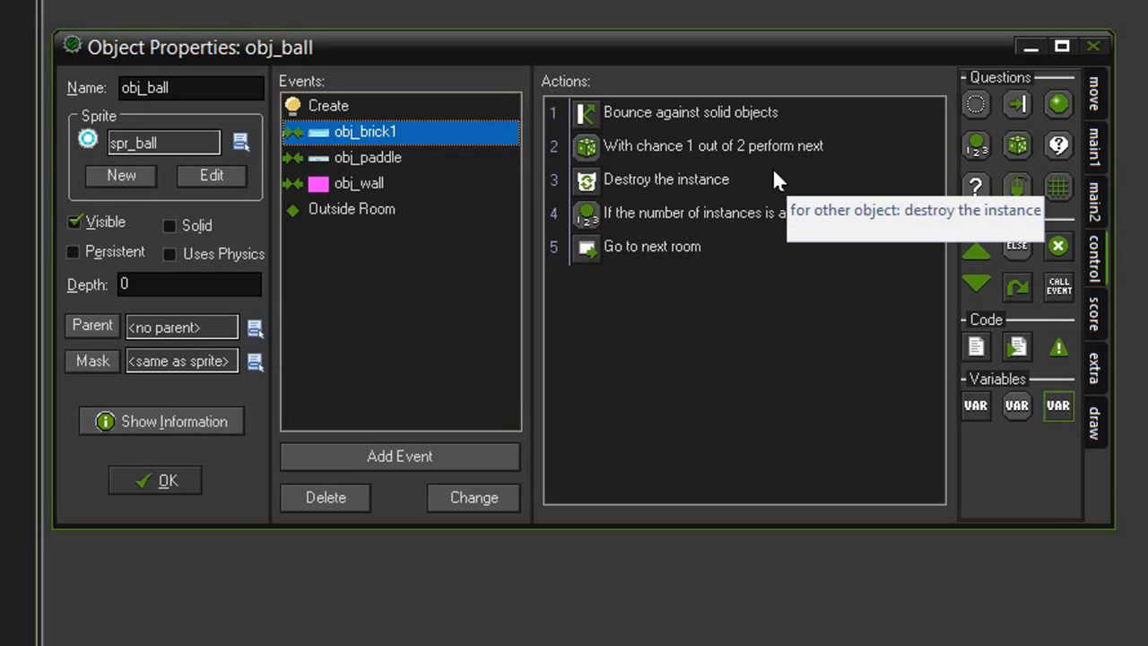
mouse_move(750, 165)
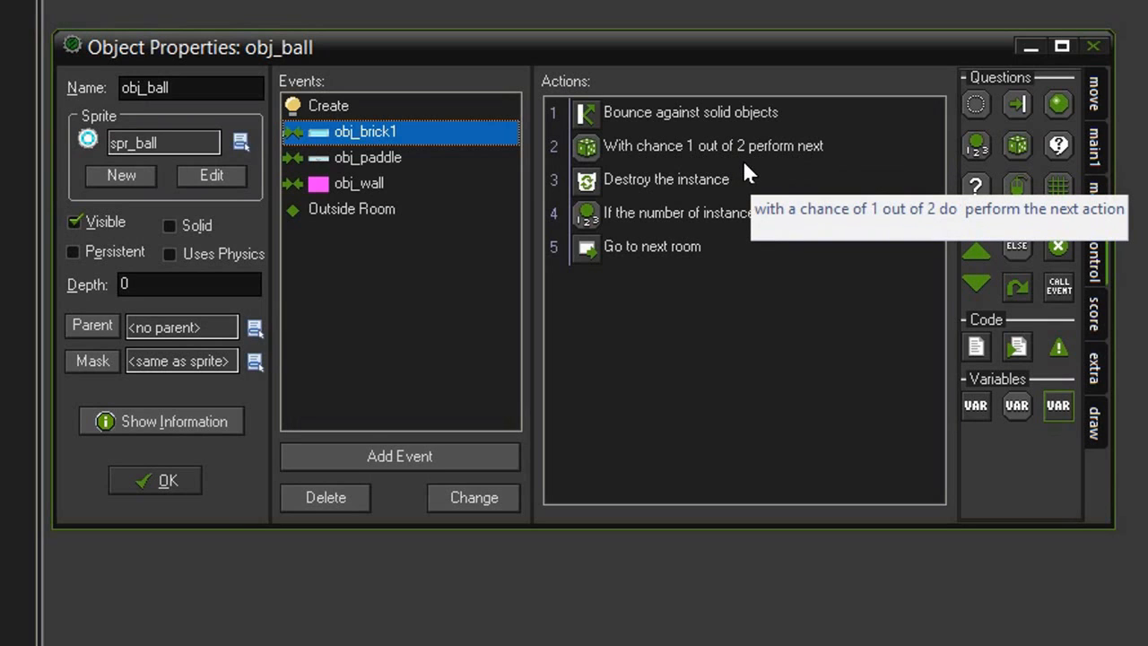
mouse_move(744, 168)
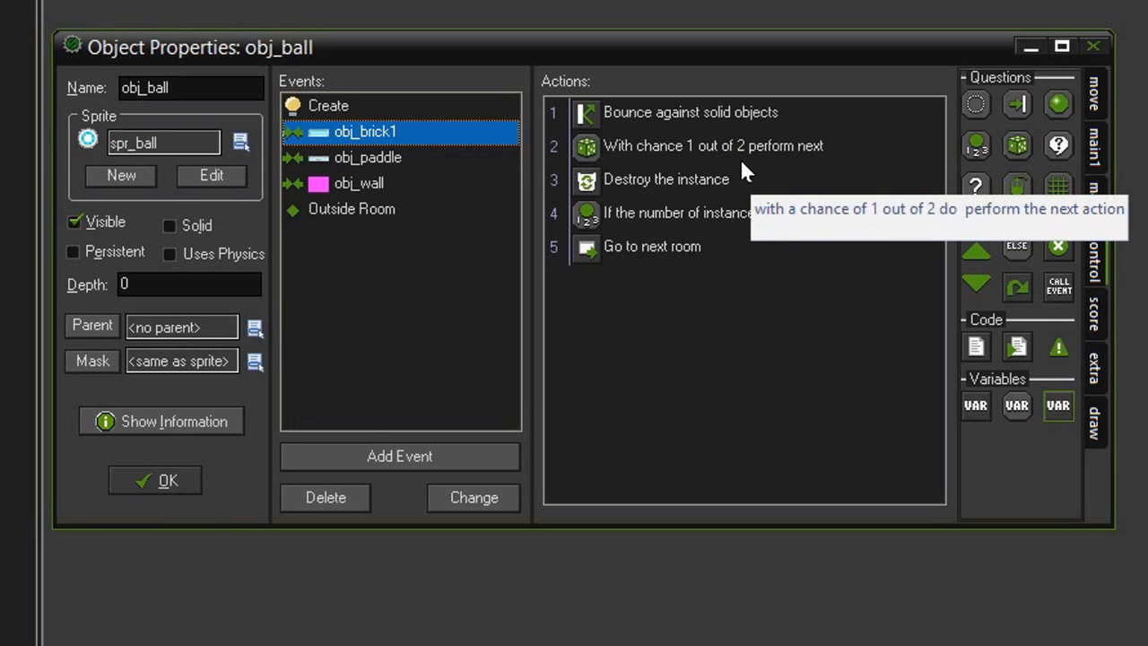
mouse_move(762, 171)
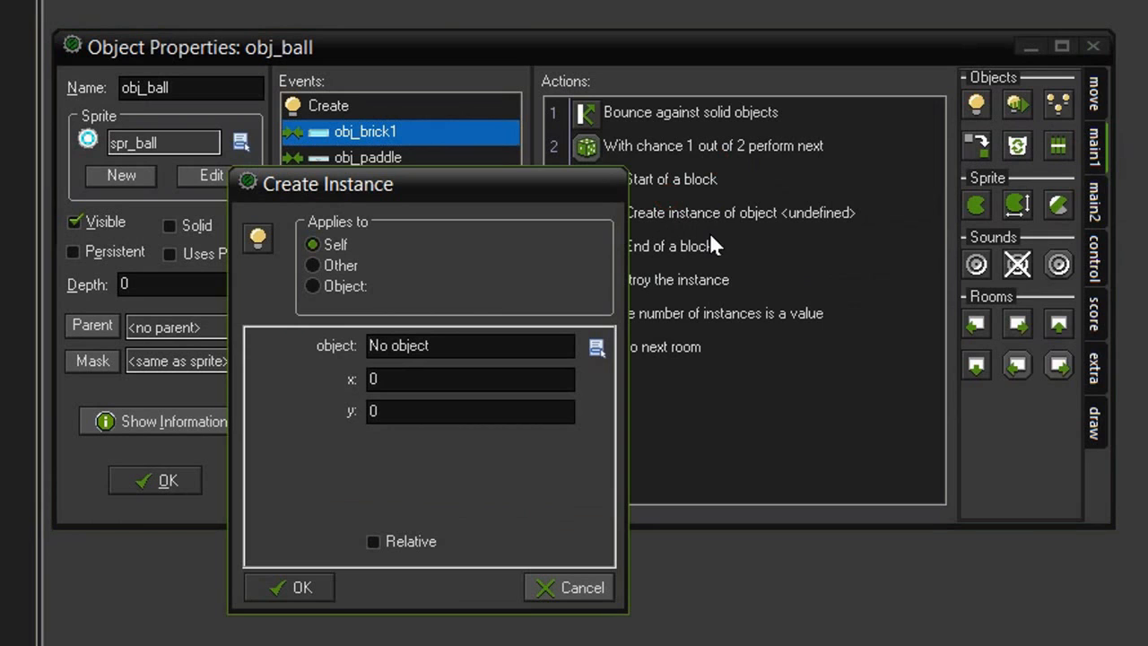
- Add a Create Instance of obj_powerup at the ball's relative position inside the block
left_click(596, 348)
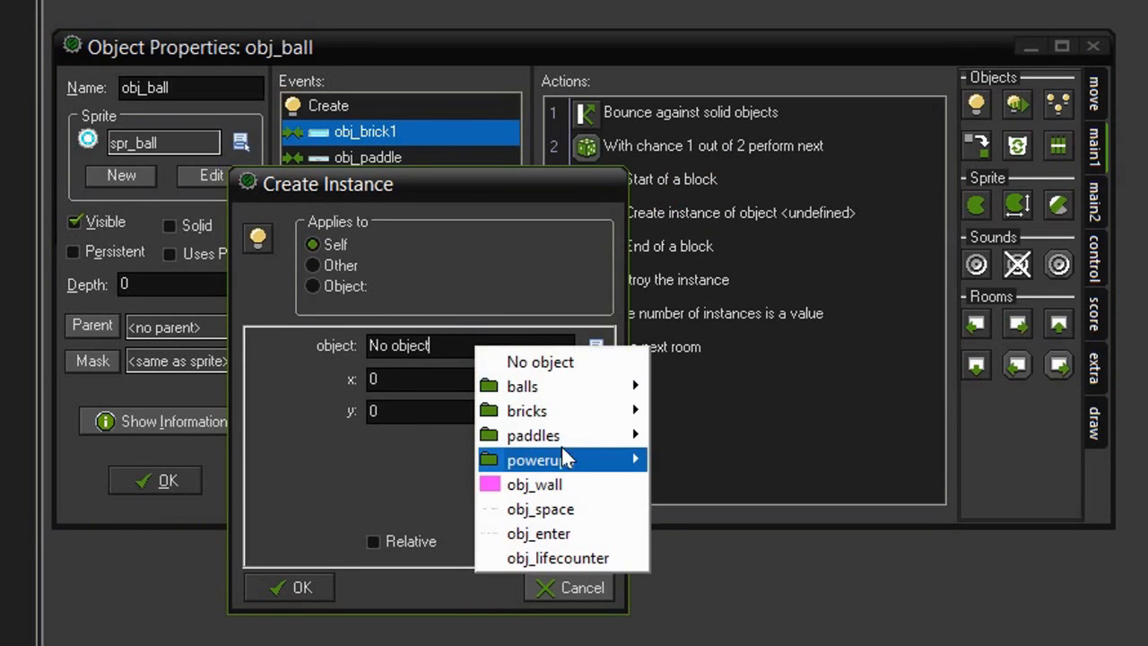
left_click(538, 459)
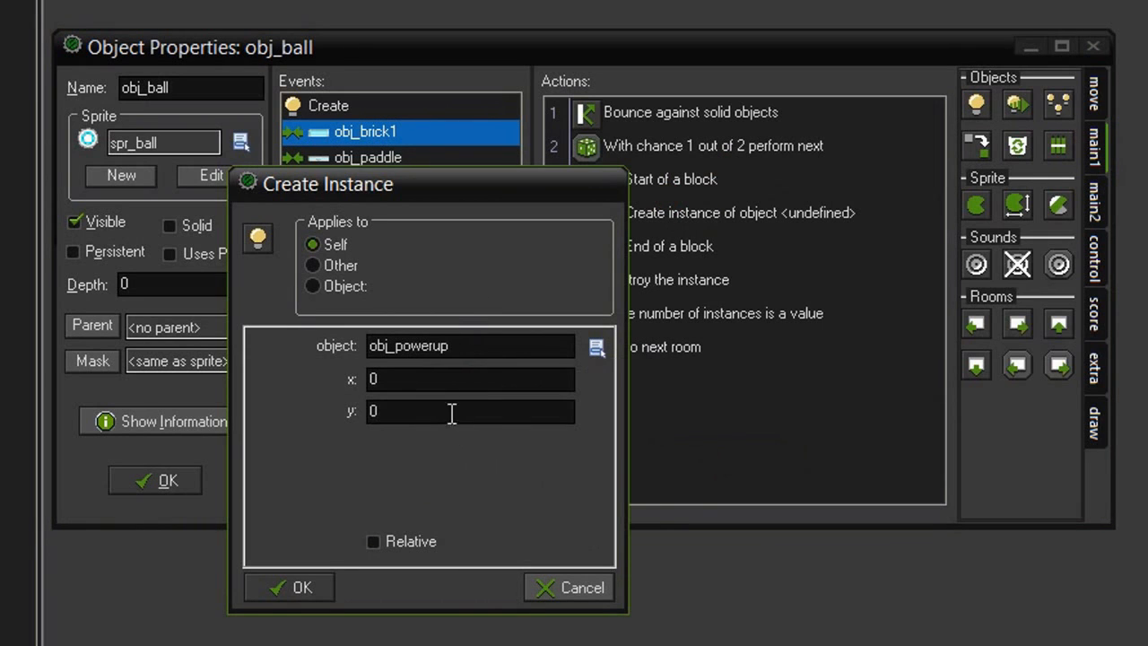
mouse_move(444, 459)
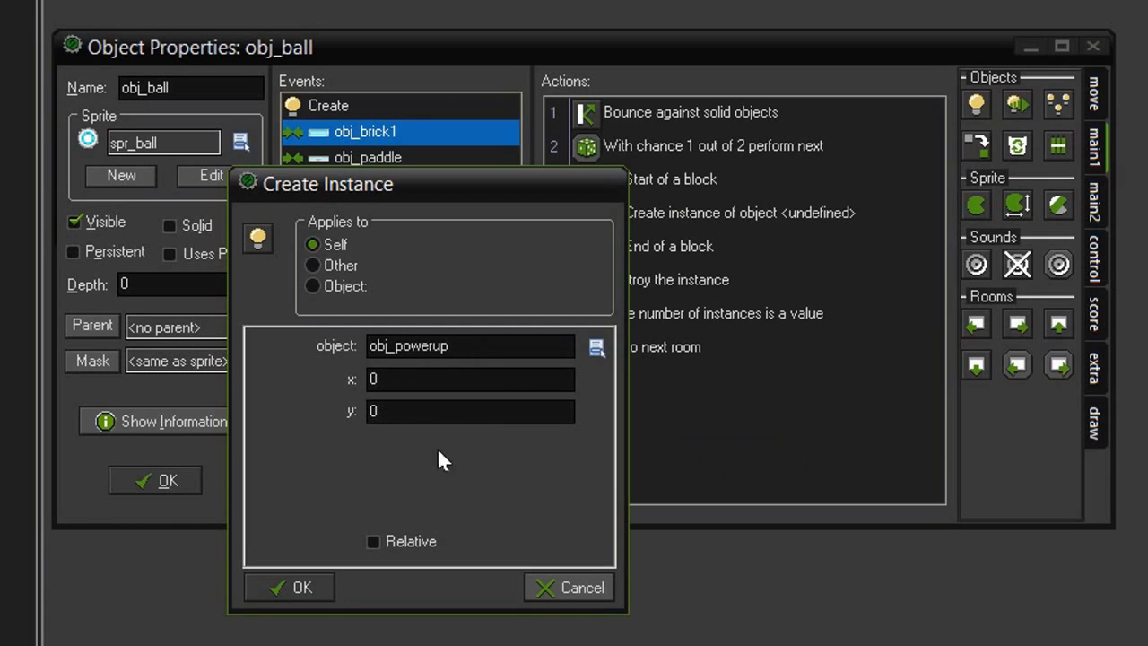
left_click(373, 541)
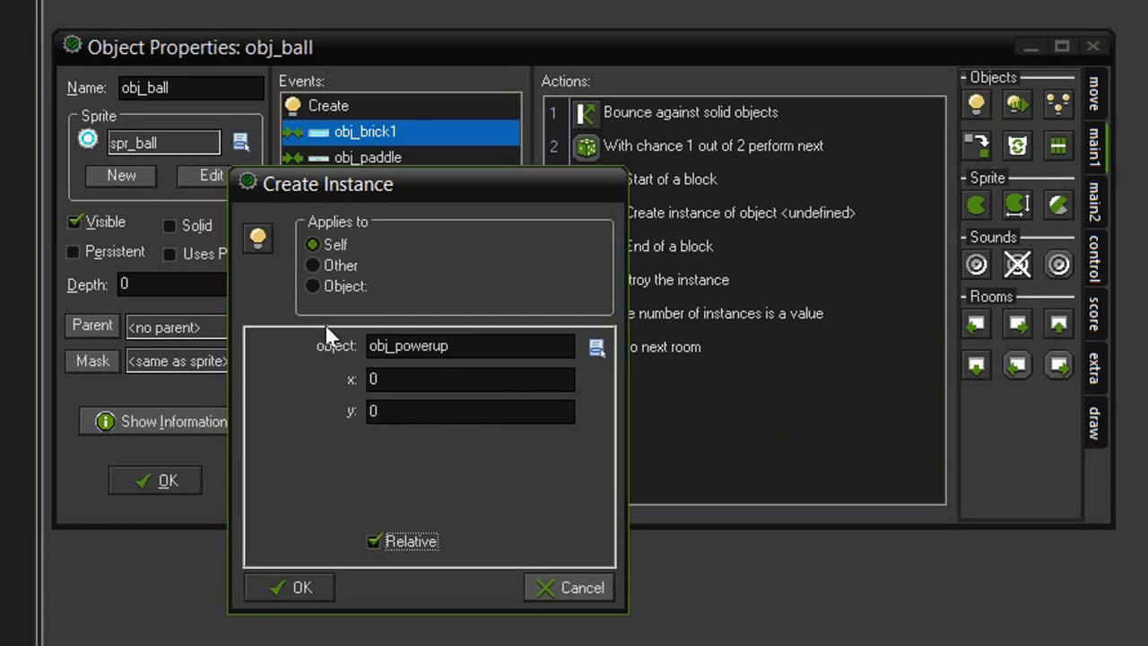
mouse_move(158, 93)
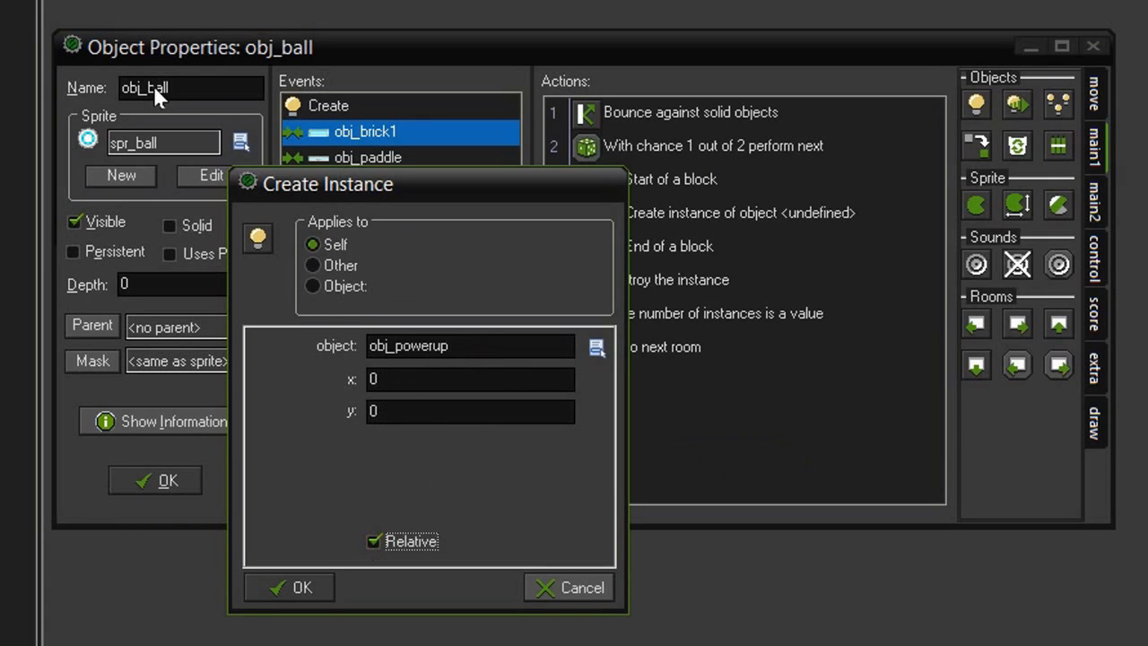
mouse_move(337, 385)
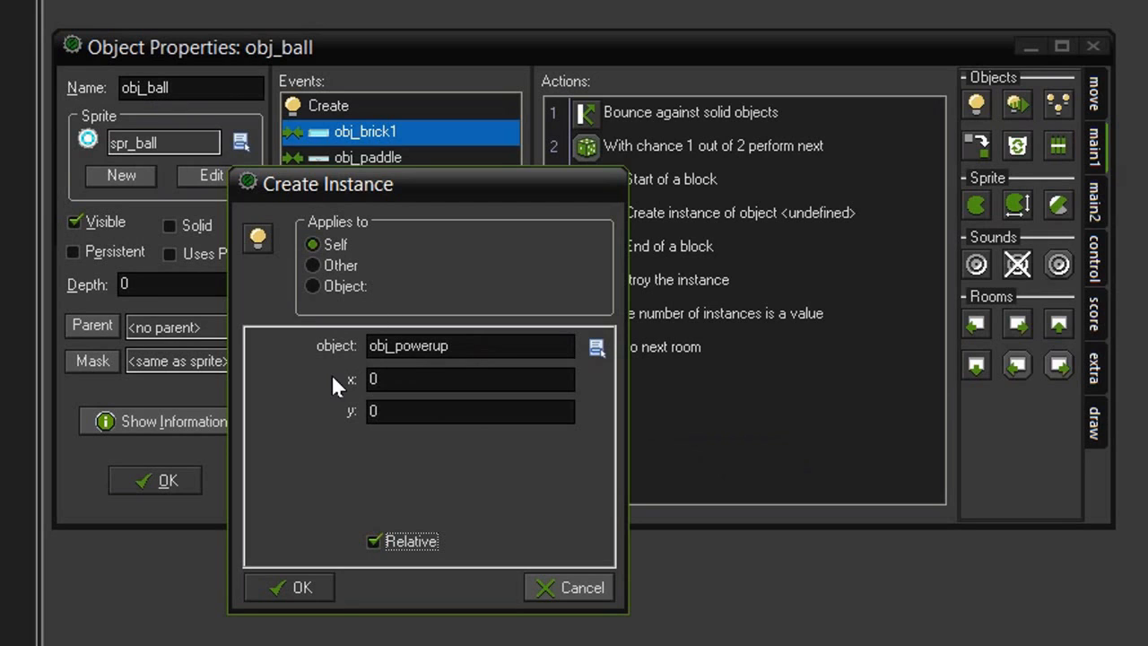
mouse_move(423, 376)
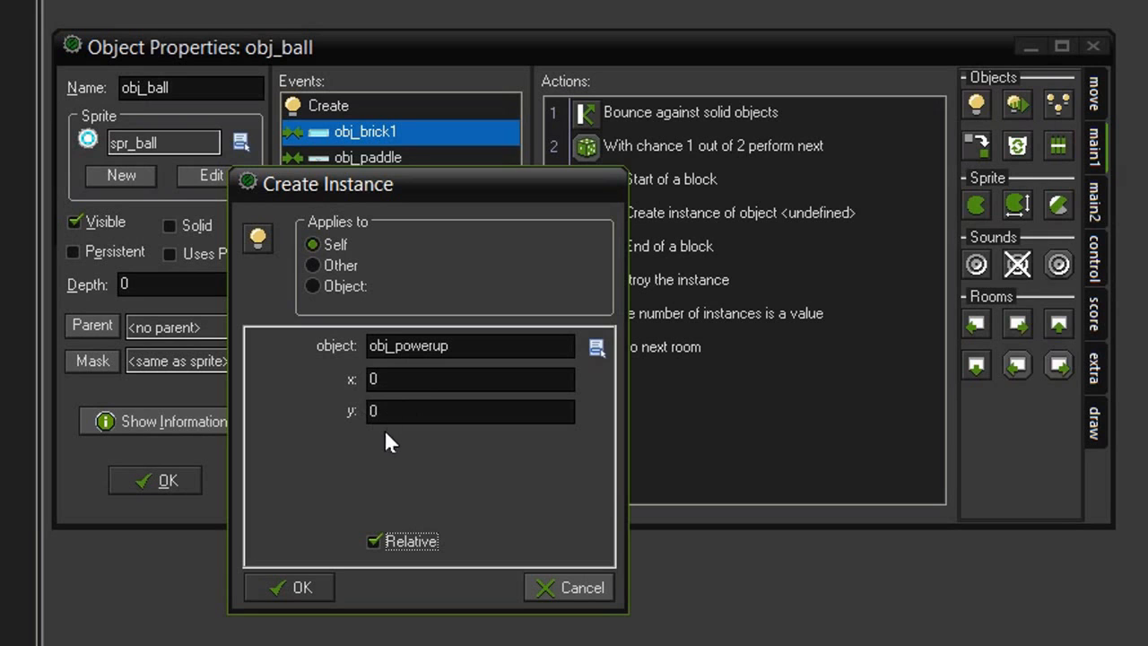
left_click(289, 589)
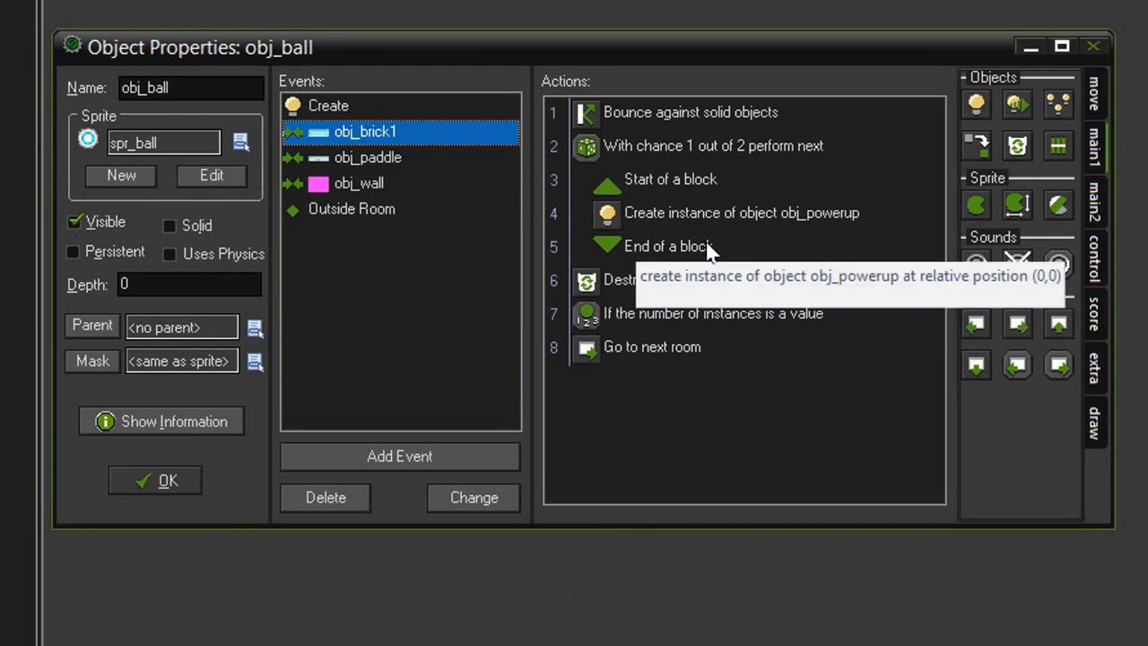
mouse_move(786, 179)
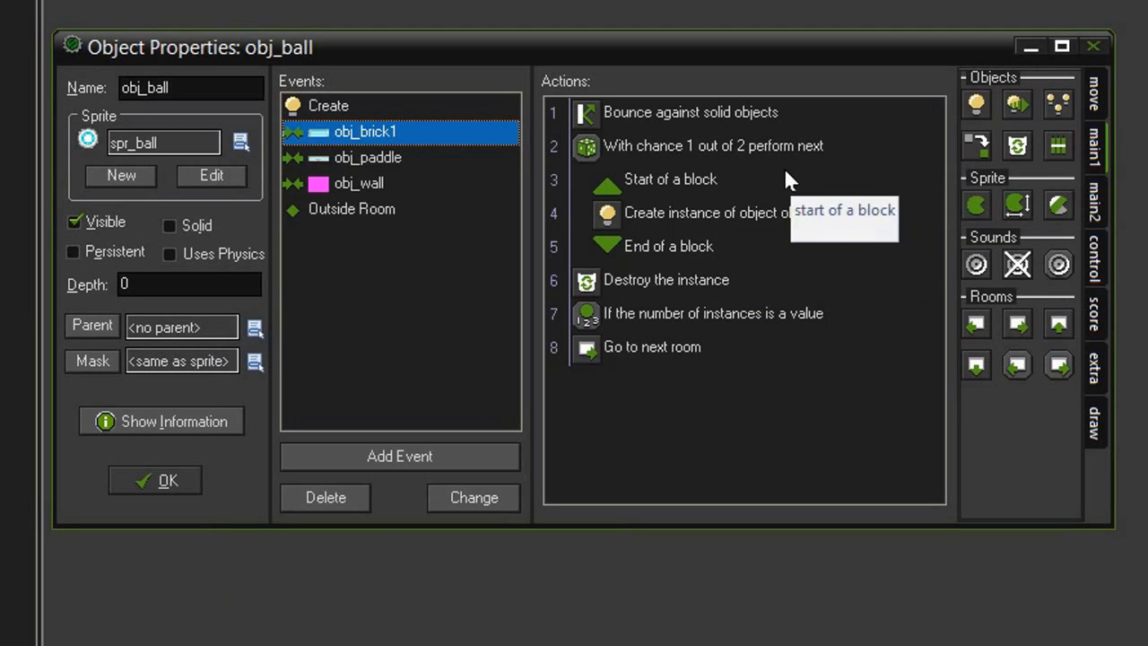
mouse_move(798, 381)
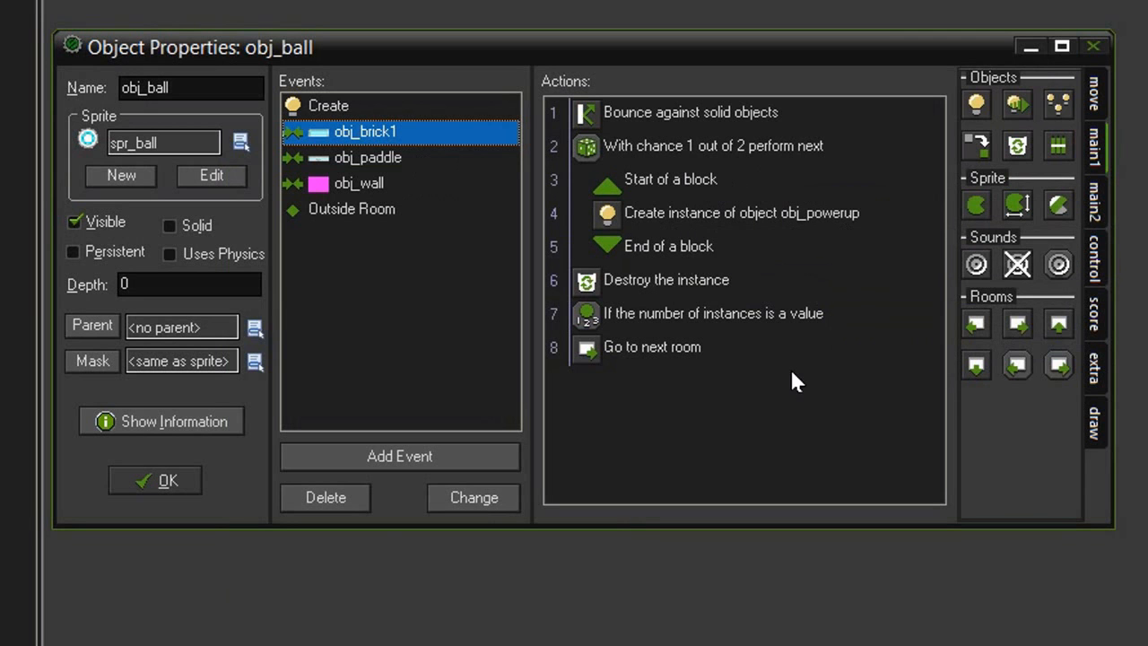
- Keep obj_ball's changes, test-run Spaaace Breaker, then close the game window and Compile panel
left_click(154, 481)
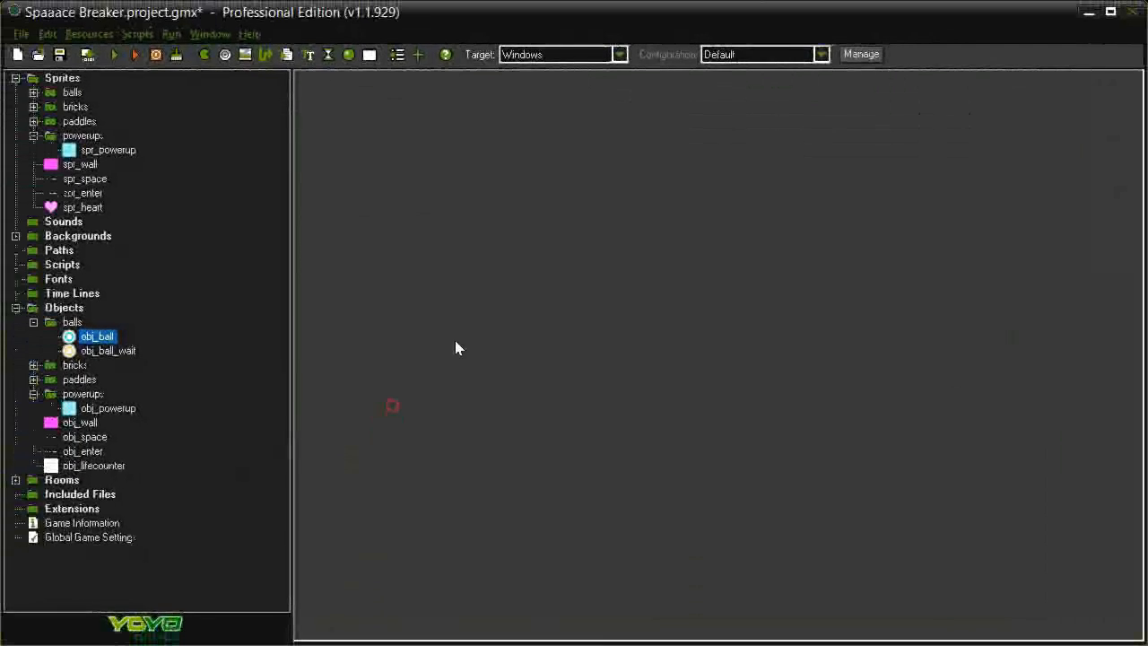
left_click(115, 54)
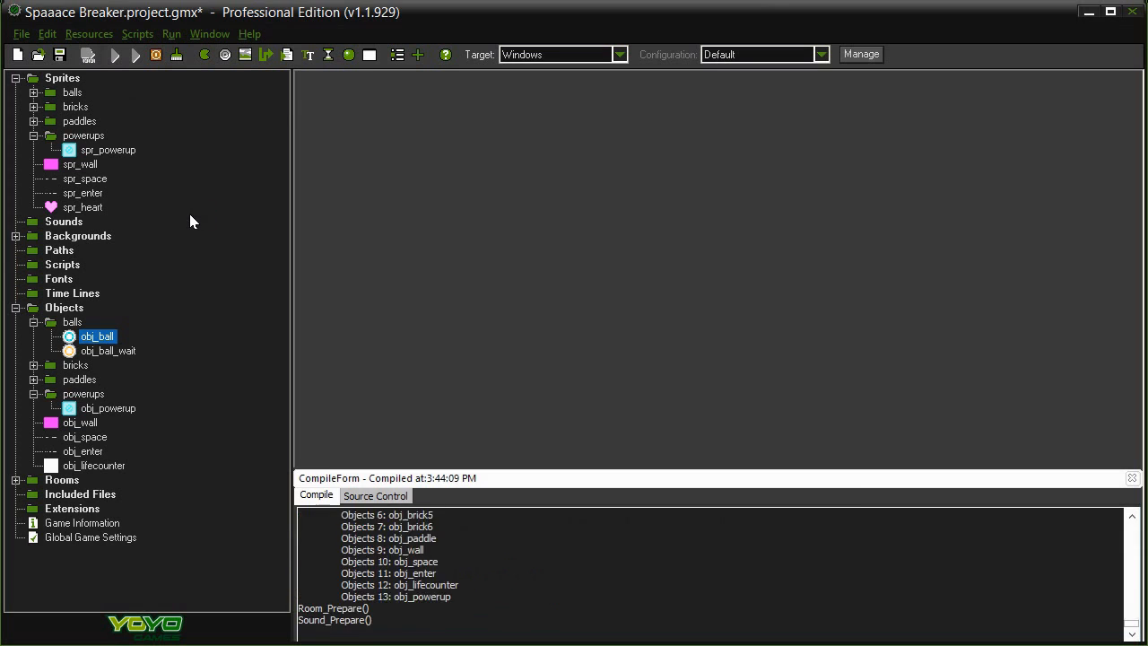
left_click(114, 54)
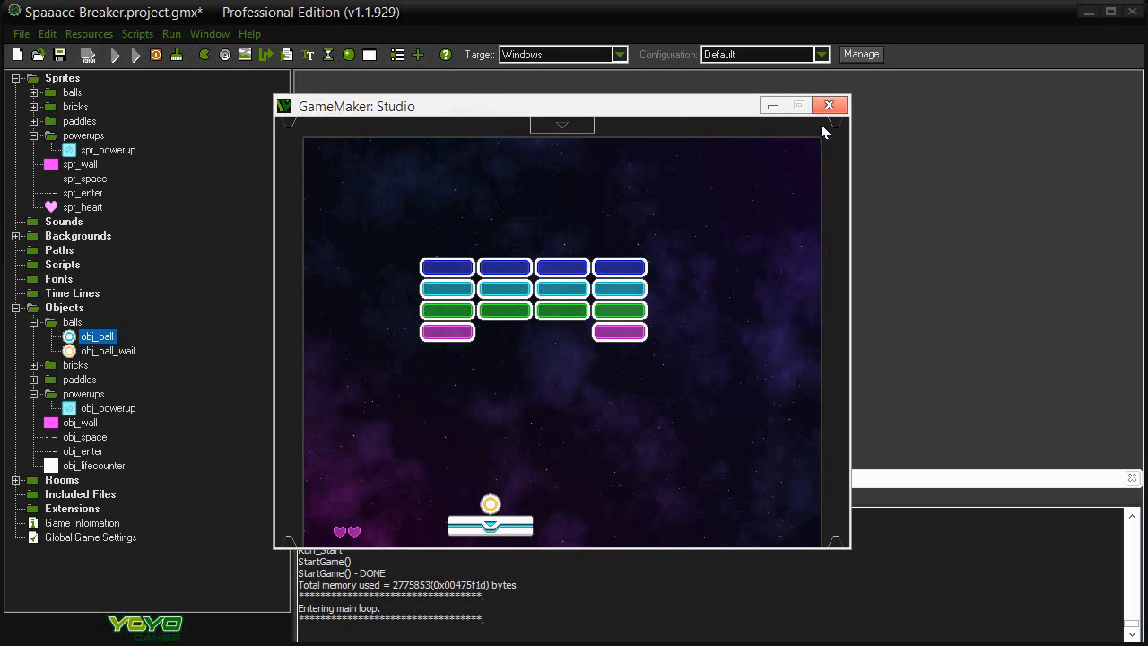
left_click(828, 104)
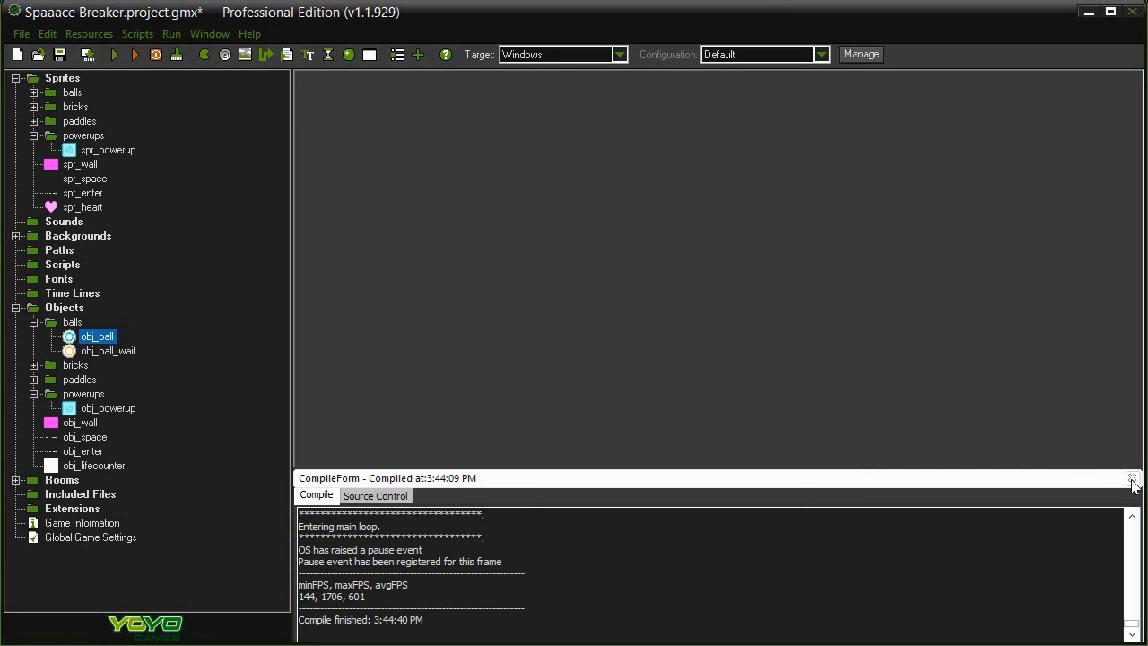
left_click(1133, 477)
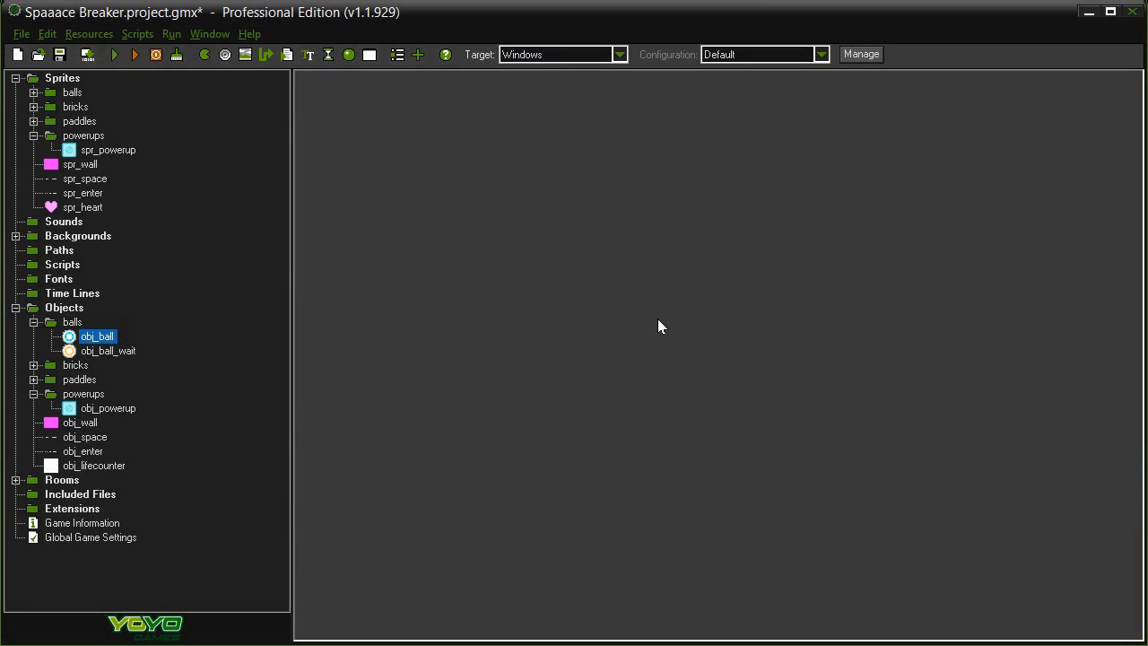